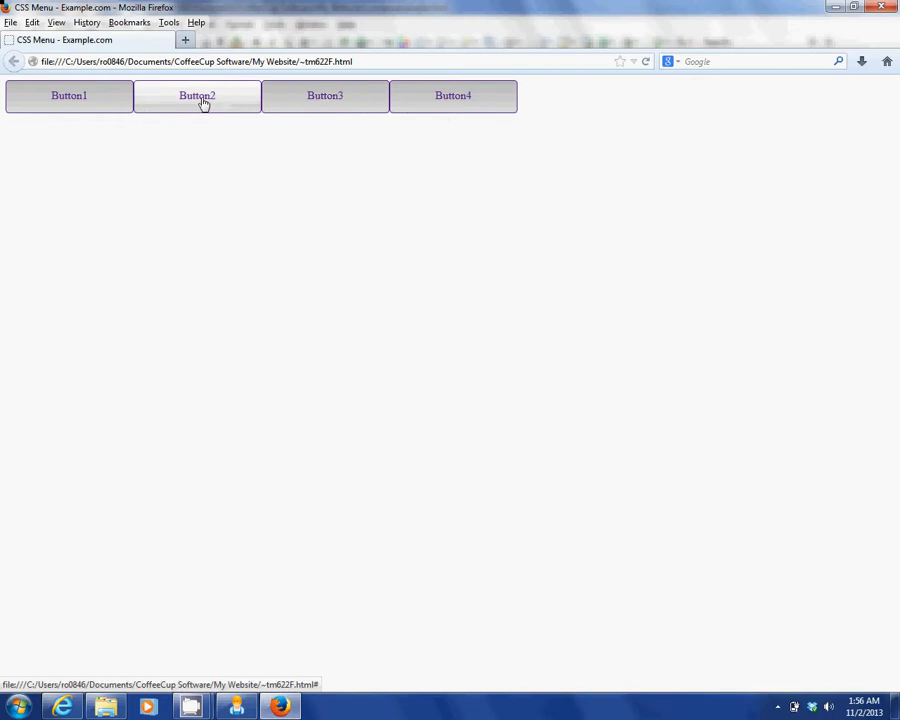
mouse_move(176, 96)
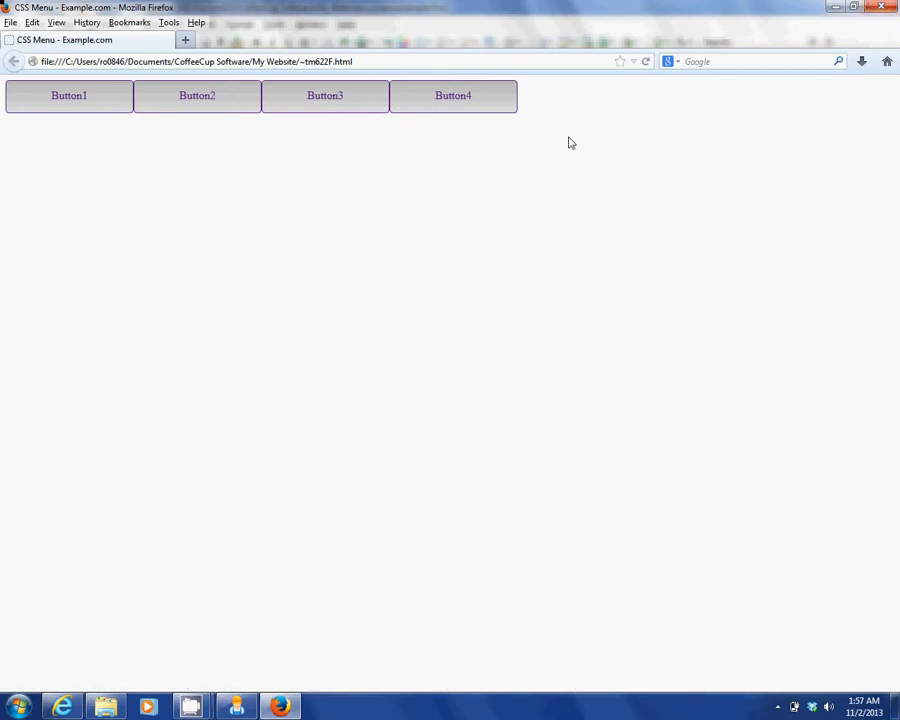
mouse_move(324, 108)
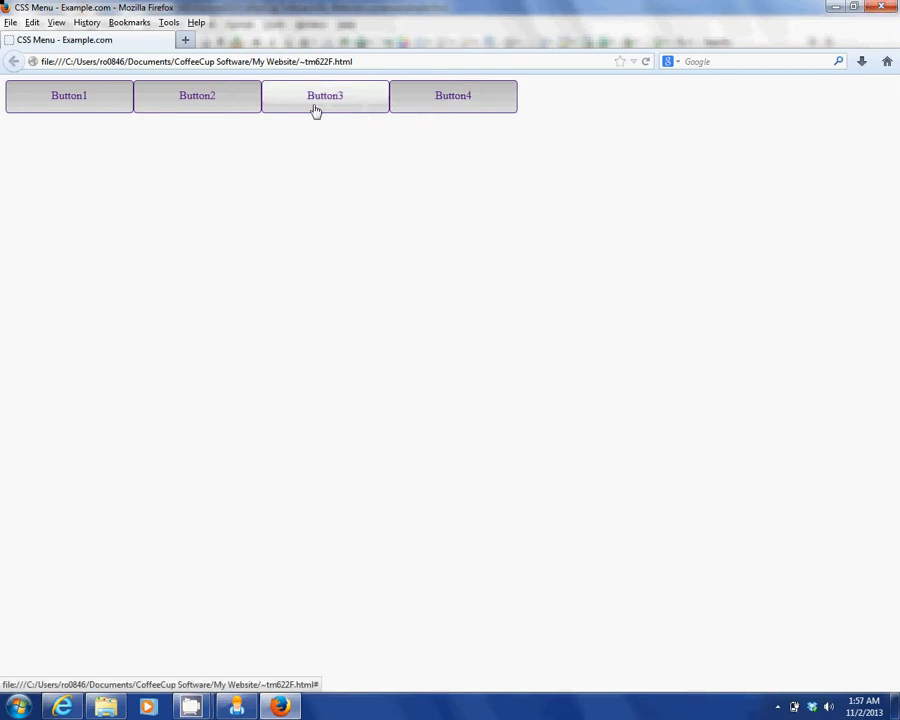
mouse_move(524, 108)
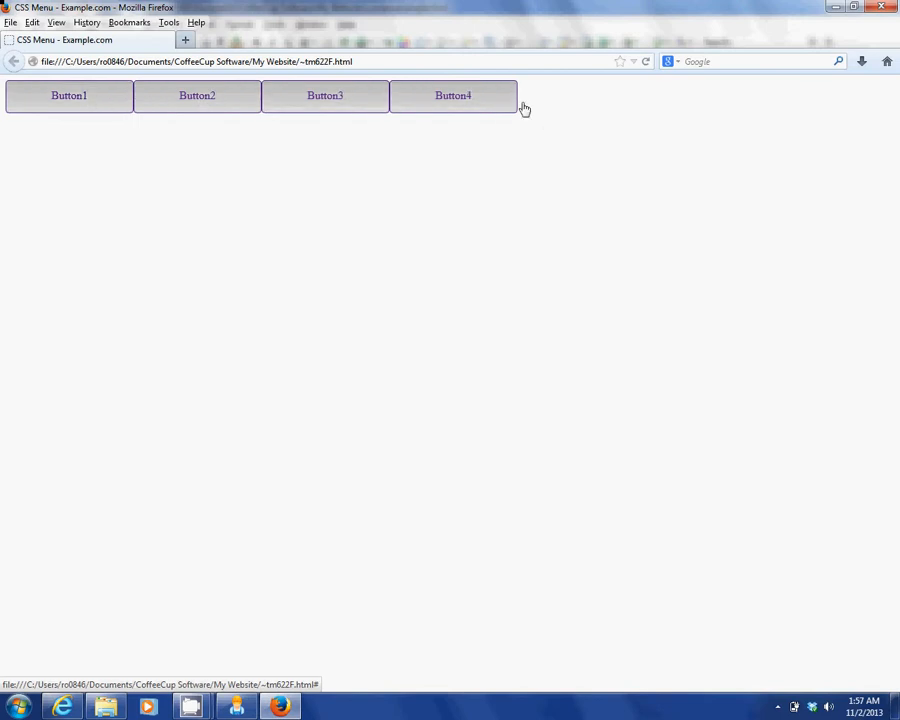
mouse_move(890, 10)
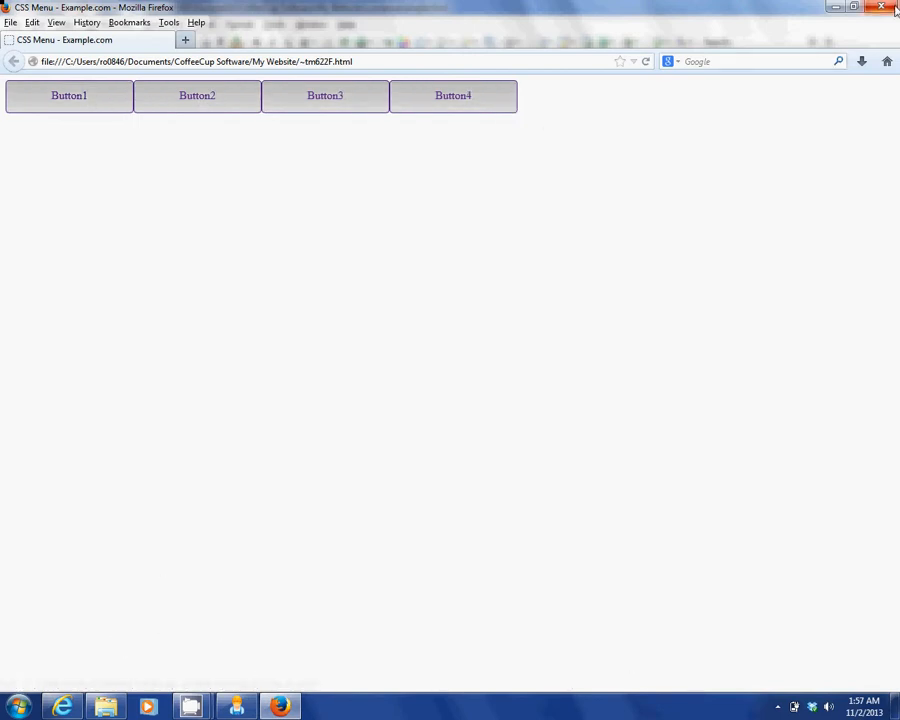
mouse_move(886, 8)
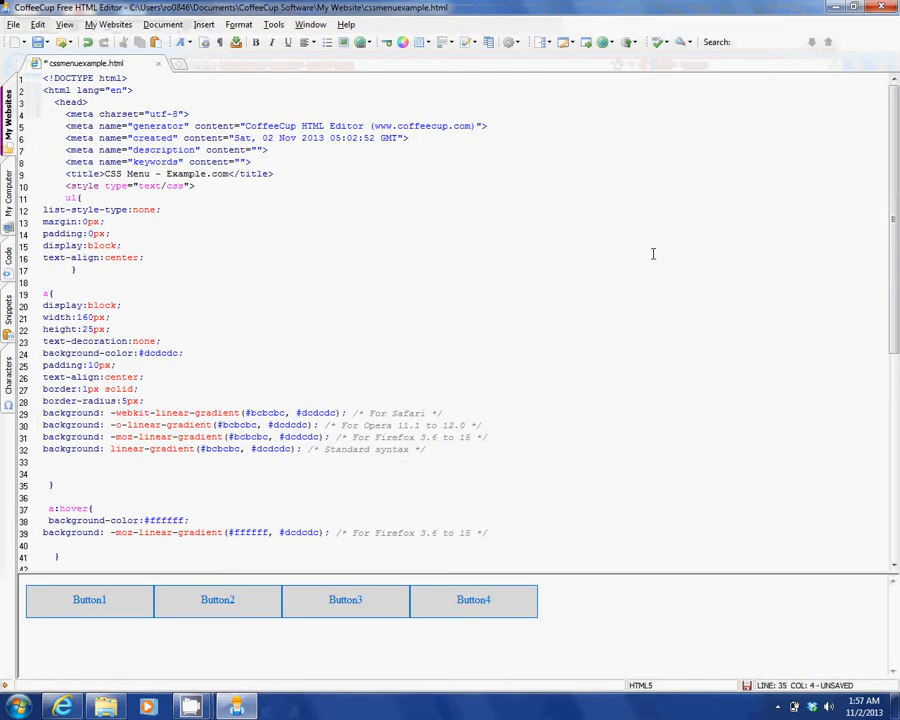
mouse_move(586, 288)
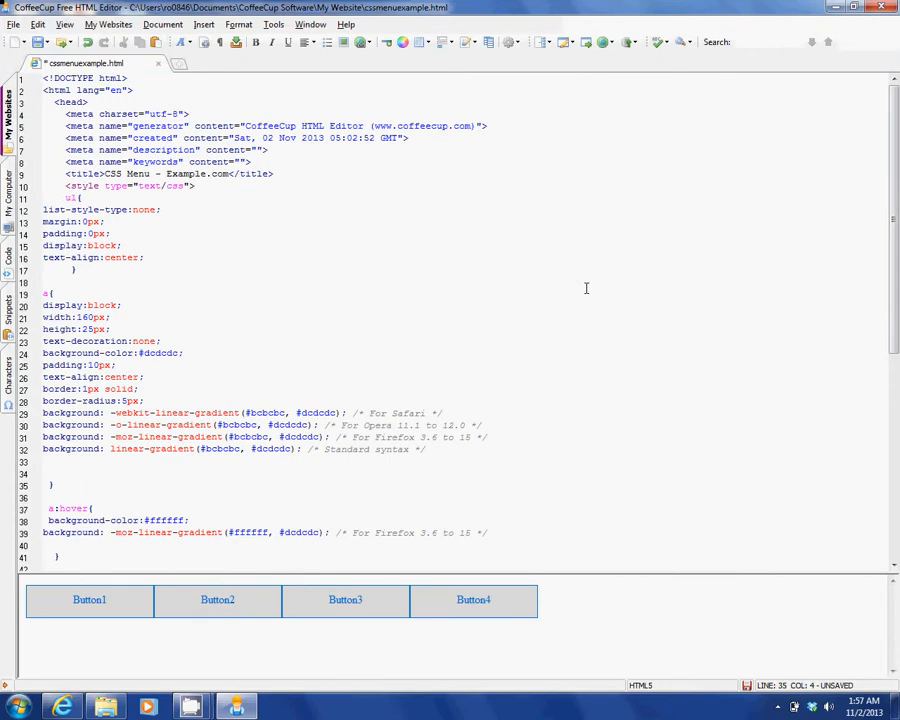
Open a <div id="menu"> on a new line directly above the button list
left_click(72, 486)
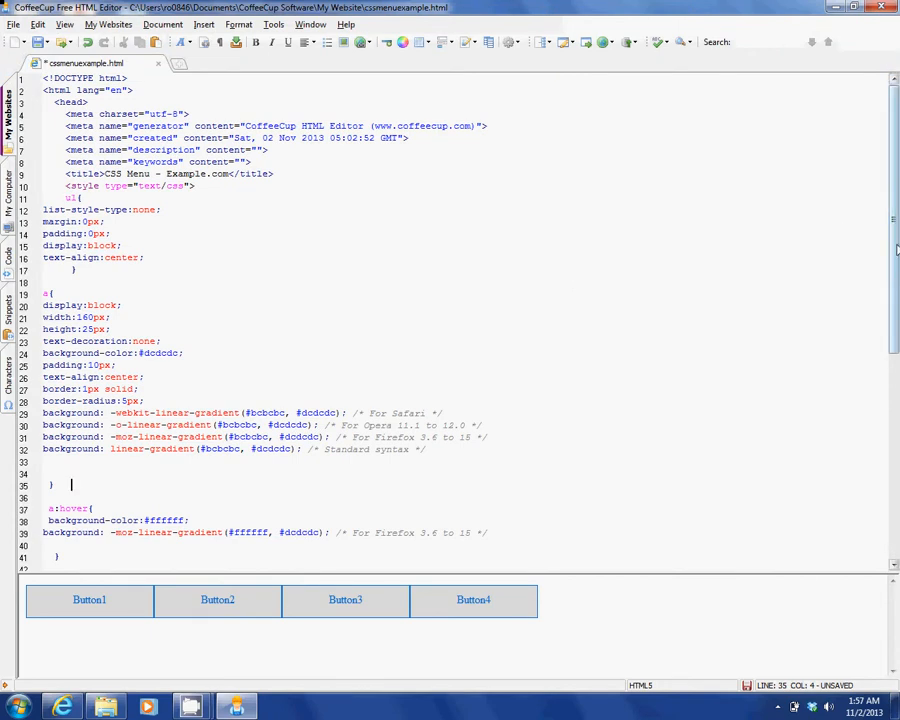
scroll("down", 3)
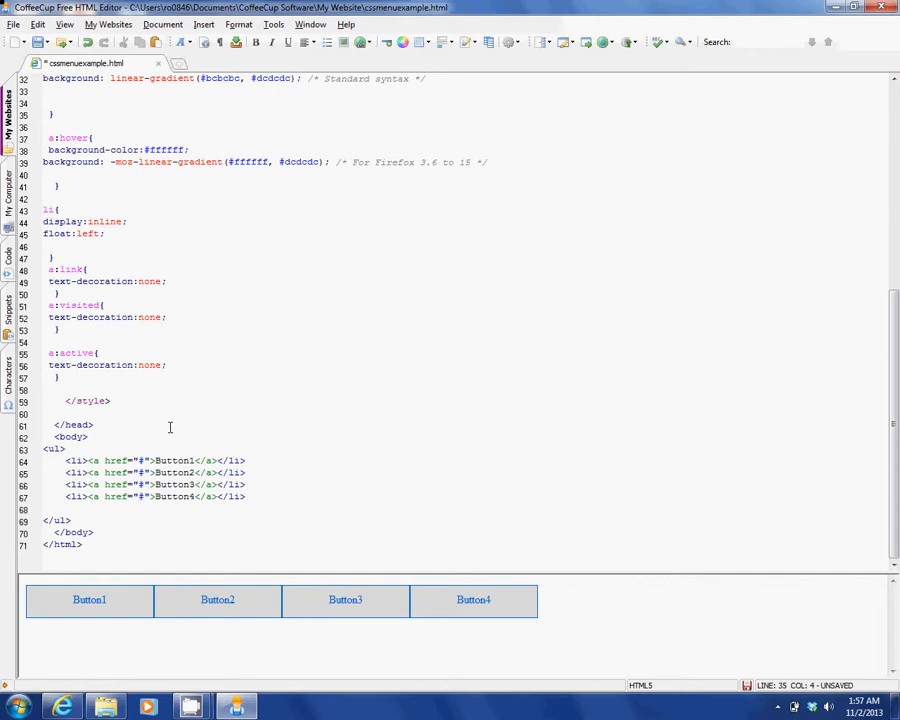
left_click(72, 114)
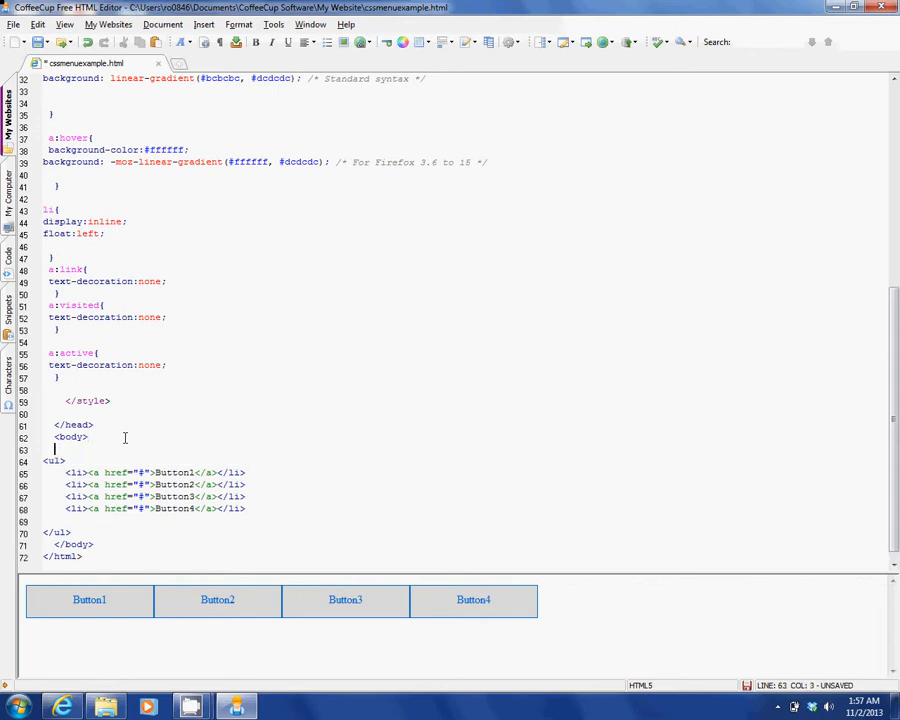
key("Return")
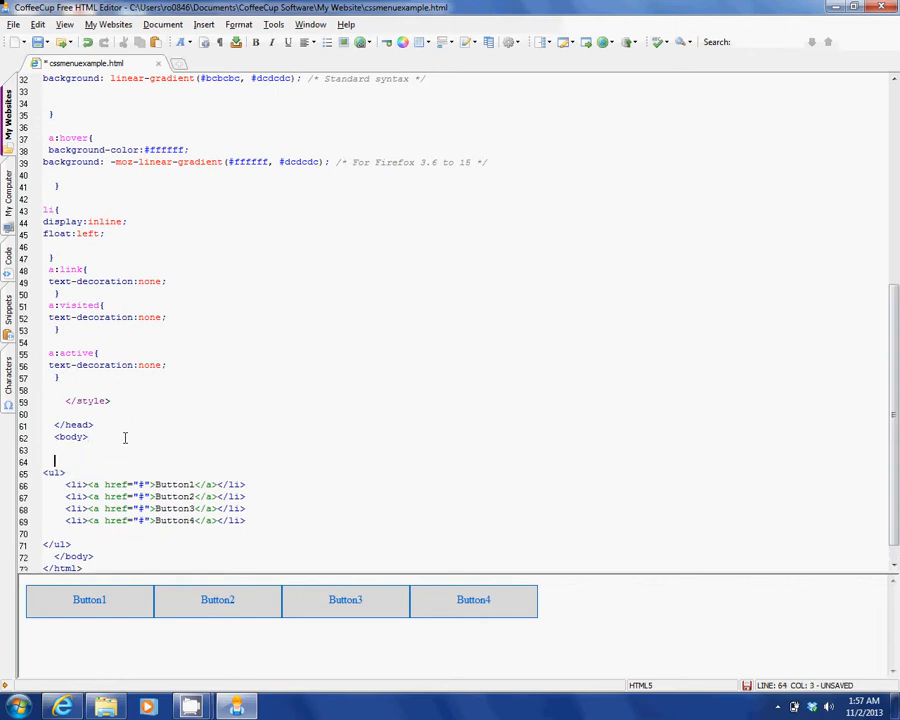
key("Backspace")
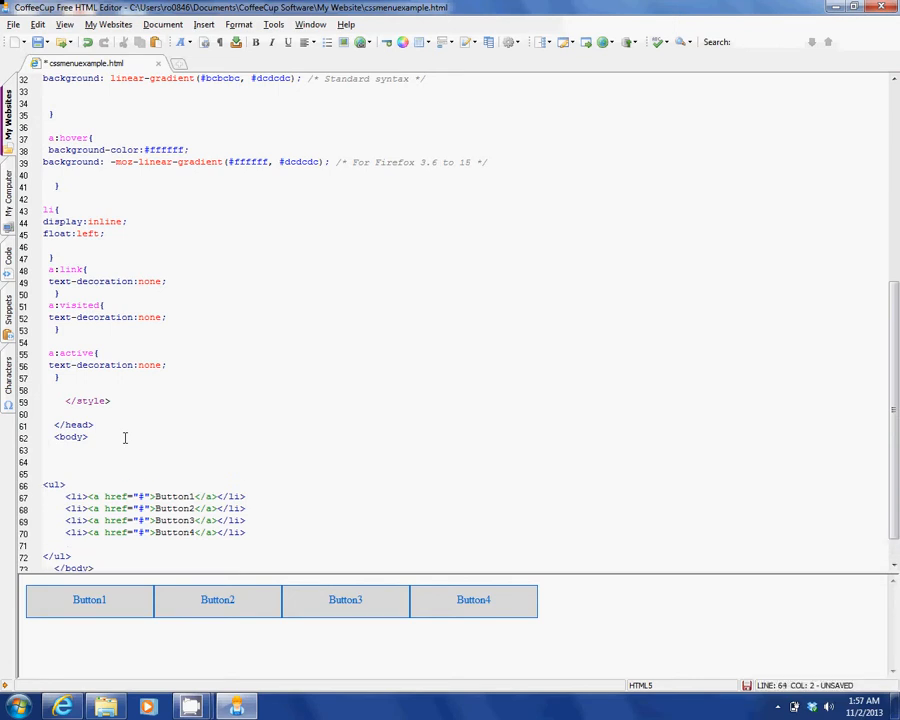
type("<div></div>")
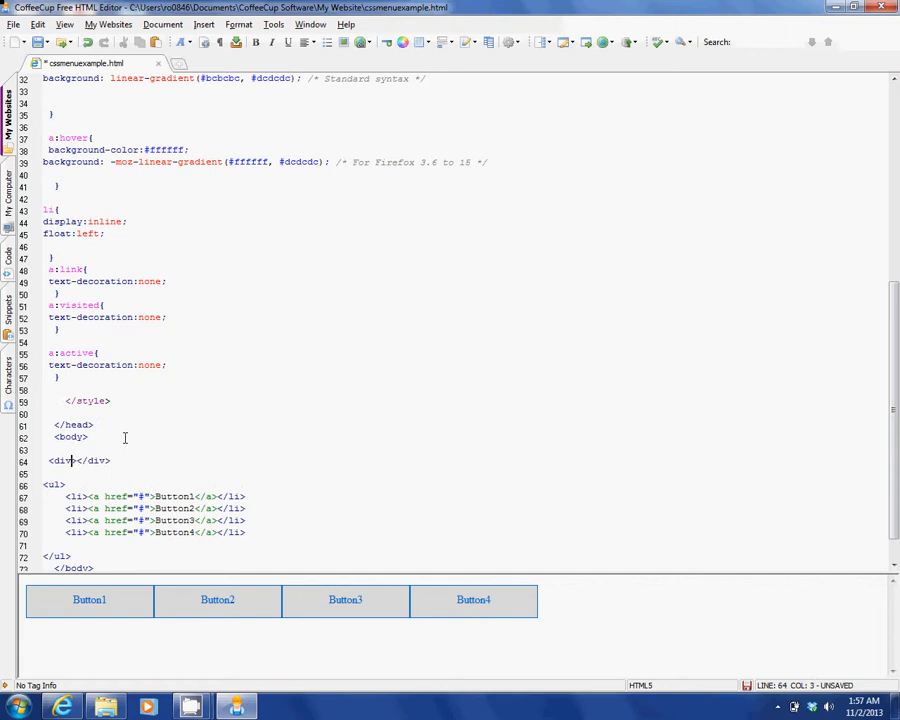
type("id=\"")
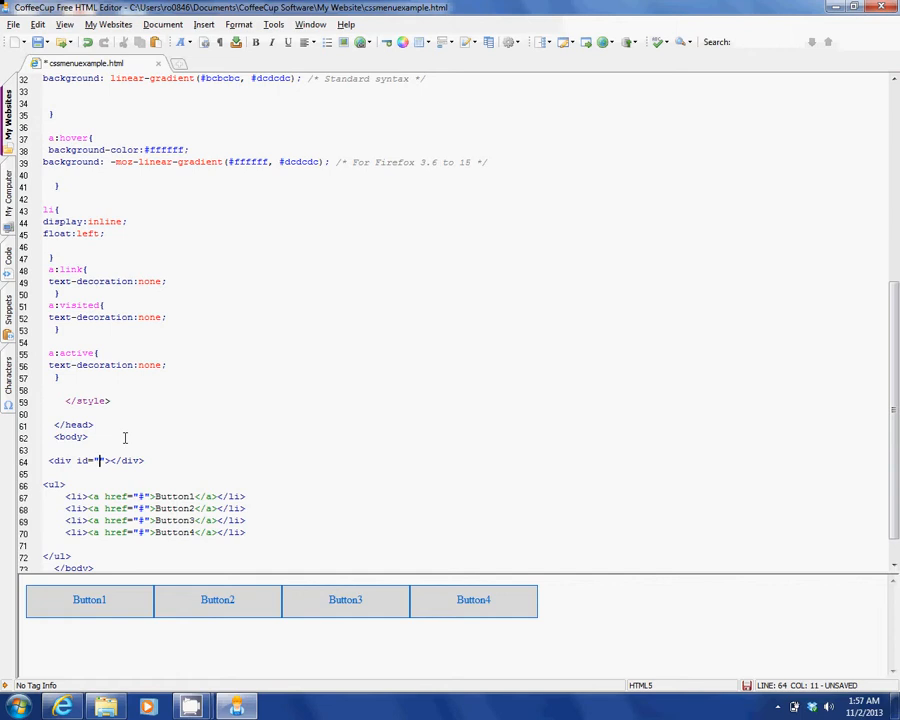
type("menu")
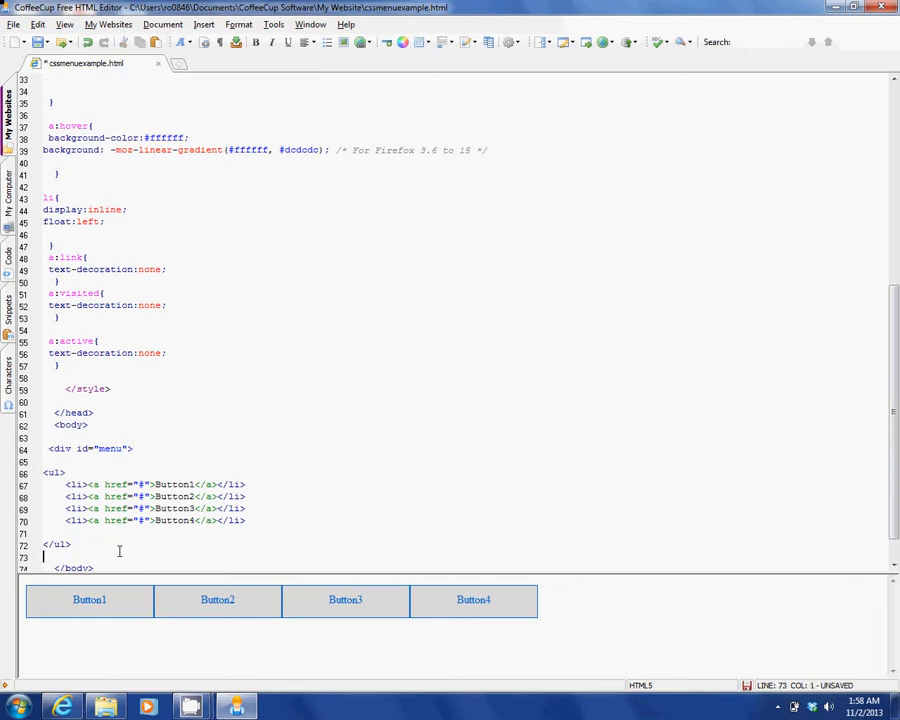
Close the menu div after </ul> and start an outer <div> above it
type("</div>")
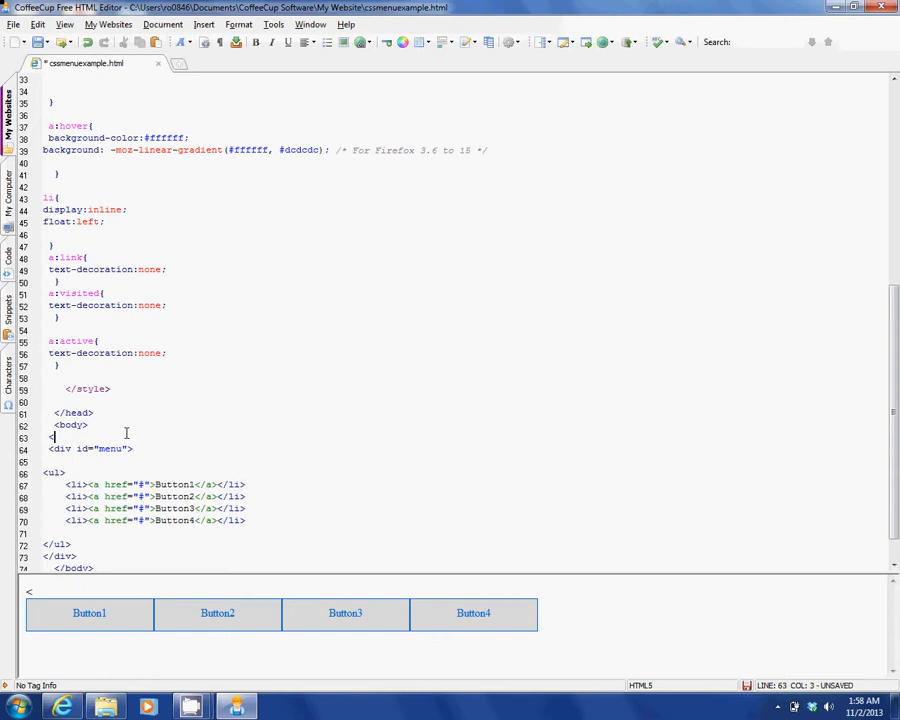
type("div")
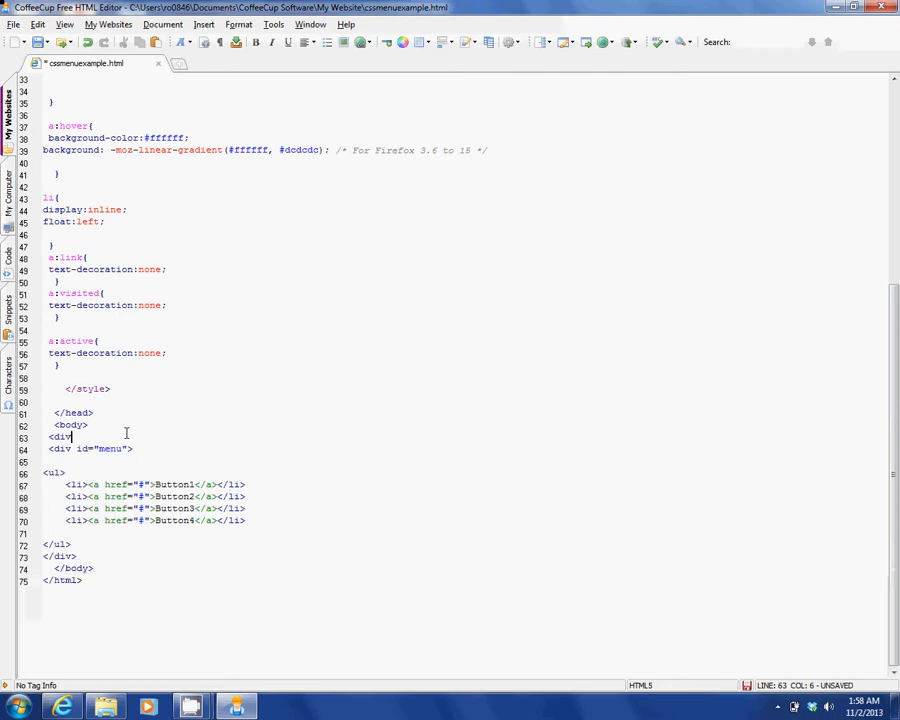
type(">")
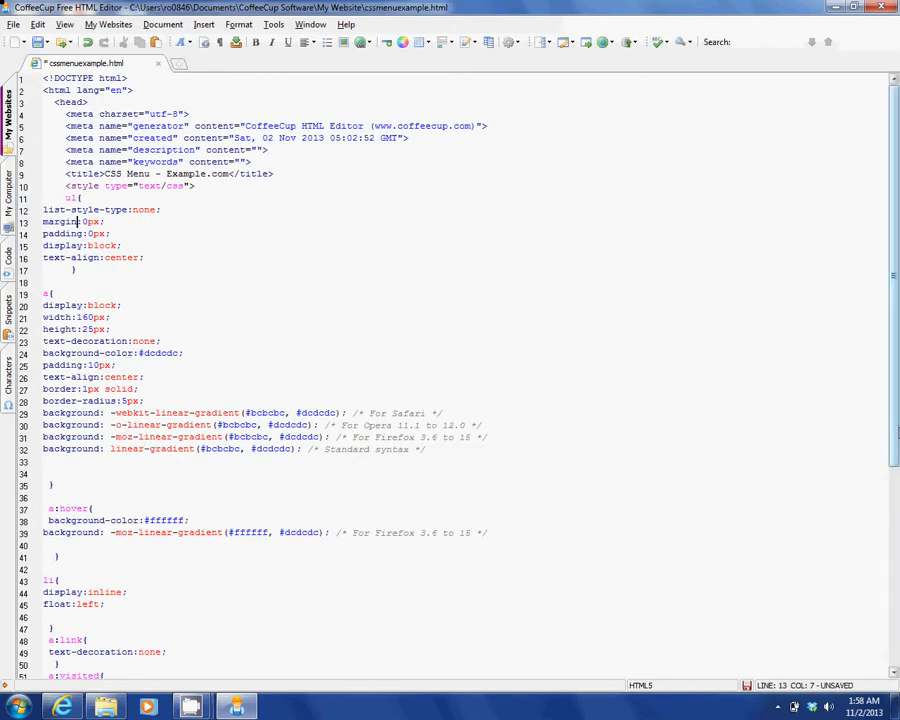
Give the outer div id="wrapper" and add an empty head div above the menu
scroll("down", 3)
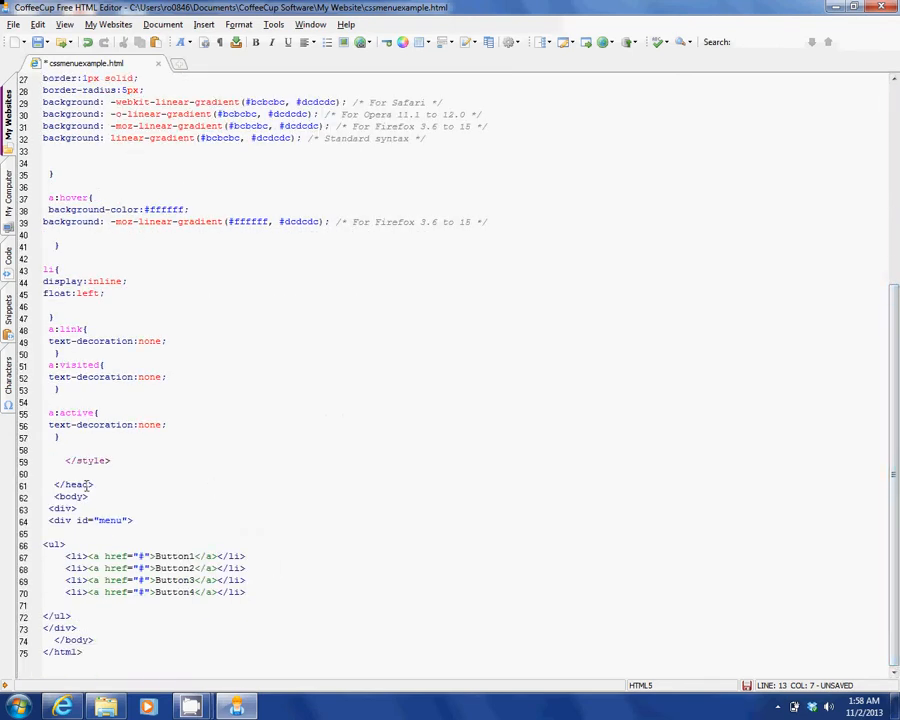
left_click(84, 544)
type(" id=\"wrapper")
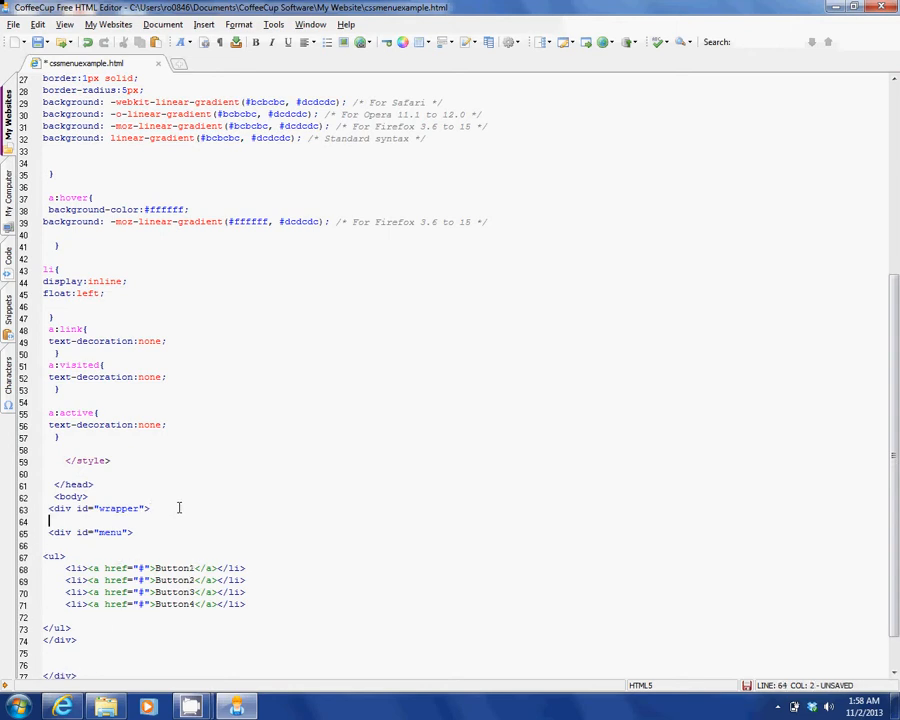
type("div id=\"\"></div>")
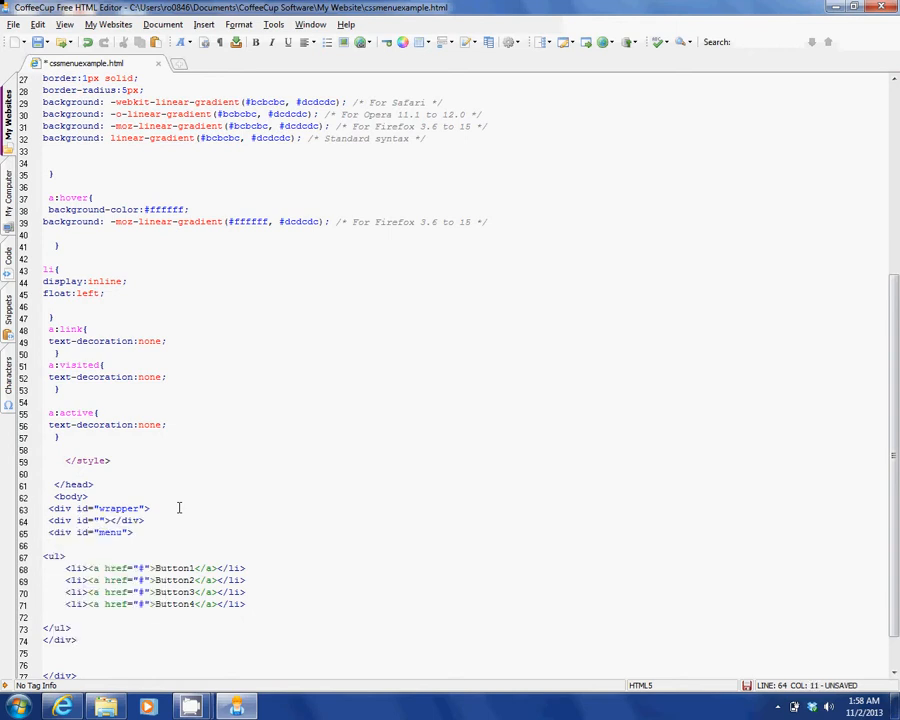
type("header")
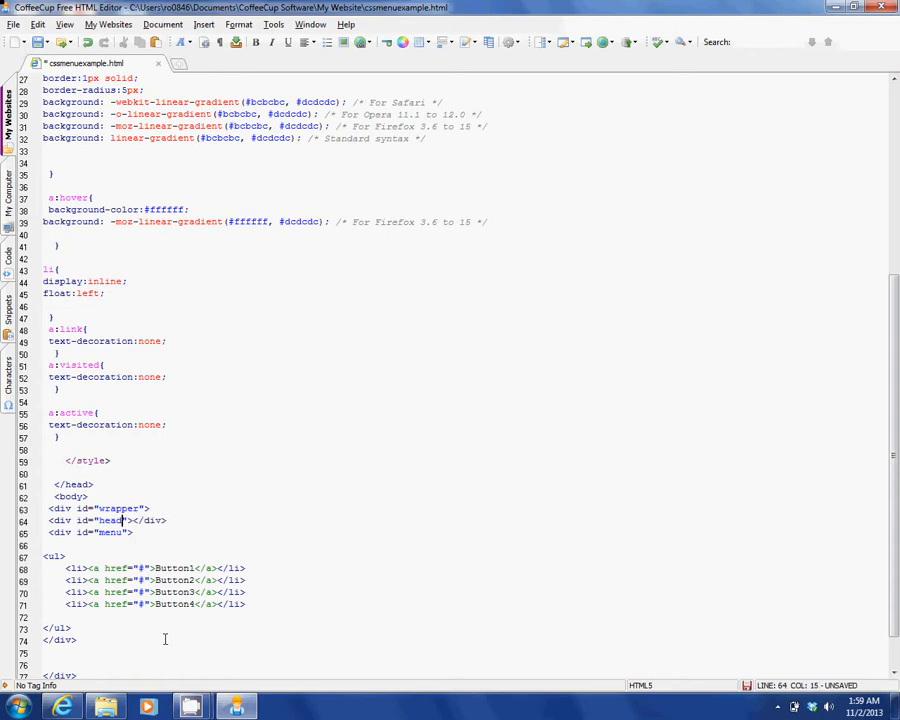
mouse_move(128, 640)
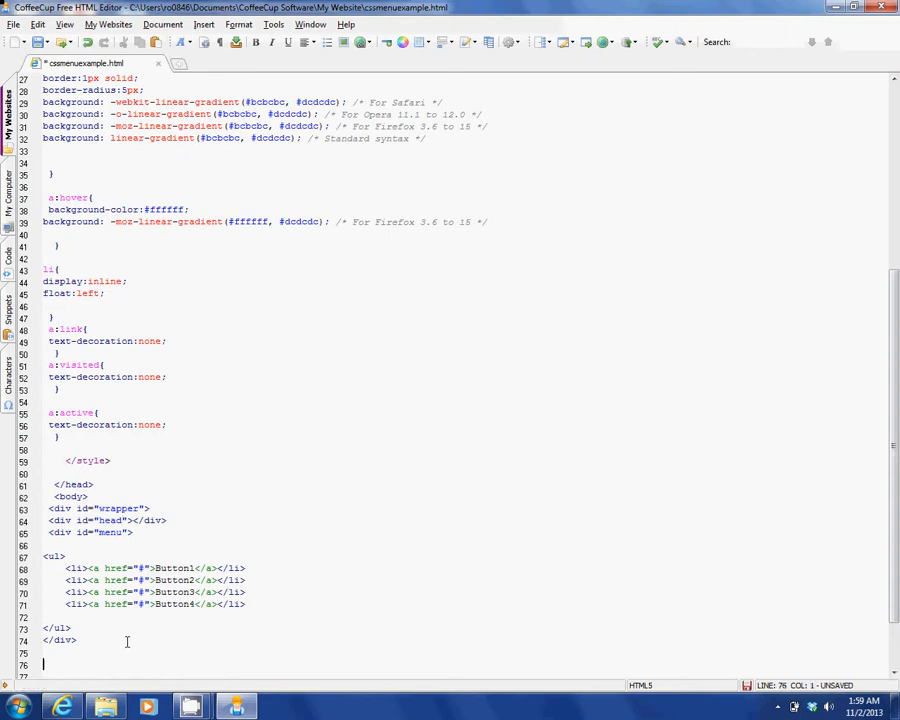
Add a <div id="content">content</div> below the menu div
type("<div id=\"\"></div>")
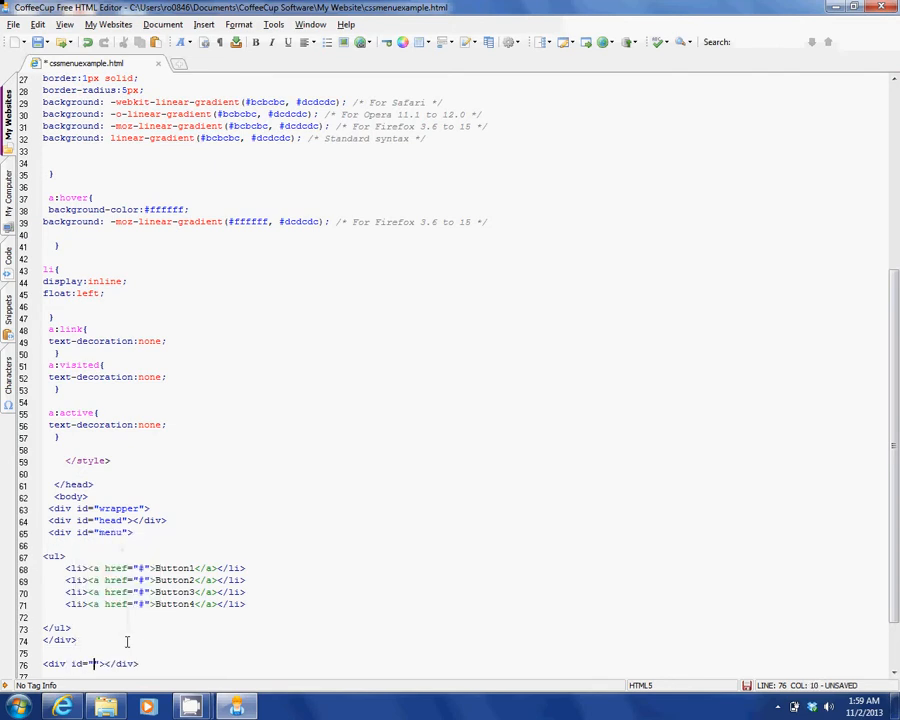
type("content")
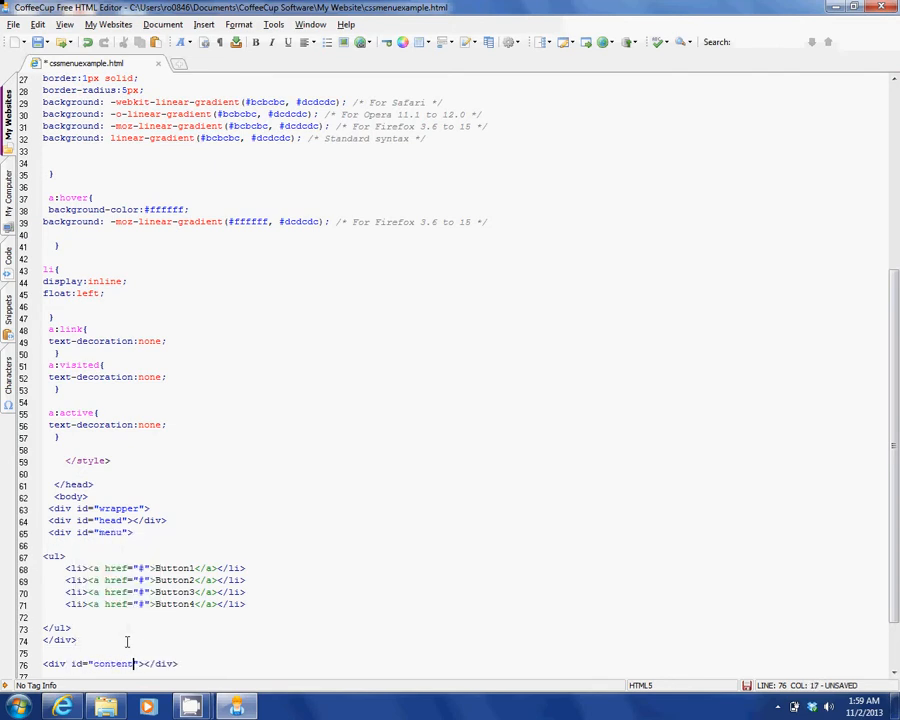
mouse_move(422, 640)
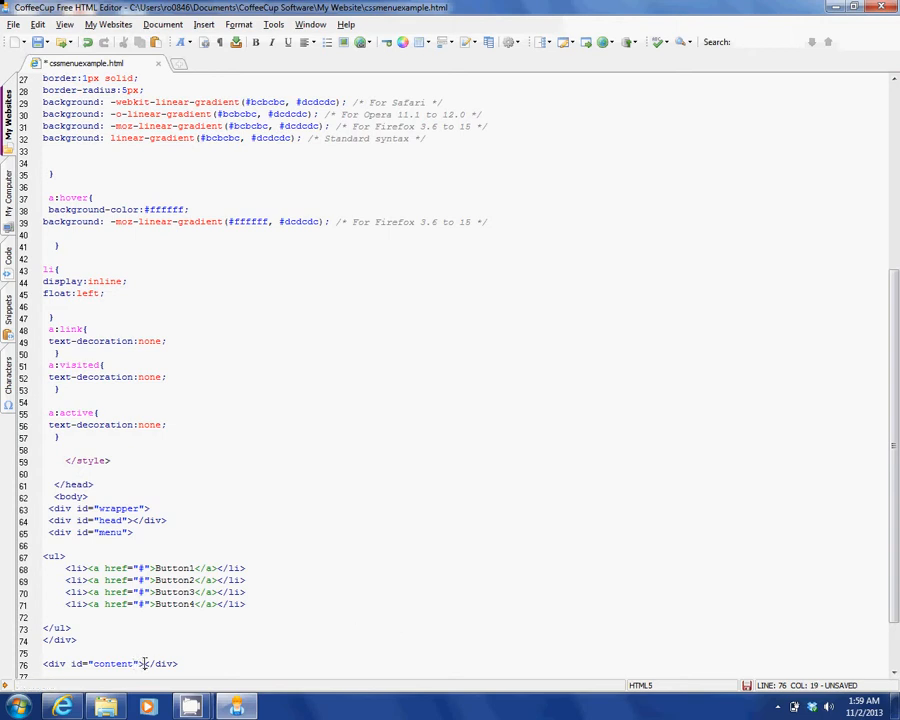
type("content")
left_click(122, 520)
type("heade")
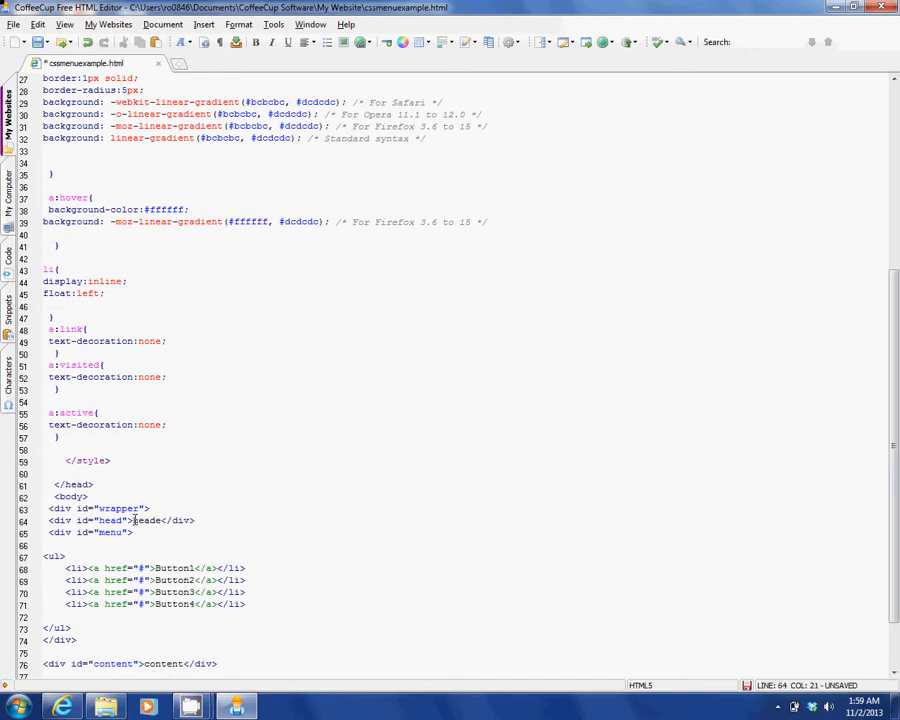
type("r")
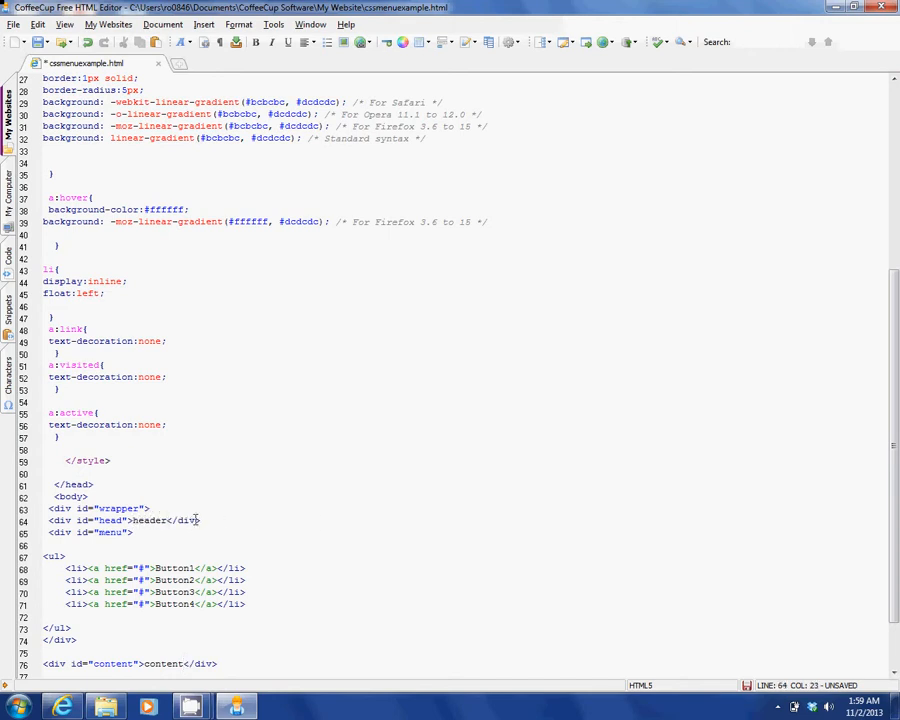
Add a <div id="footer">footer</div> below the content div
scroll("down", 3)
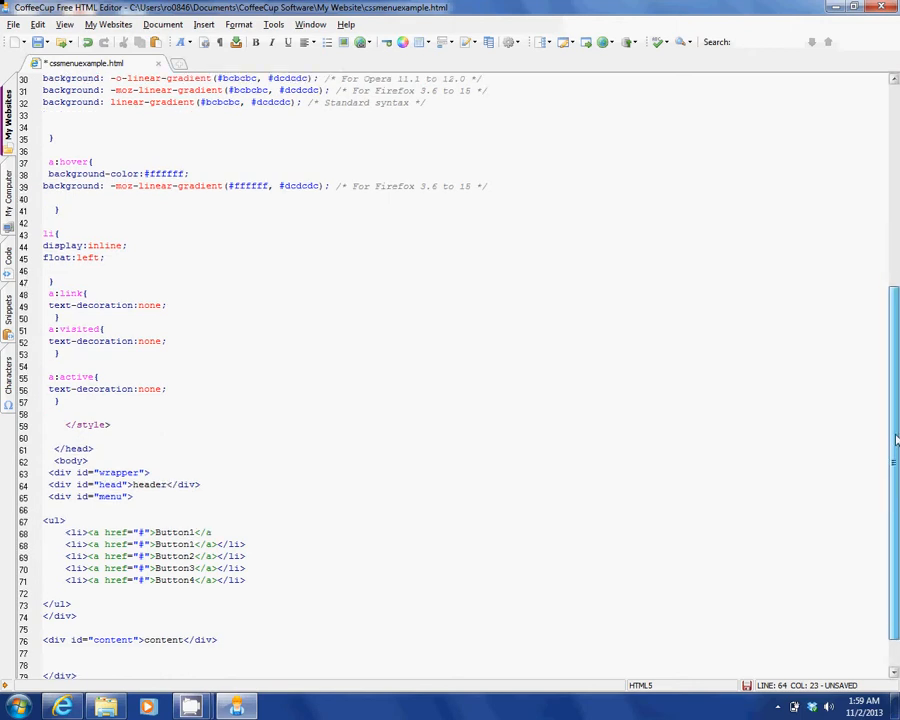
scroll("down", 3)
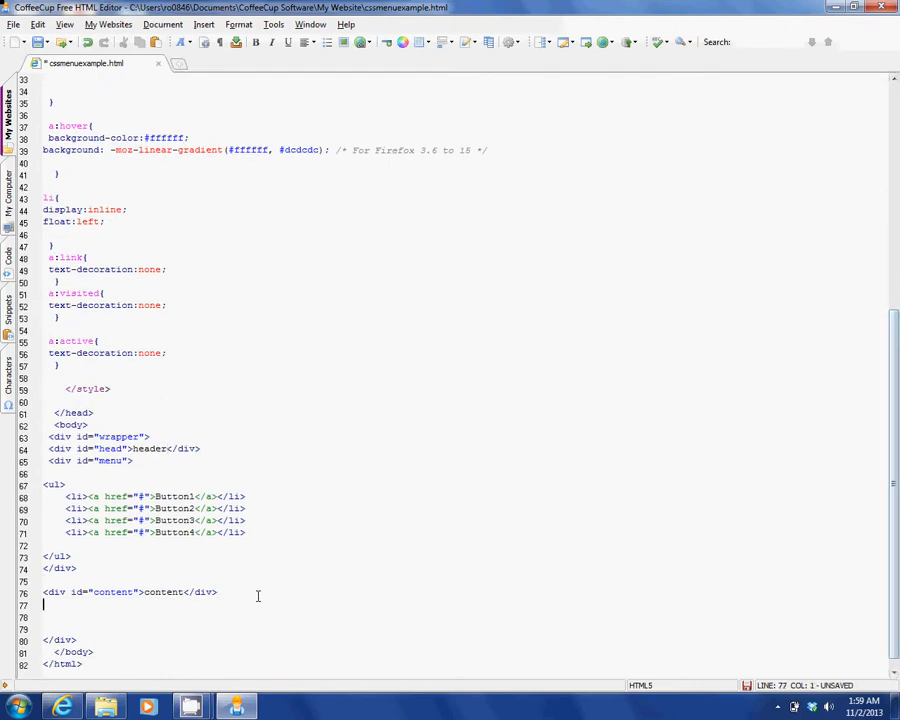
type("<div></div>")
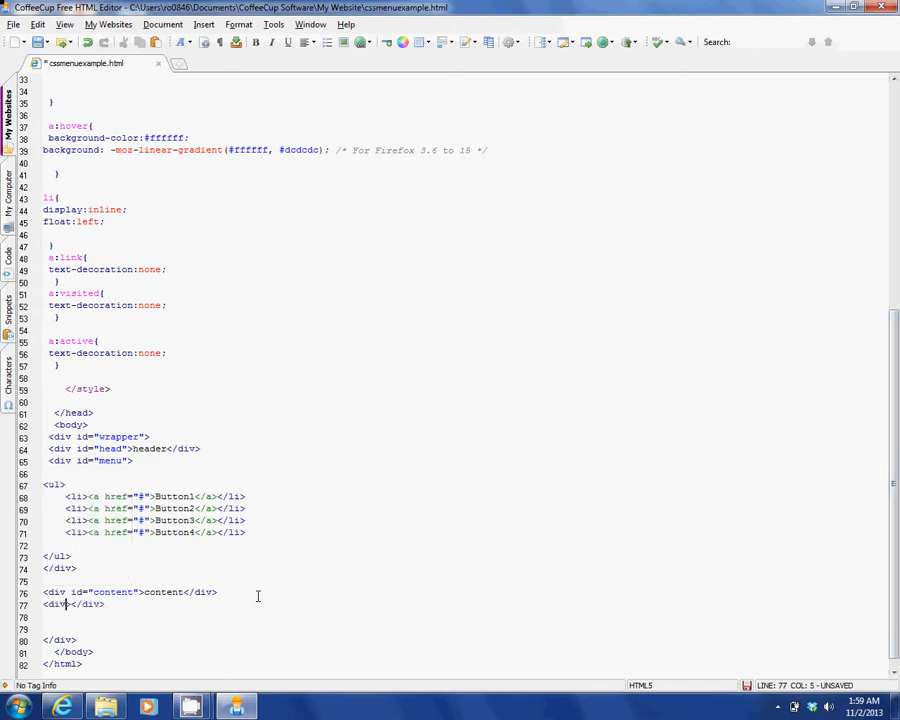
type("id=\"\"")
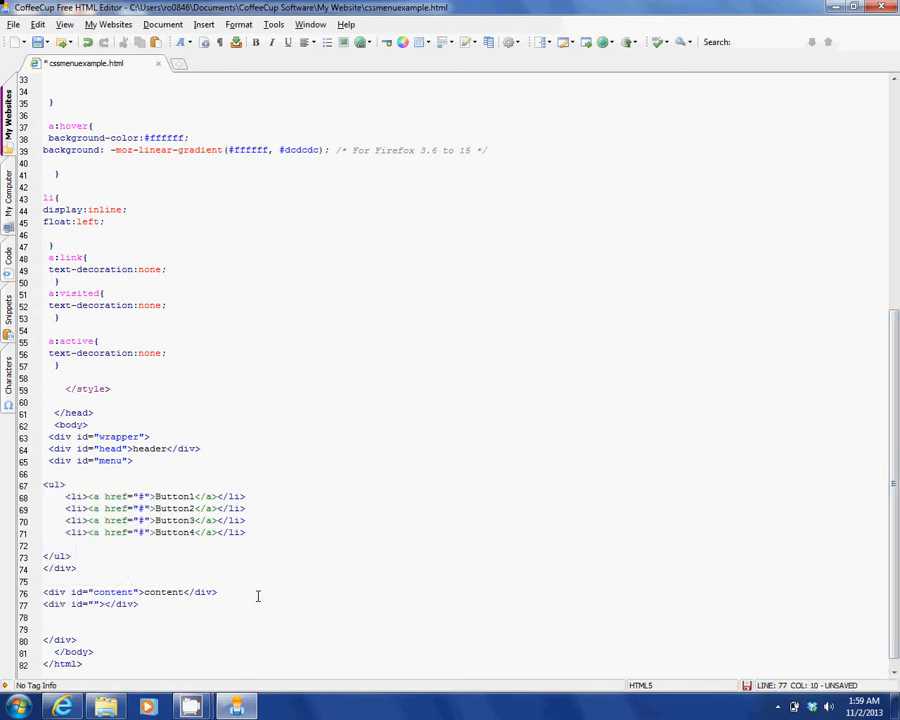
type("footer")
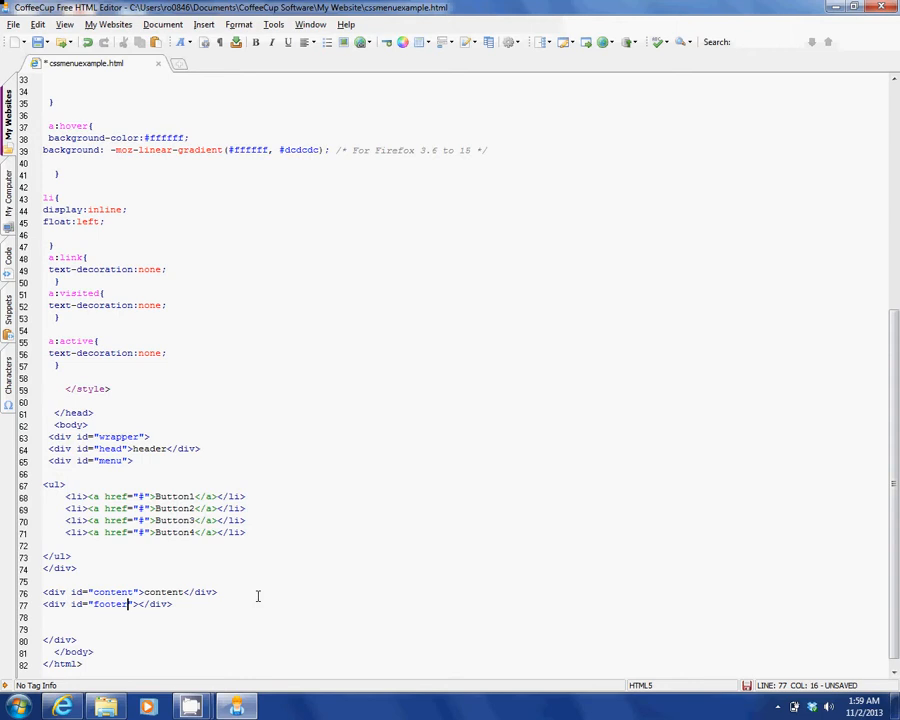
type("ooter")
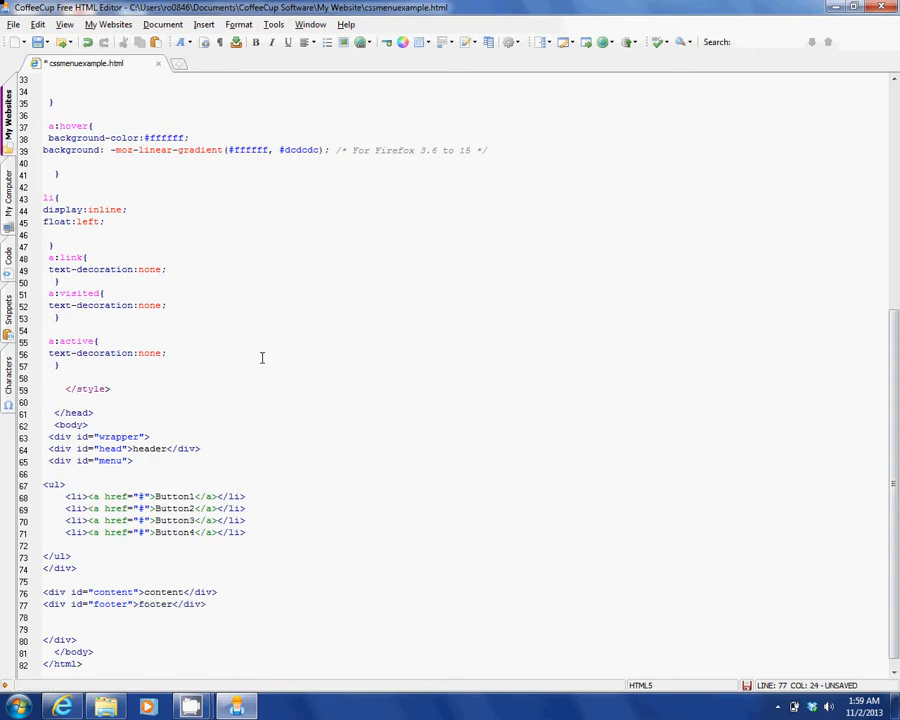
Start a #wrapper rule after a:active with width:160px
left_click(92, 376)
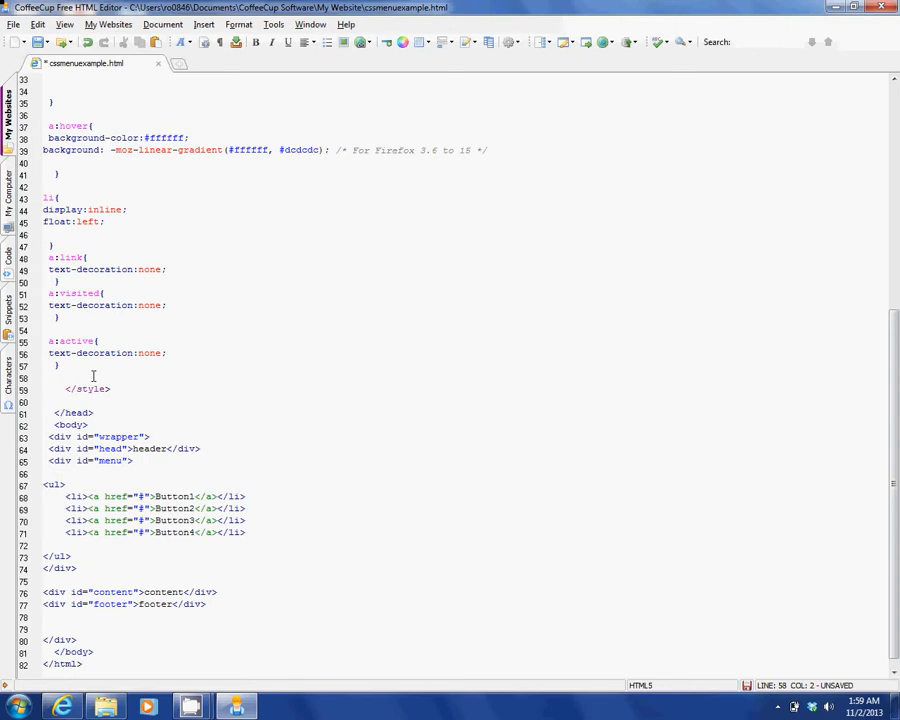
key("Return")
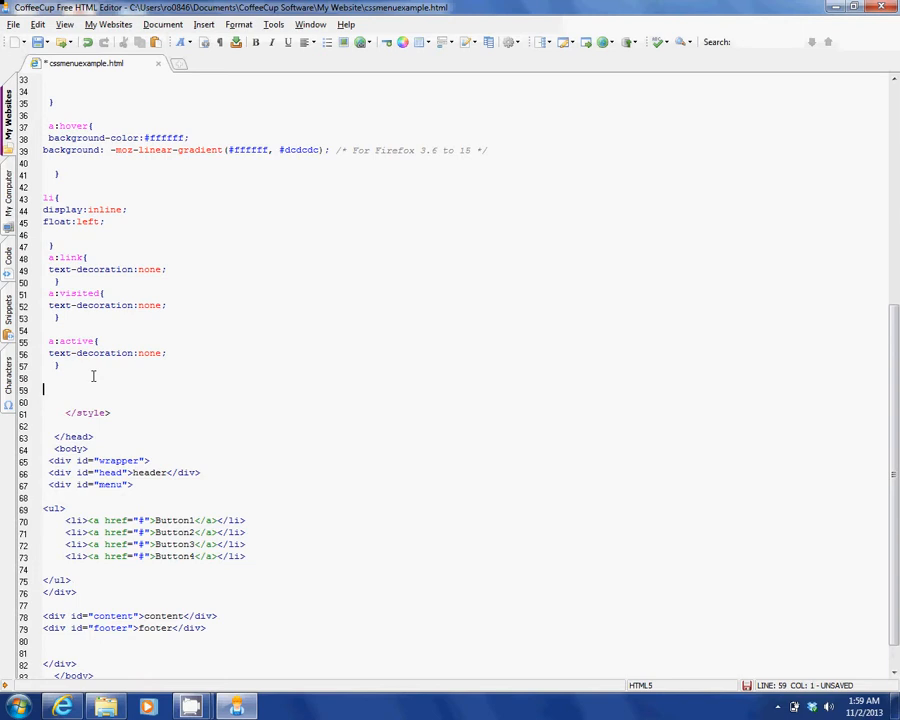
type("#wrap")
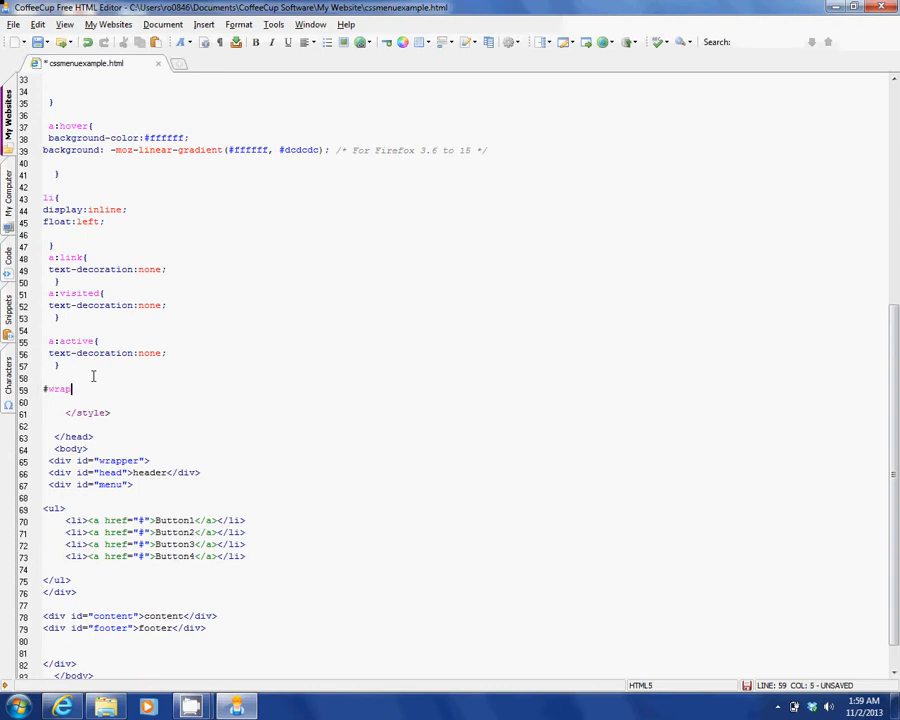
type("per{")
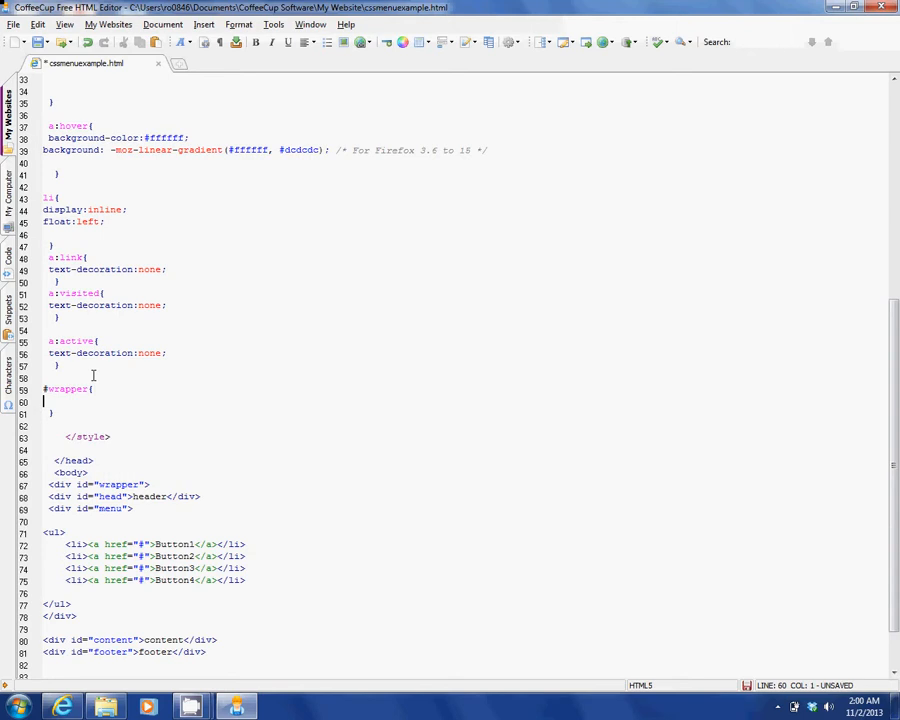
type("width:")
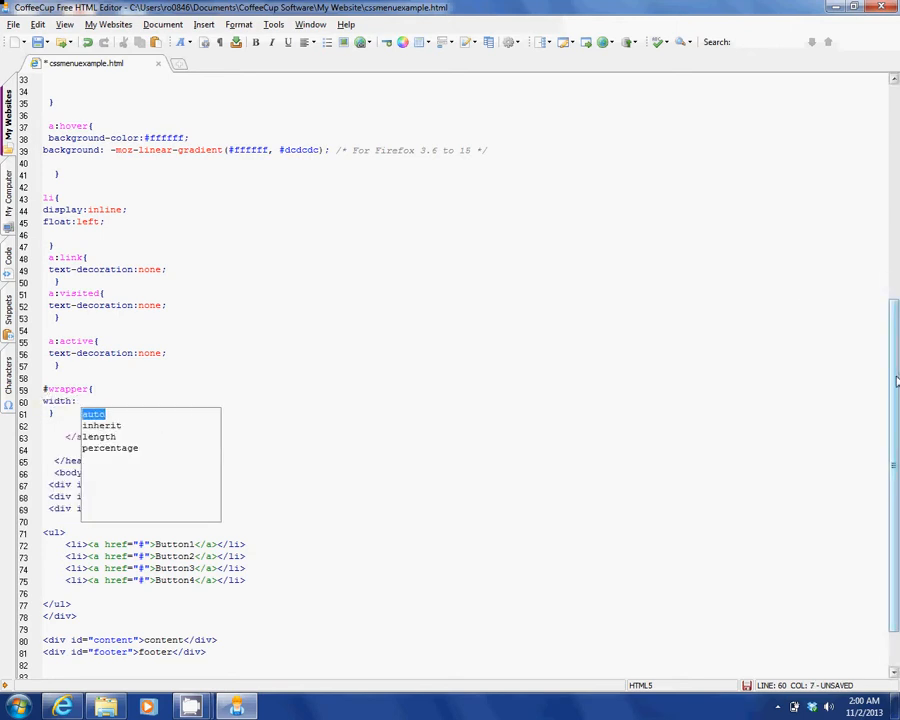
scroll("up", 3)
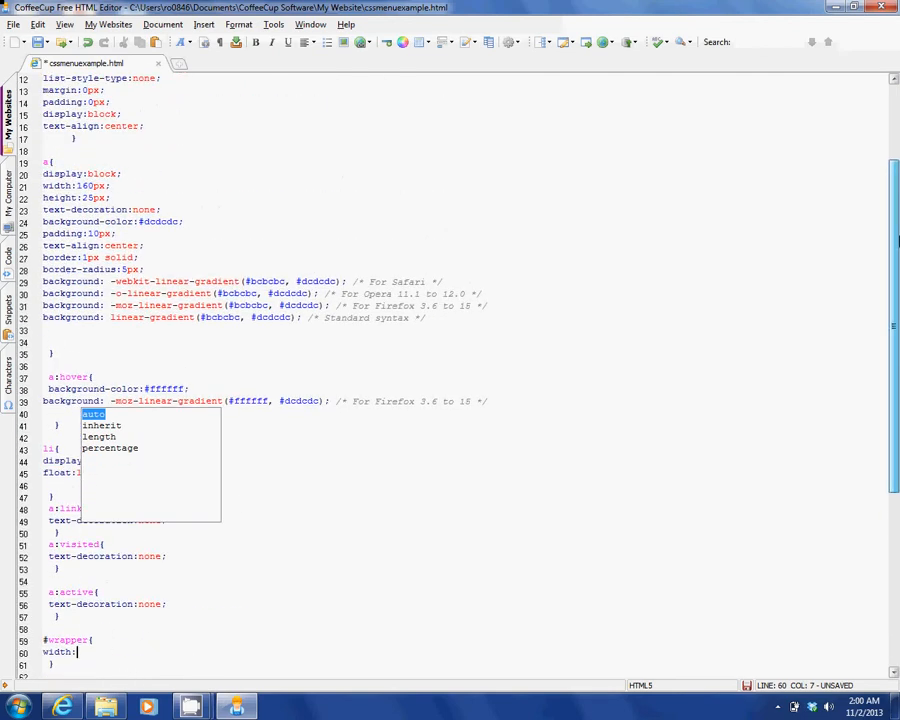
scroll("down", 3)
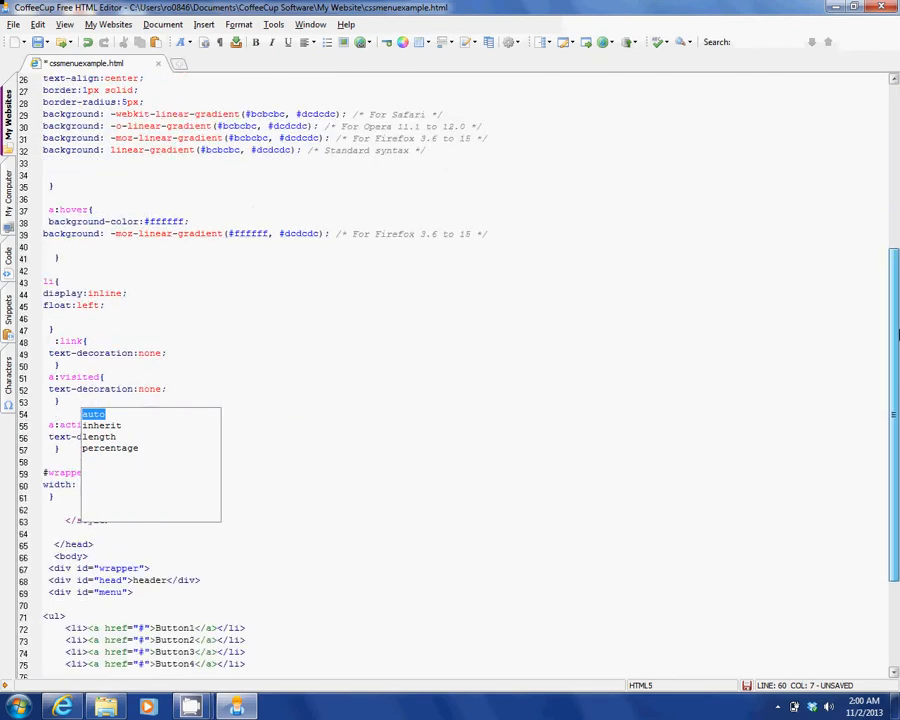
scroll("down", 3)
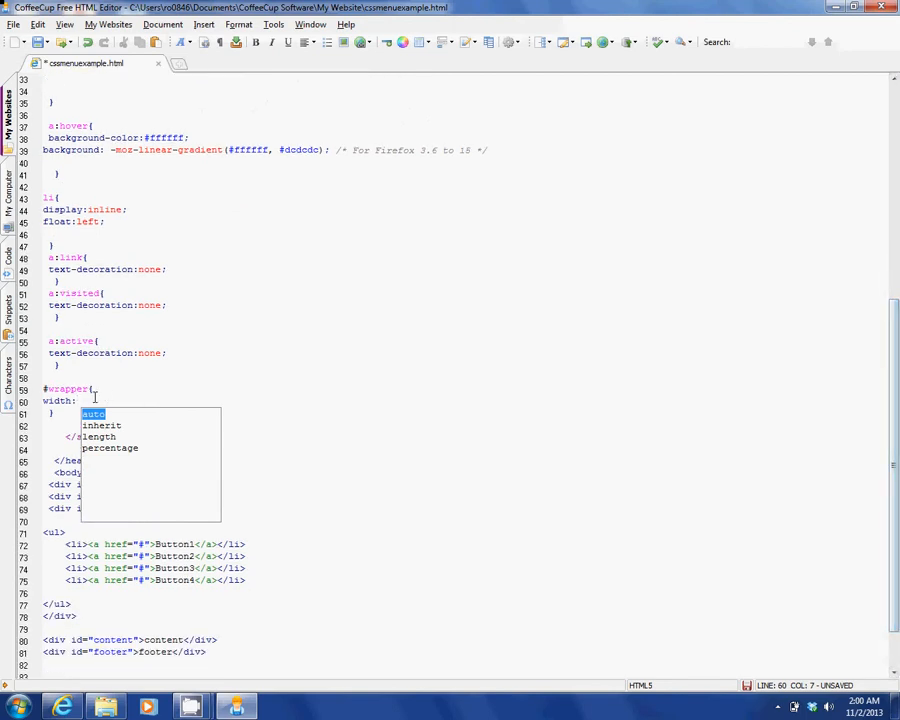
type("160px")
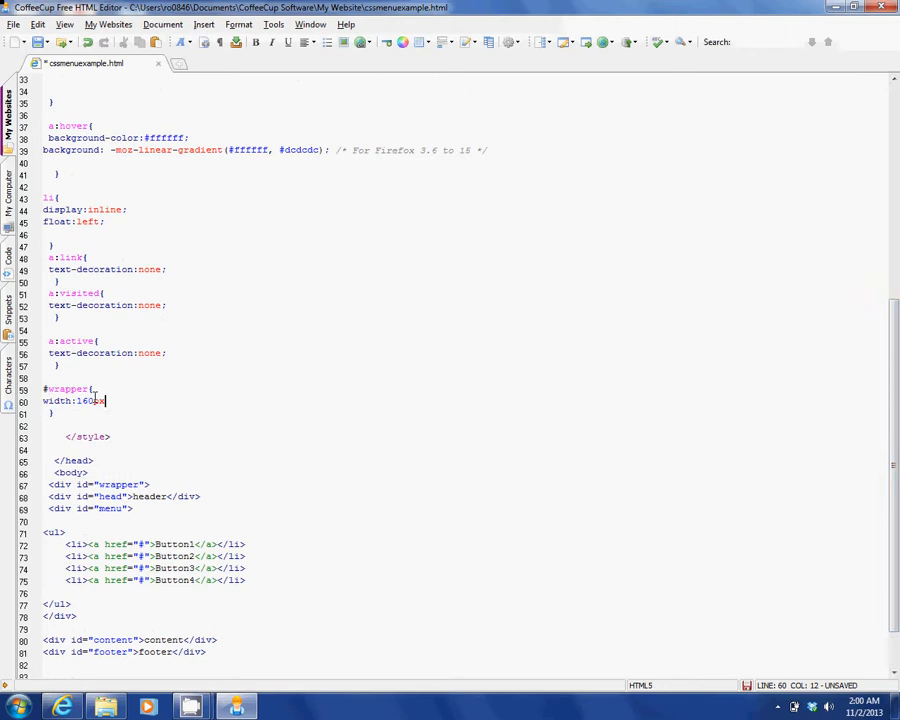
Add height:800px to the #wrapper rule and leave a line for the next rule
key("Return")
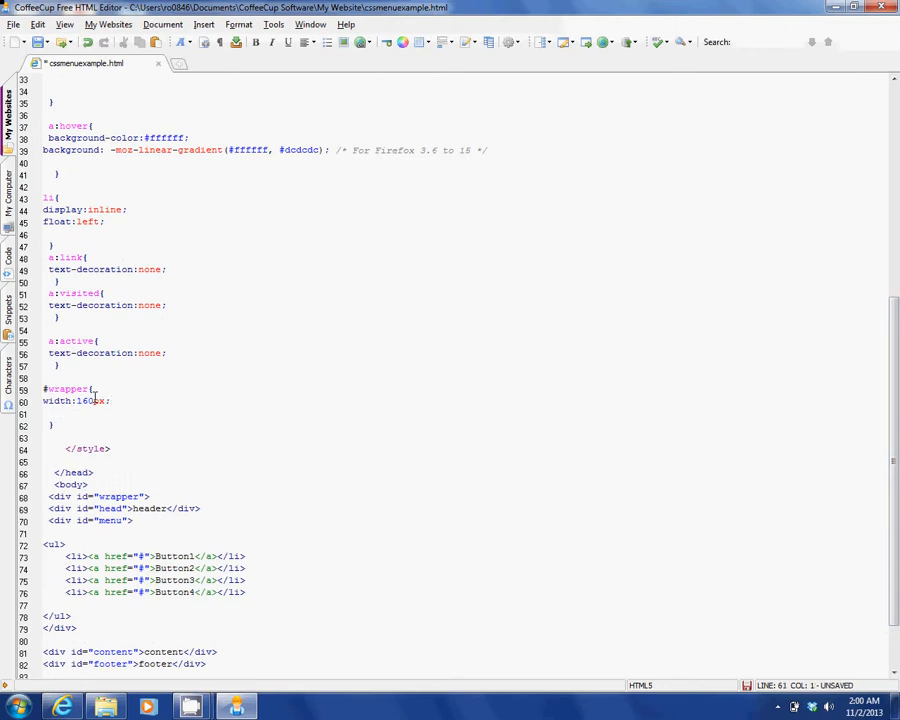
type("height:")
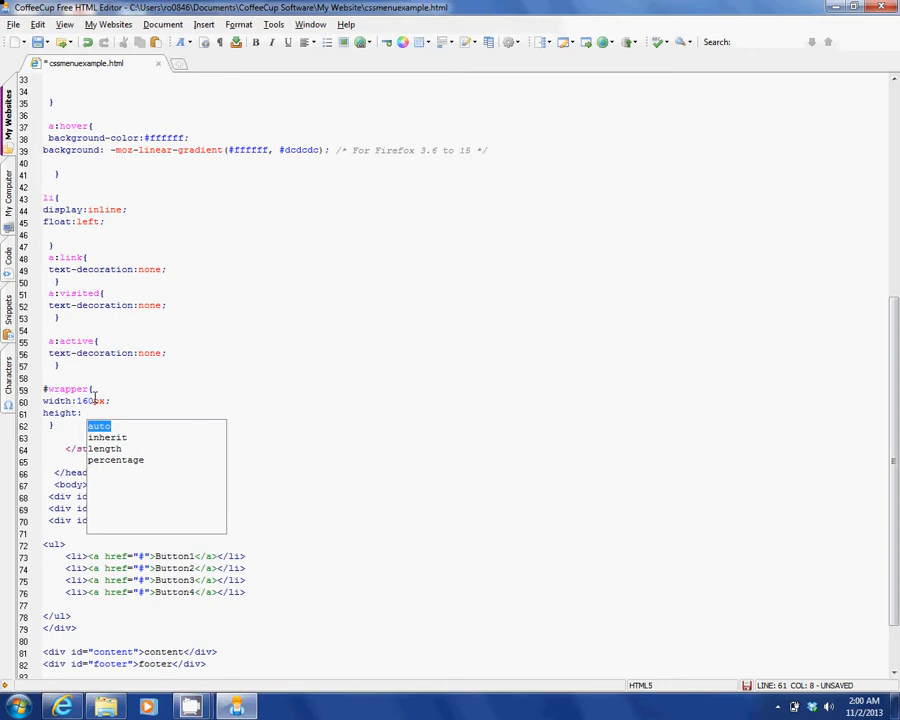
type("800px;")
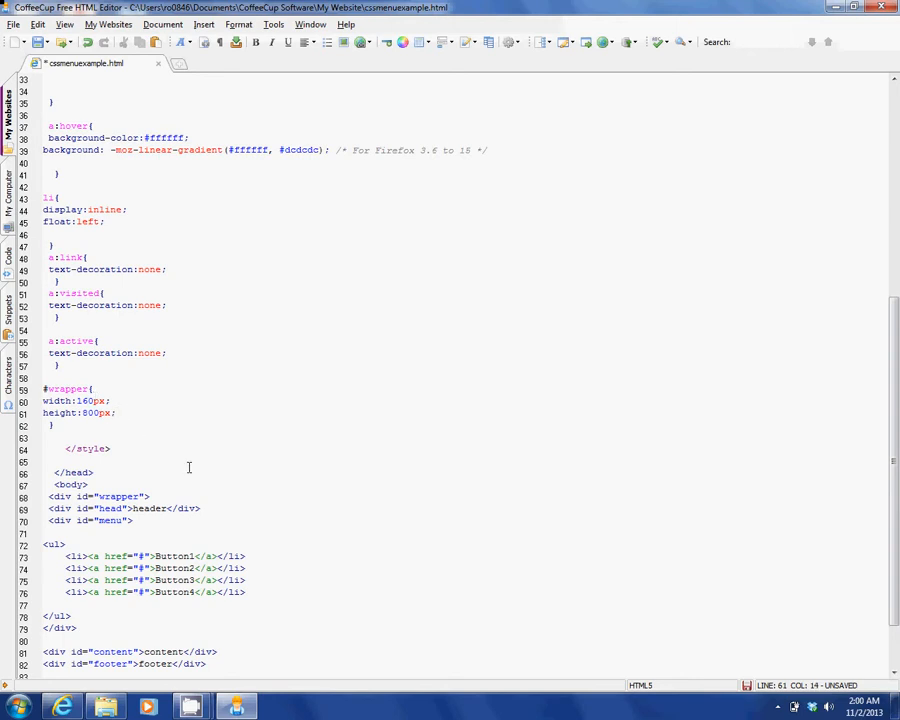
left_click(70, 424)
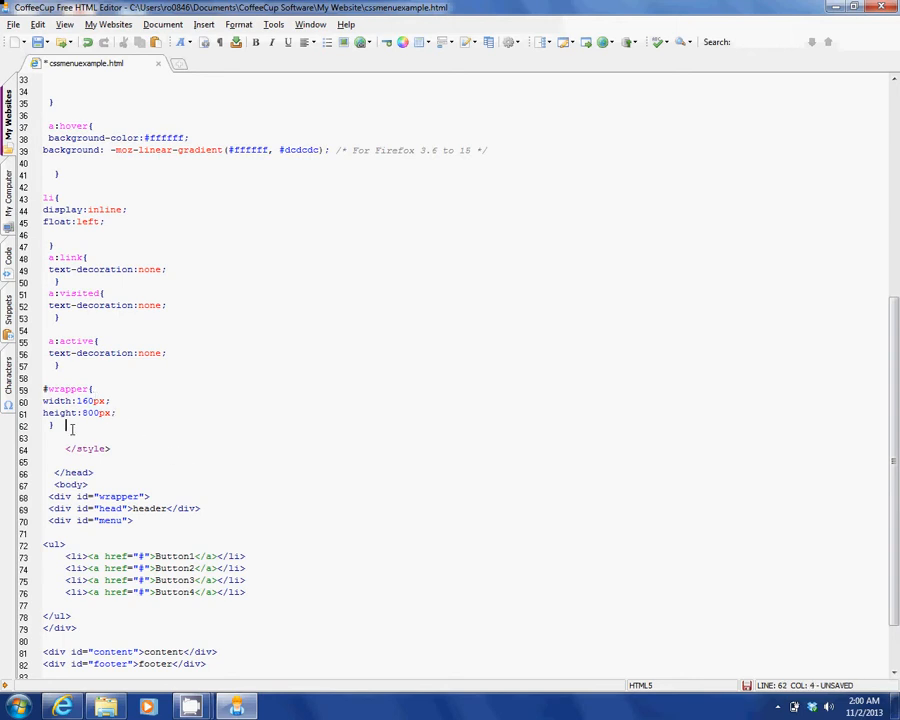
key("Return")
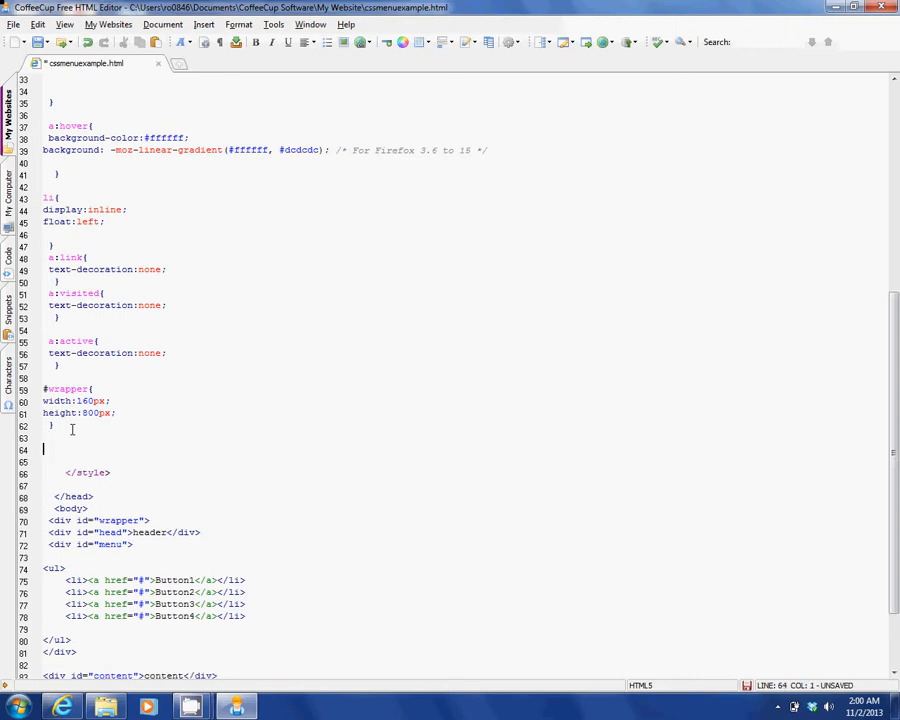
Add a #header rule with height:100px and background-color light blue, then preview
type("#header{")
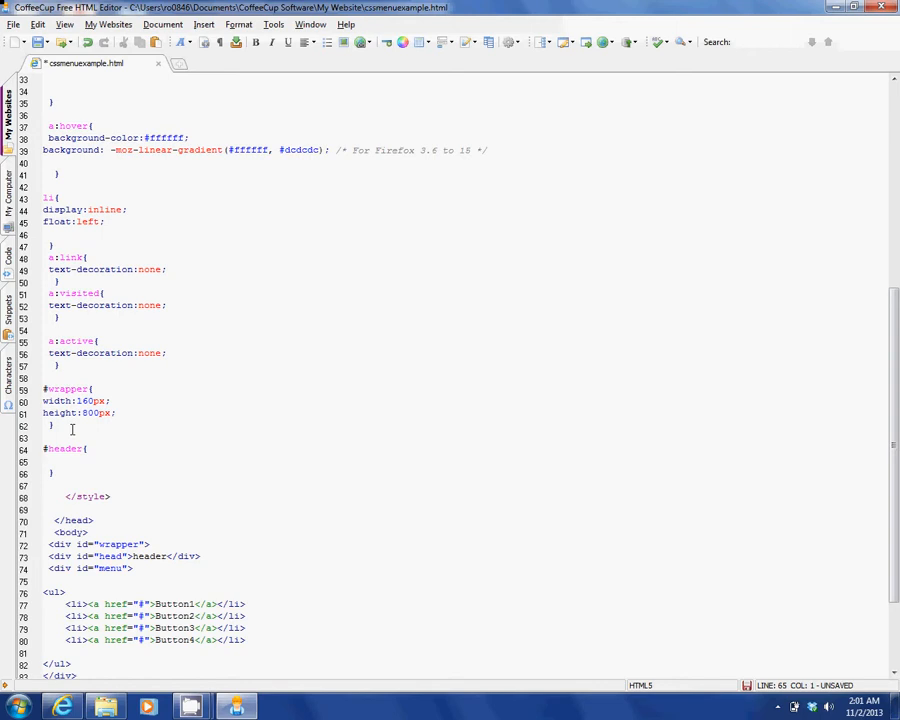
type("height:")
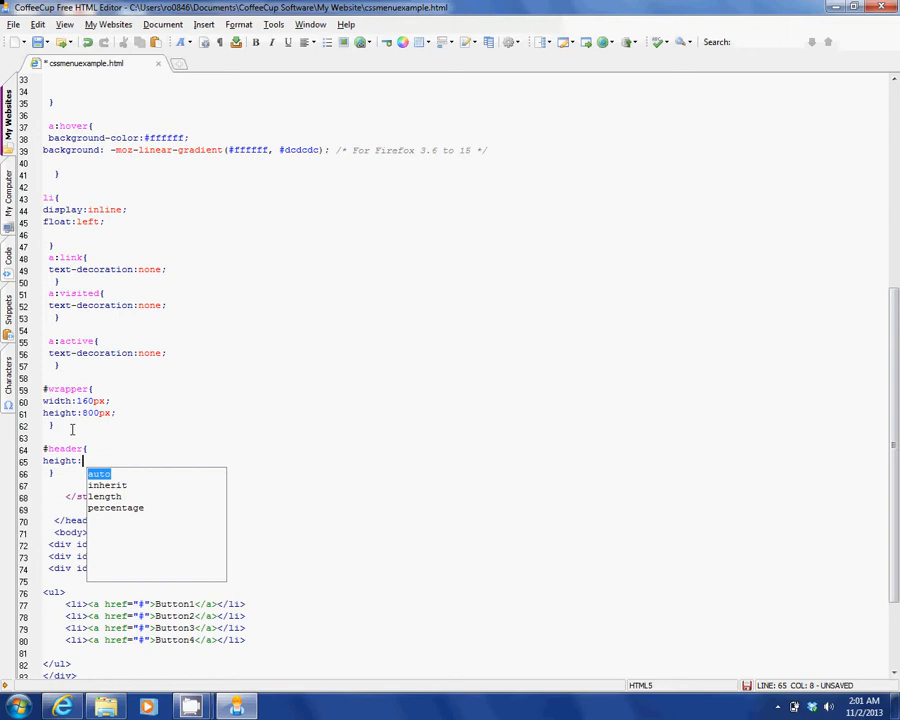
type("100")
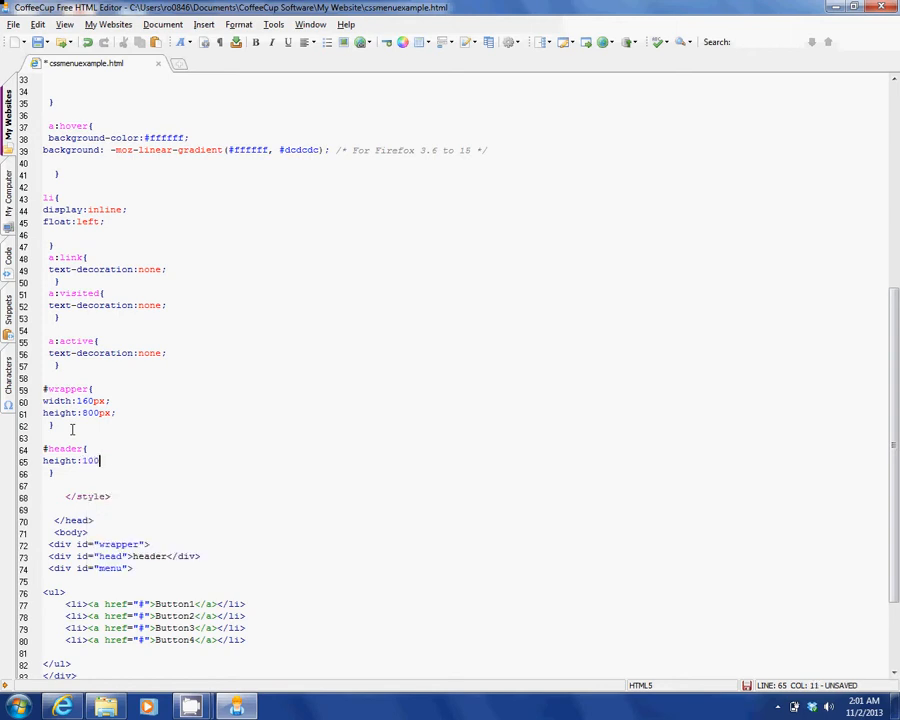
type("px;")
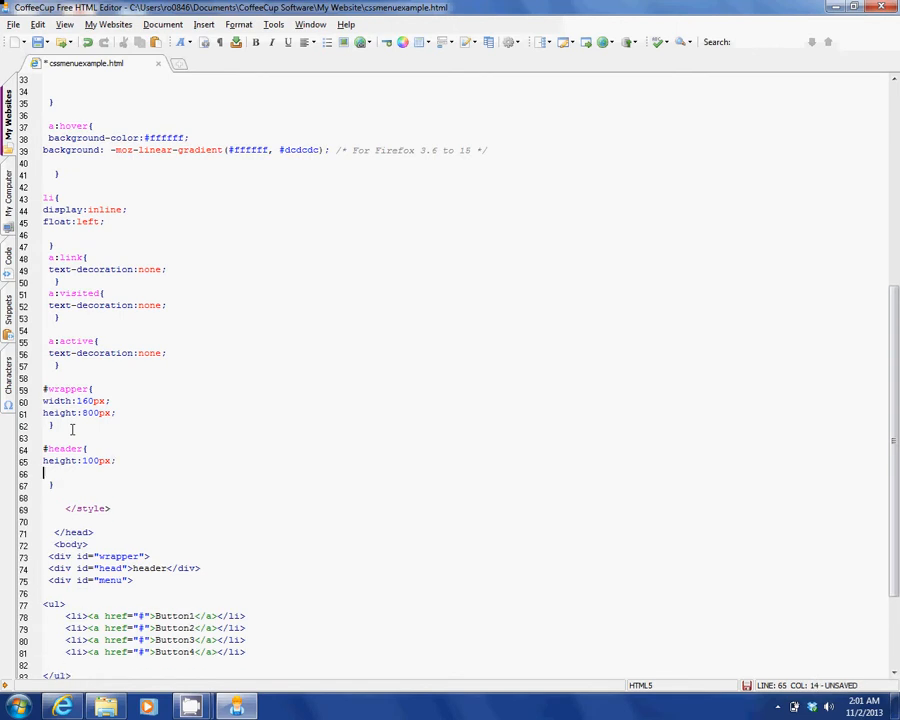
type("background-color:")
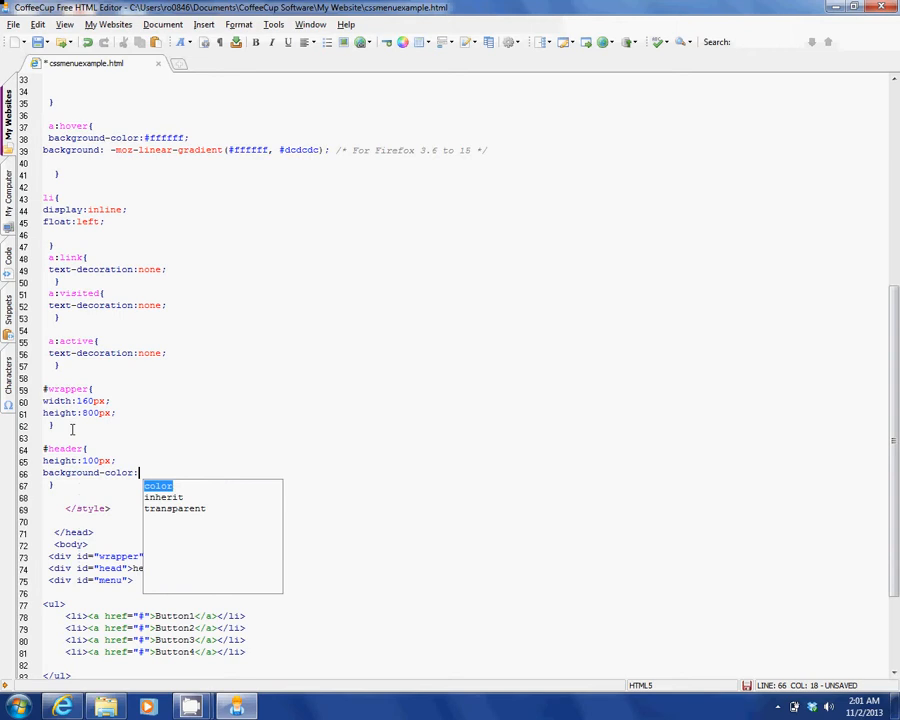
type("light")
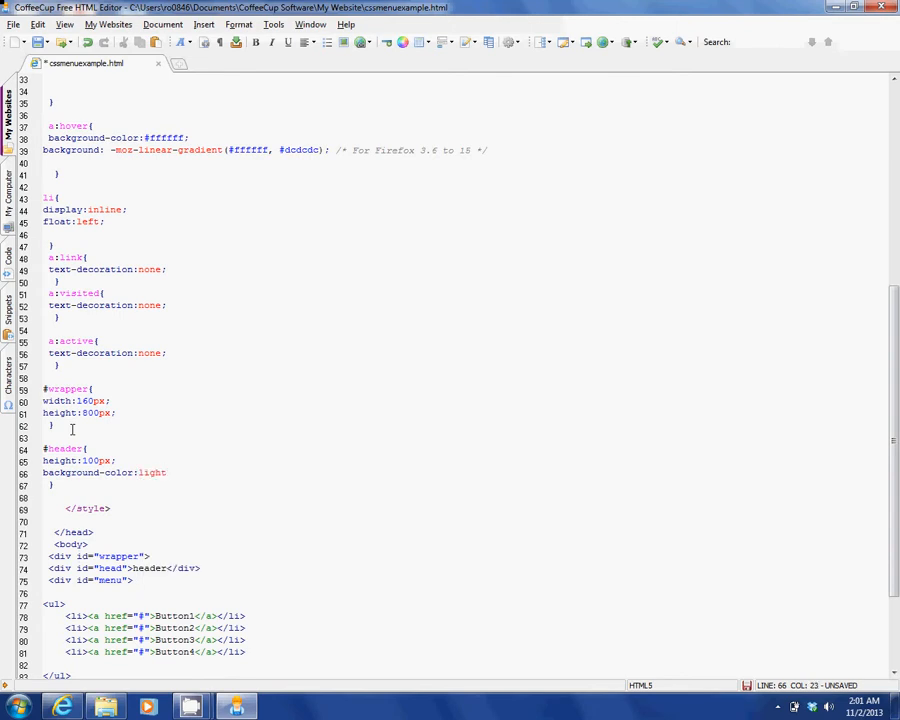
type("blue")
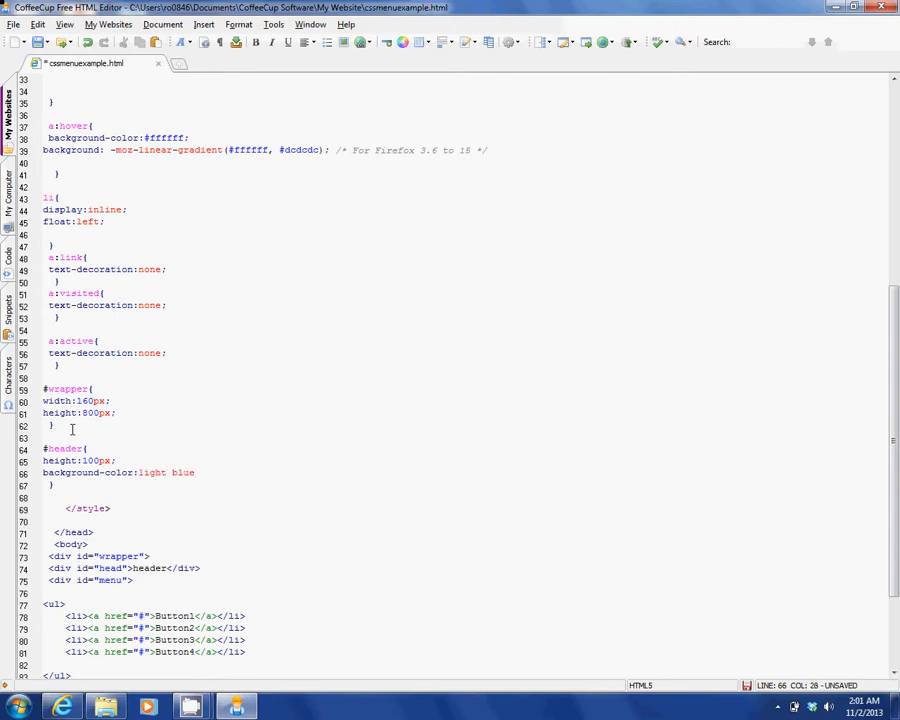
key("Return")
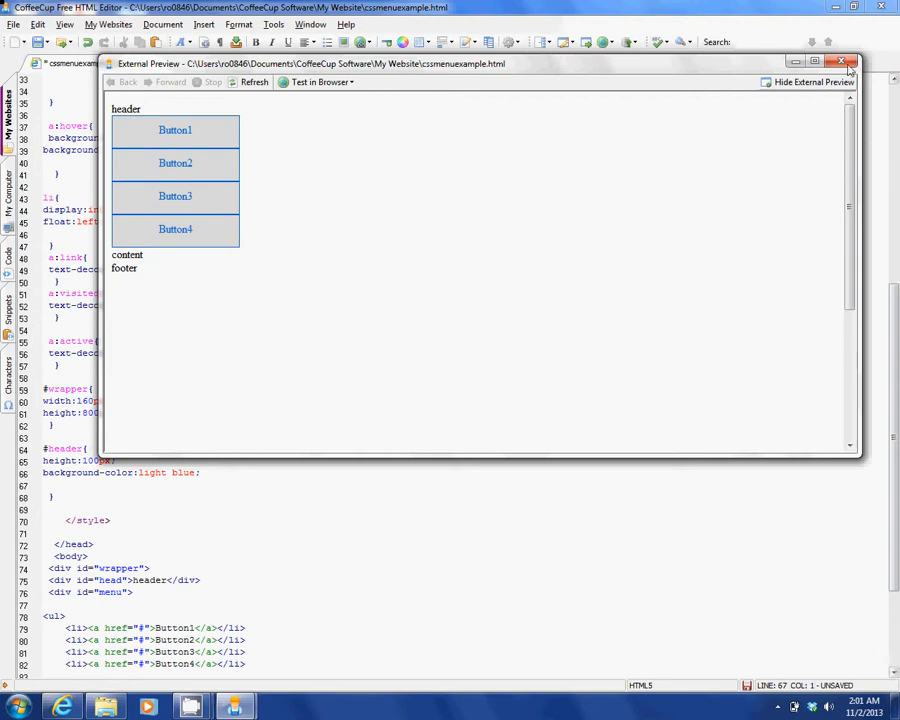
Close the preview, check the page in Firefox and return to the code
left_click(844, 62)
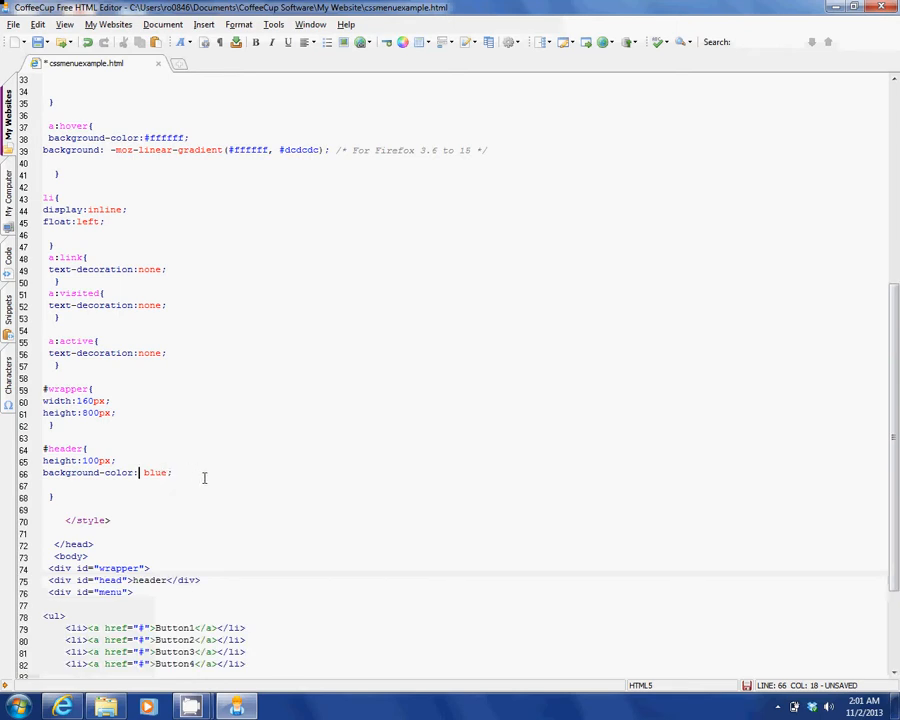
left_click(286, 494)
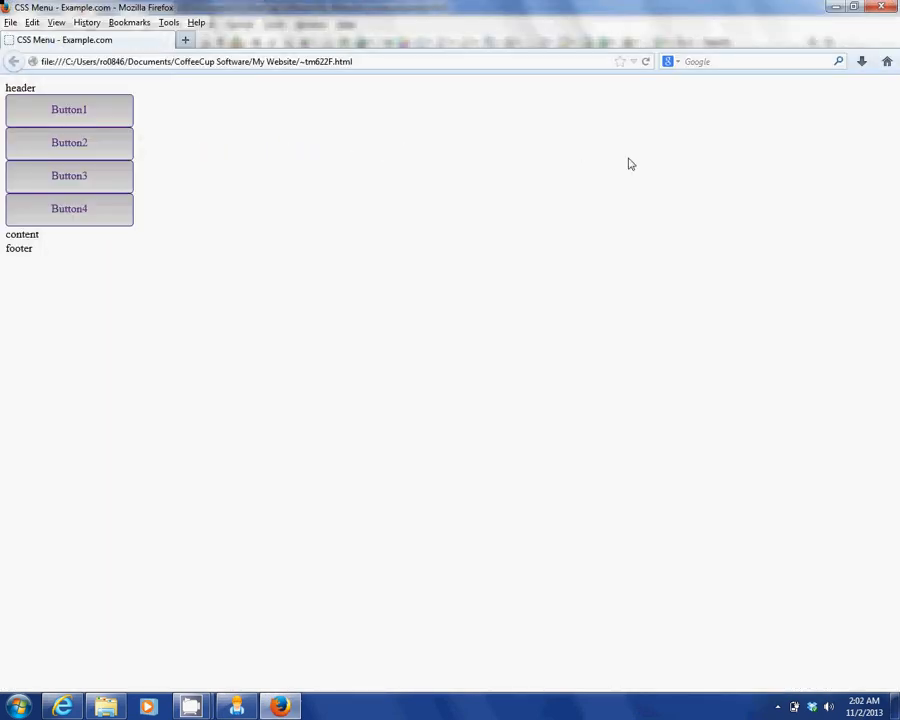
left_click(236, 708)
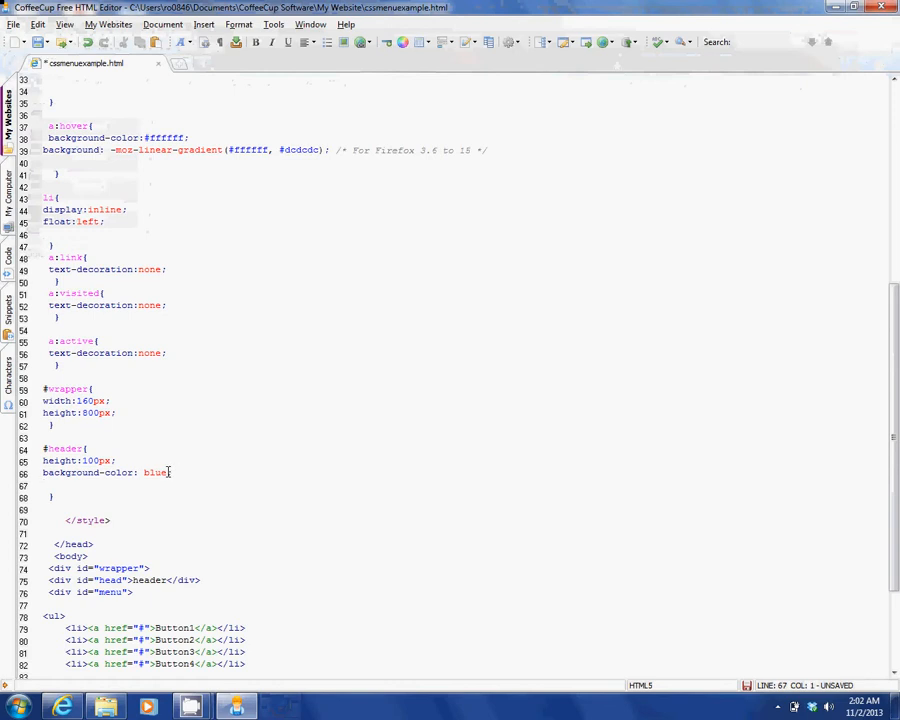
Replace the header's blue background with #800000 and edit inside the rule
double_click(156, 472)
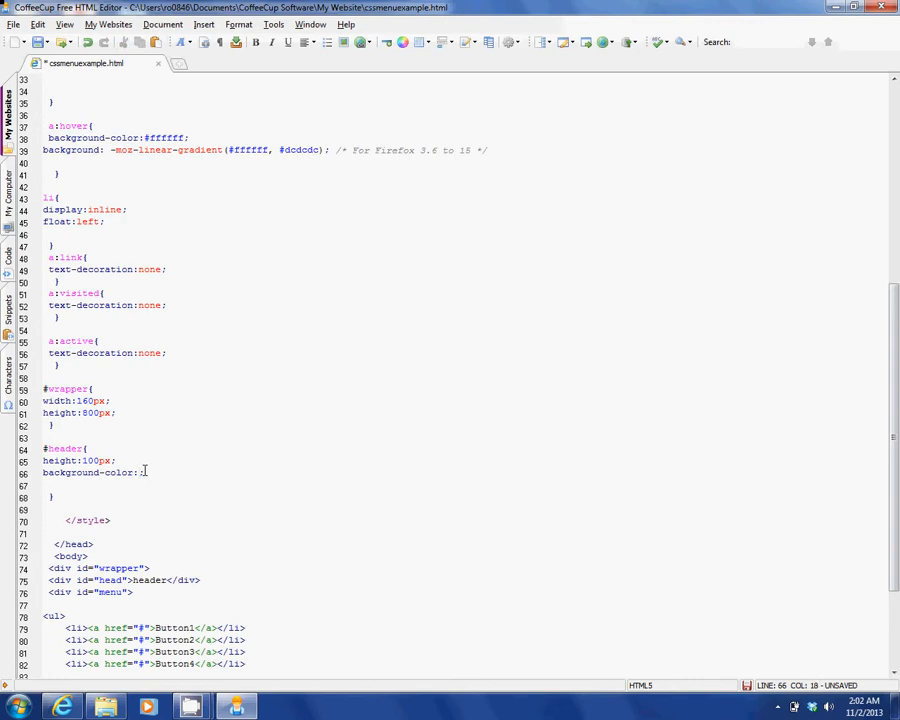
type("#800000")
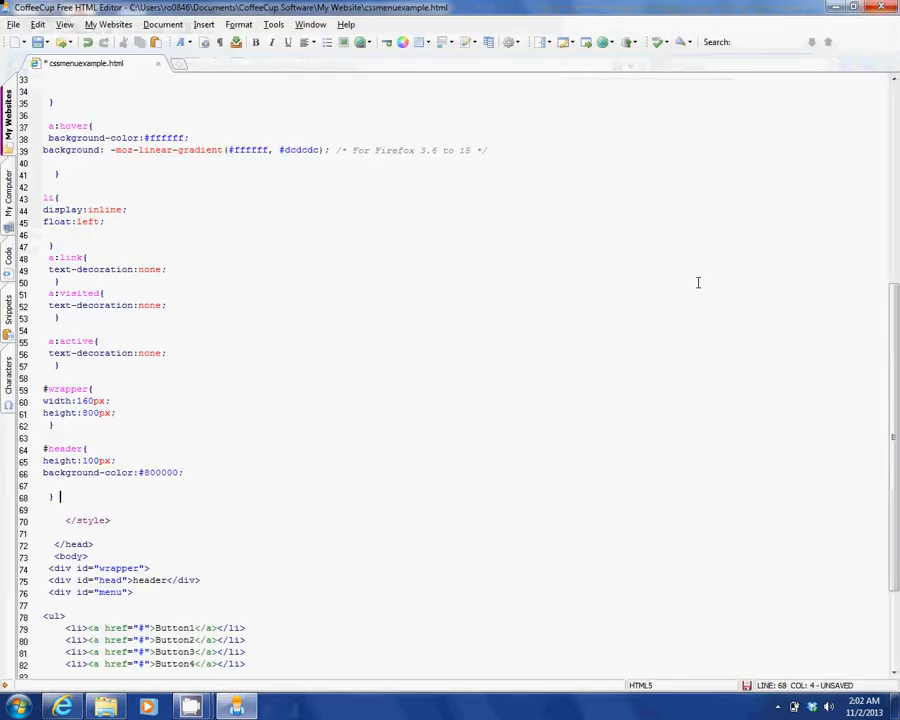
mouse_move(406, 488)
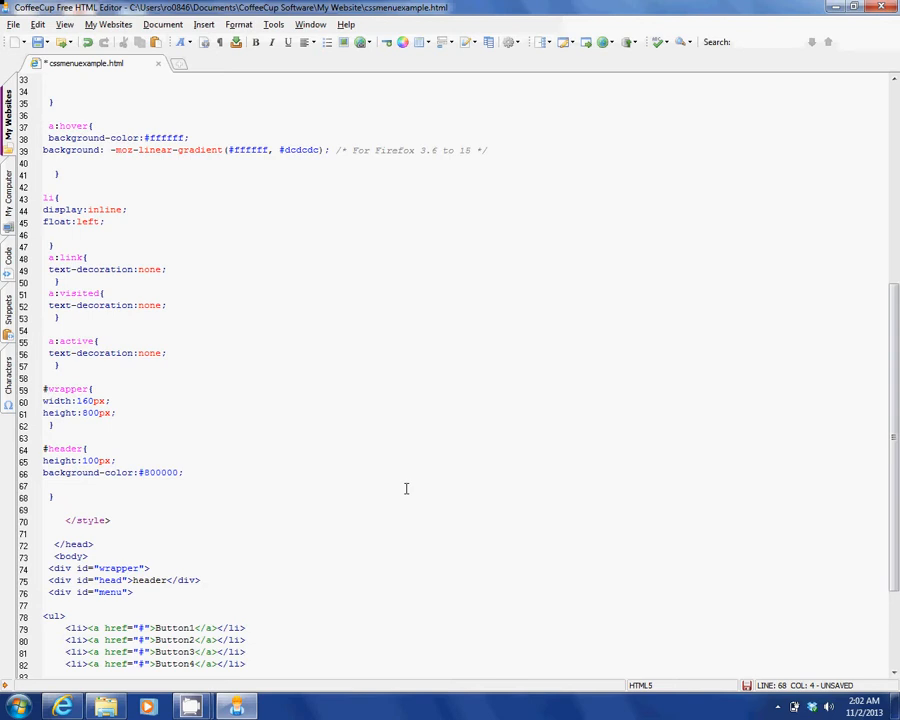
left_click(84, 448)
type("width:160px;")
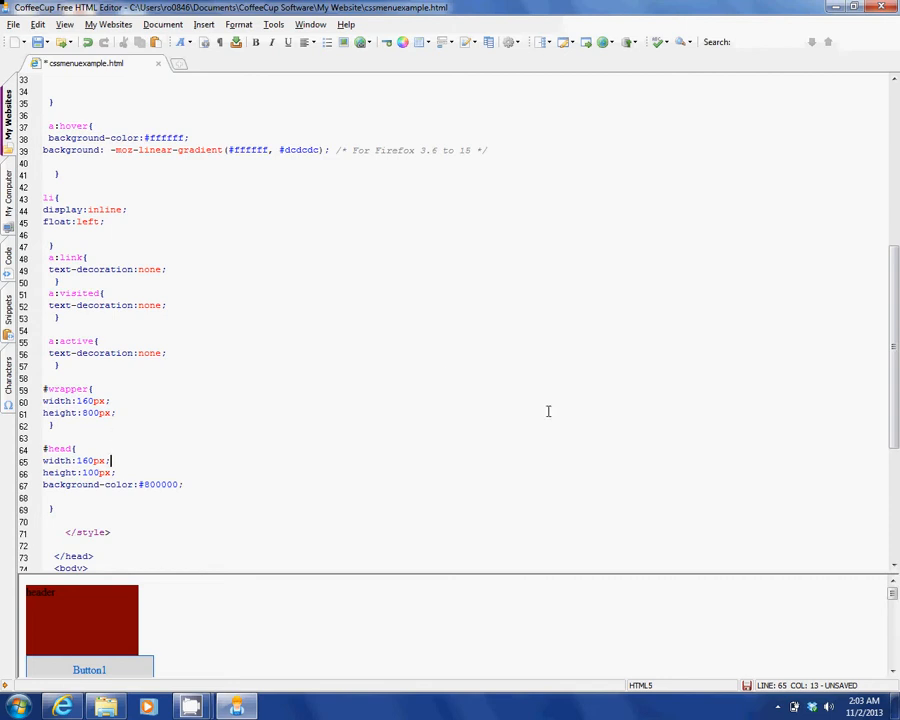
Scroll through the code before previewing the page in Firefox
scroll("down", 3)
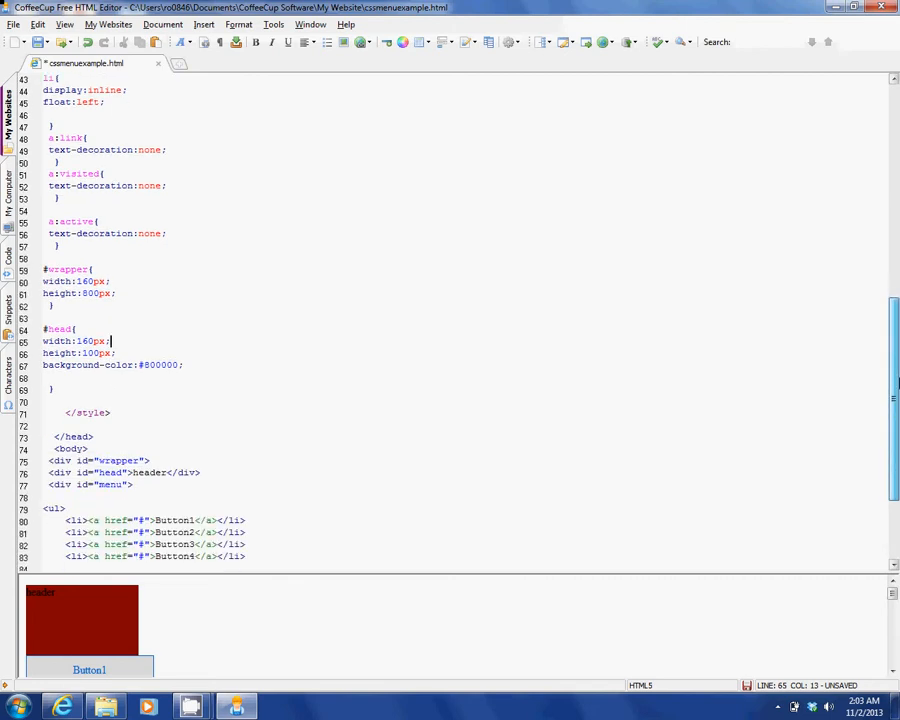
scroll("up", 3)
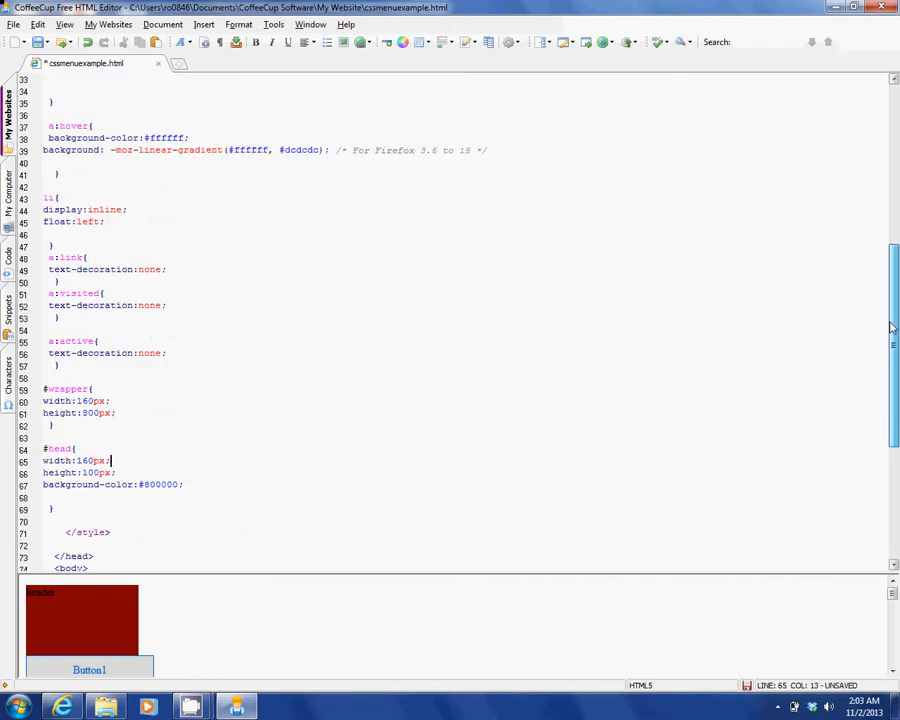
scroll("down", 3)
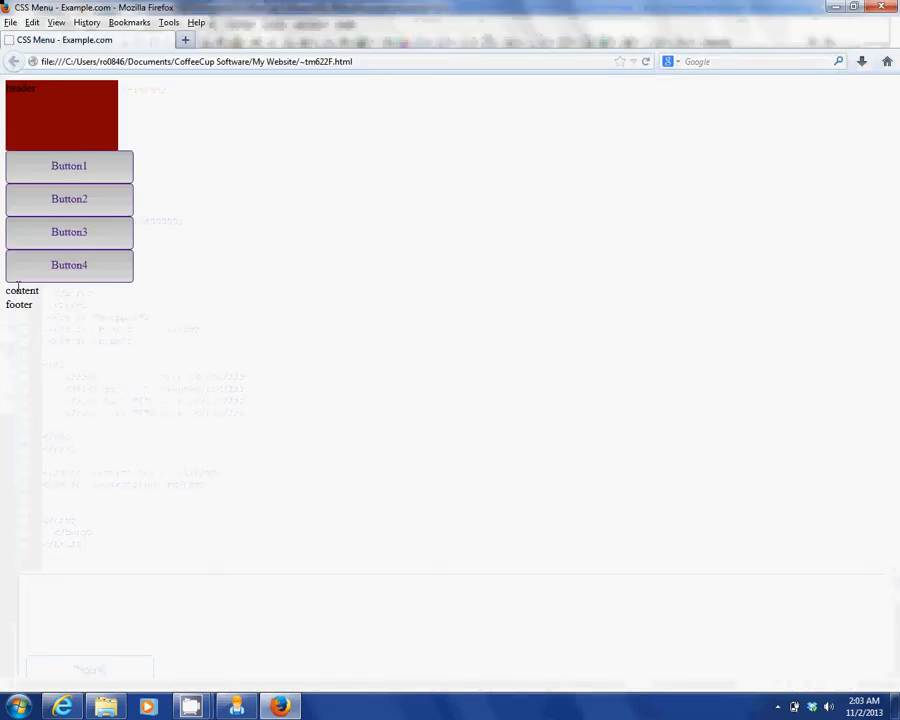
mouse_move(778, 132)
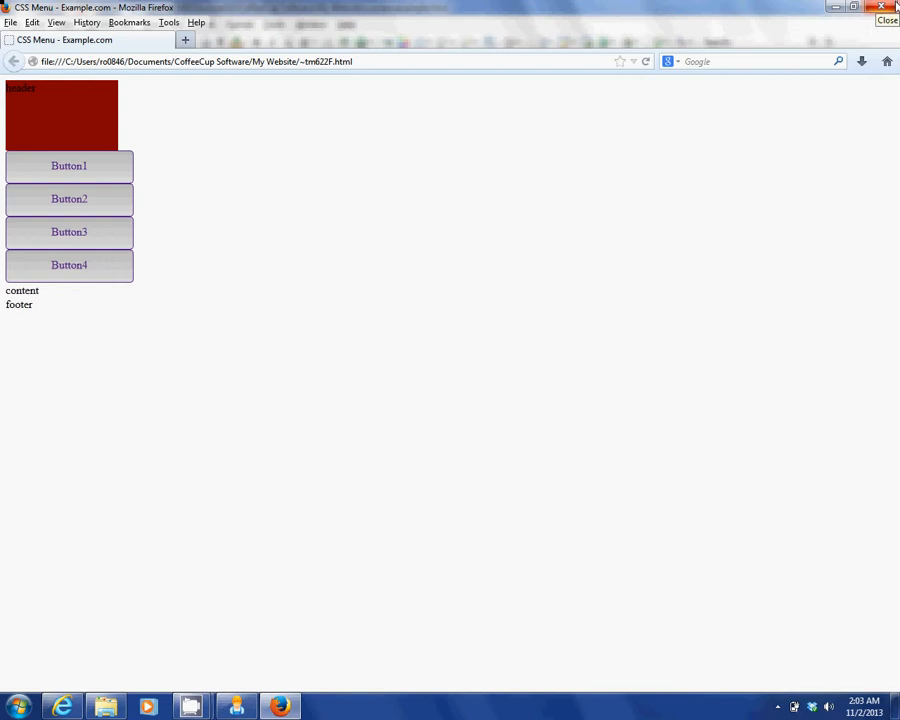
Return to the code and change the #wrapper width from 140 to 1000px
left_click(236, 708)
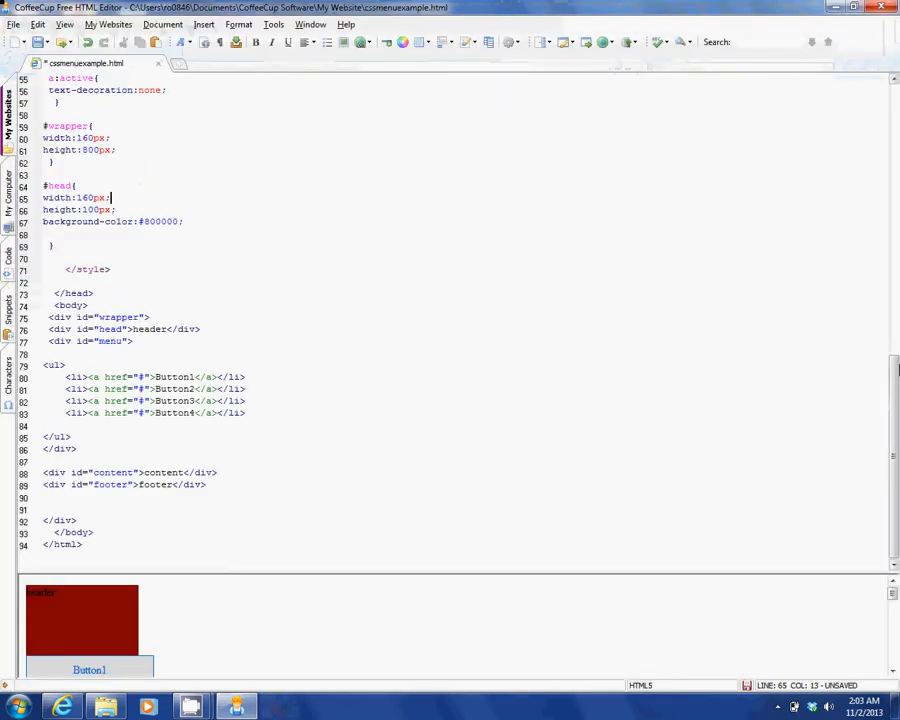
scroll("up", 3)
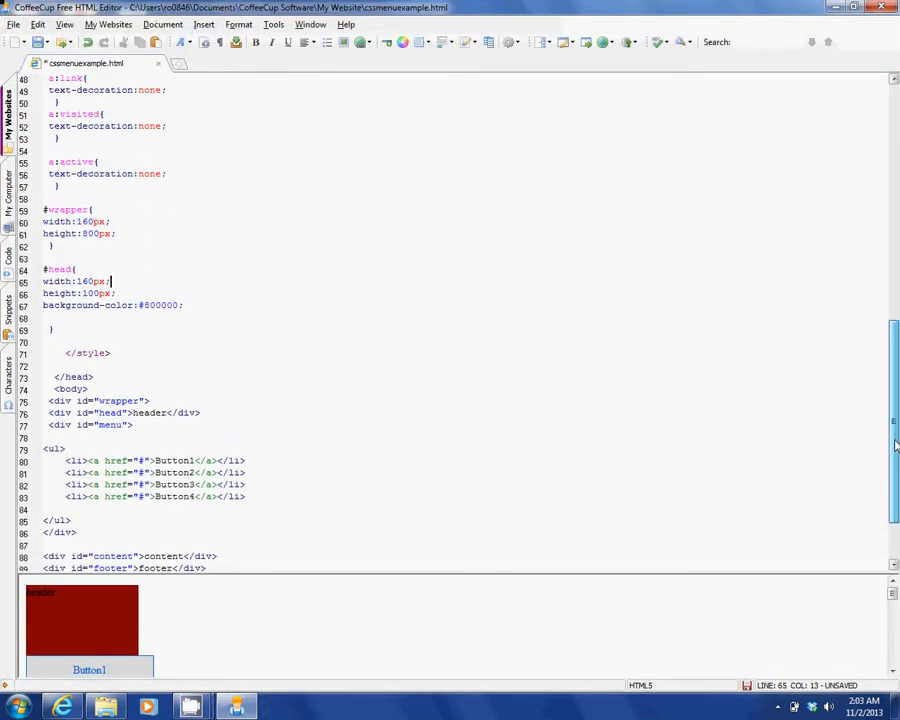
scroll("up", 3)
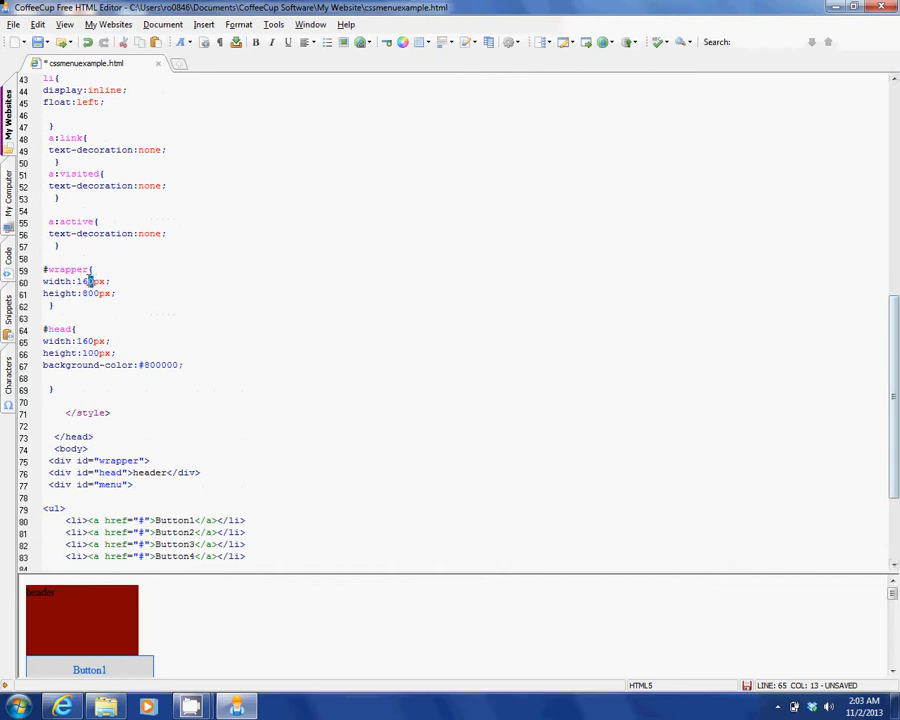
double_click(88, 280)
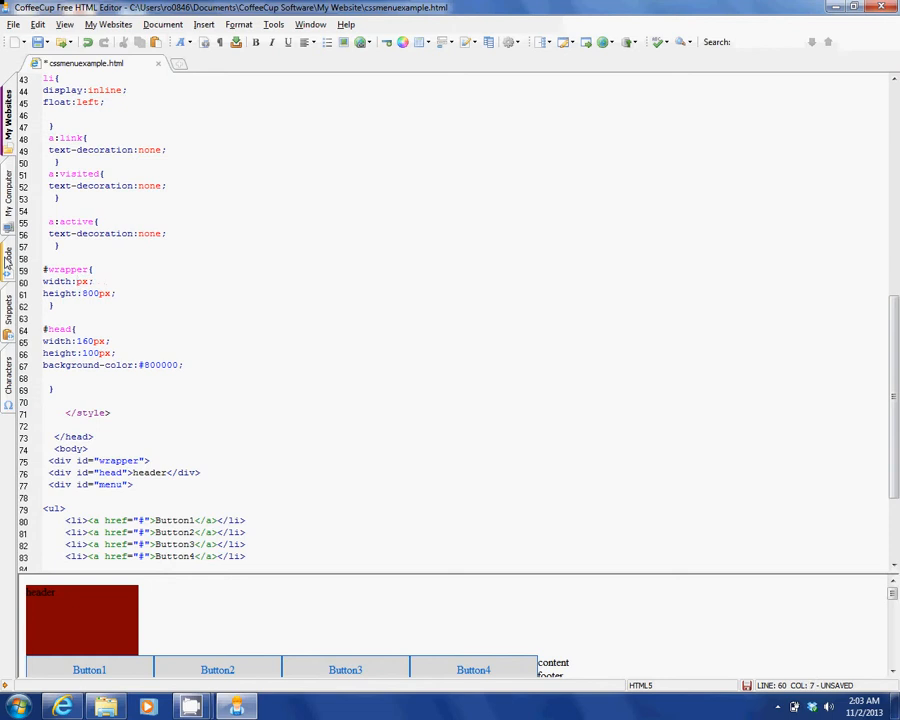
type("1000")
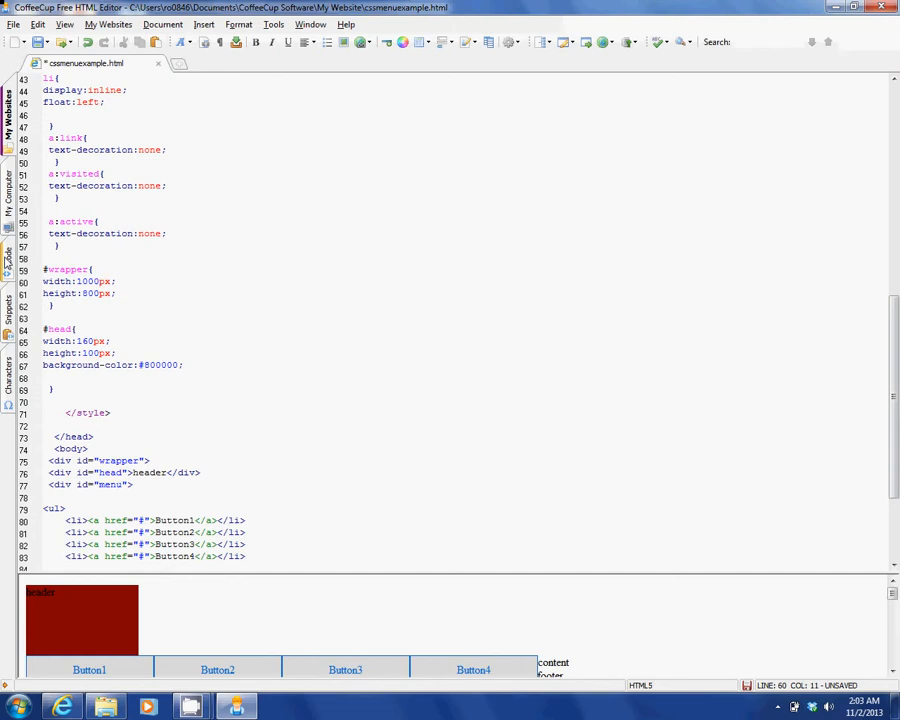
left_click(128, 292)
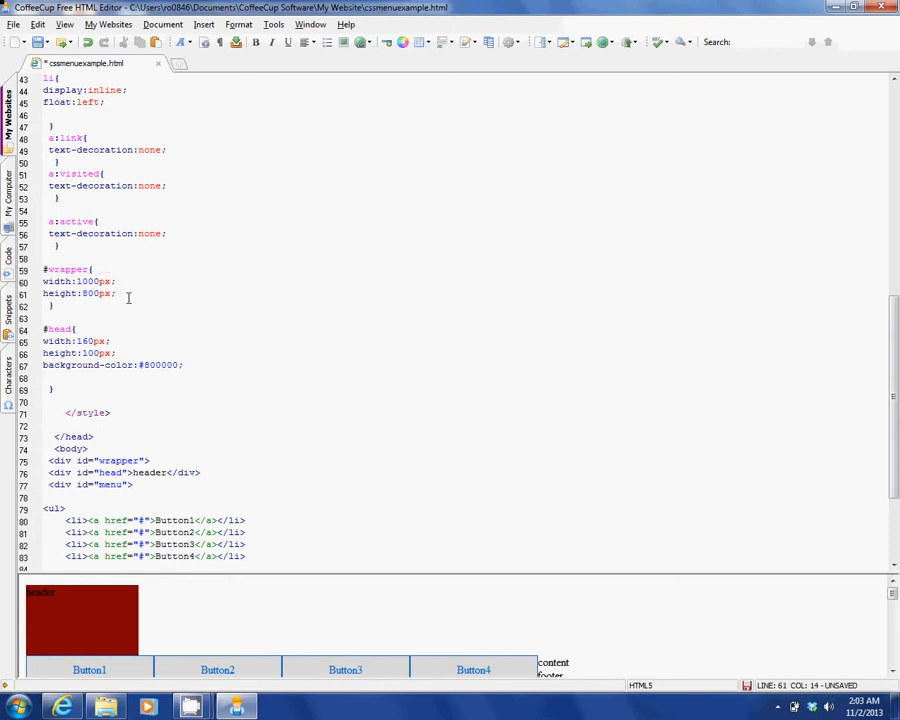
Give #wrapper a 1px solid border and clear its old 1000 width for 720px
type("border:")
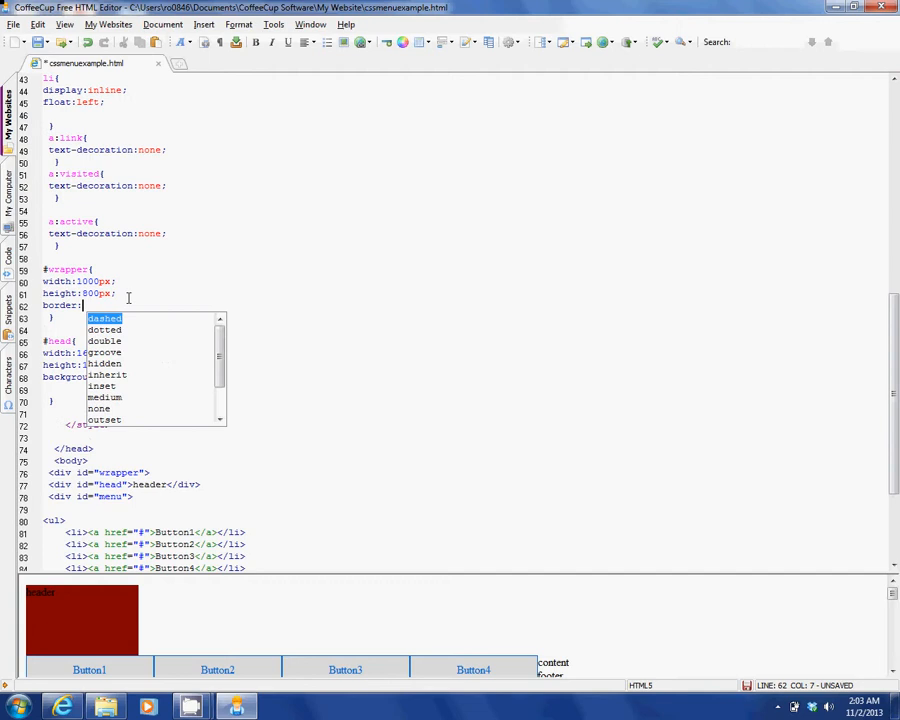
type("1px")
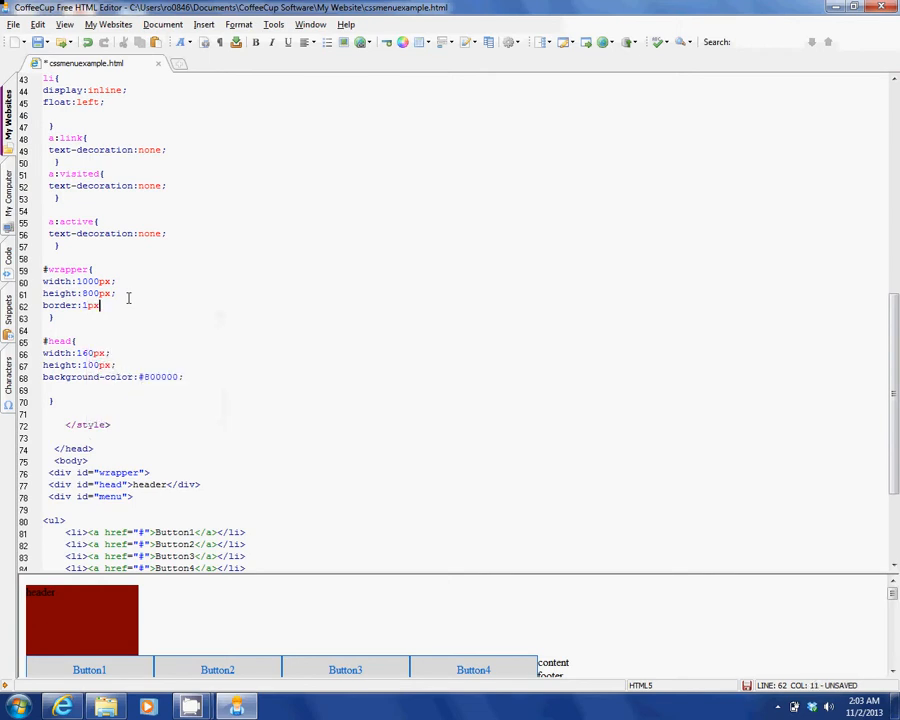
type("solid;")
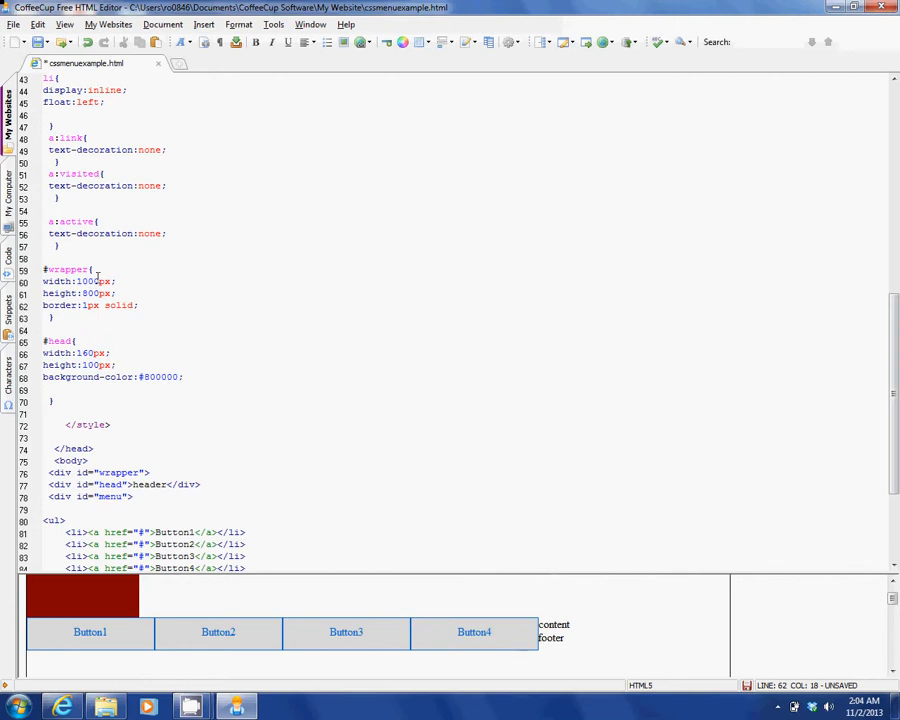
left_click(108, 304)
type("8")
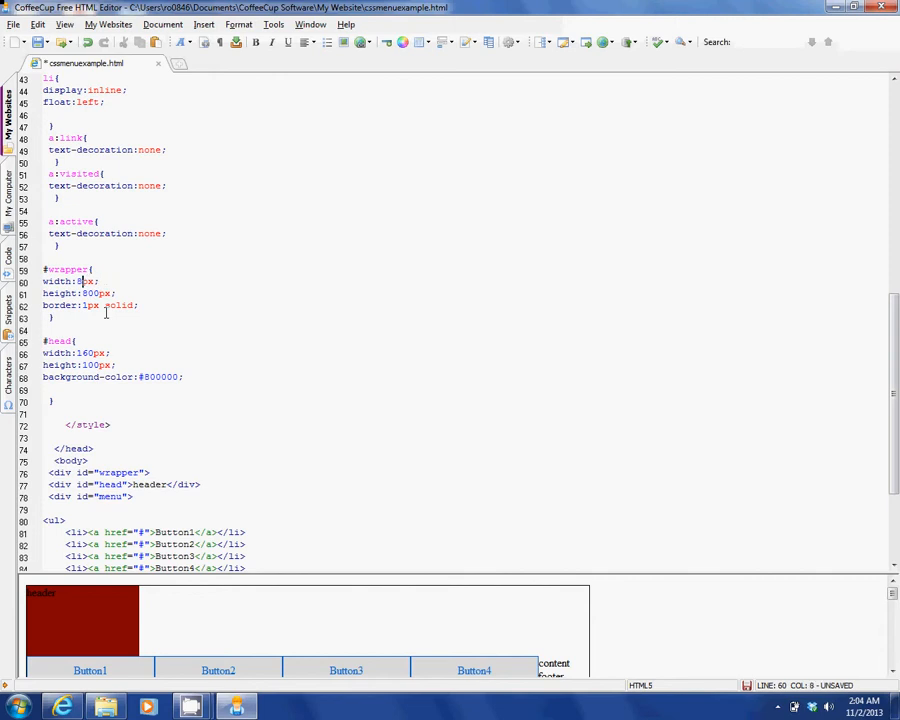
key("BackSpace")
type("730")
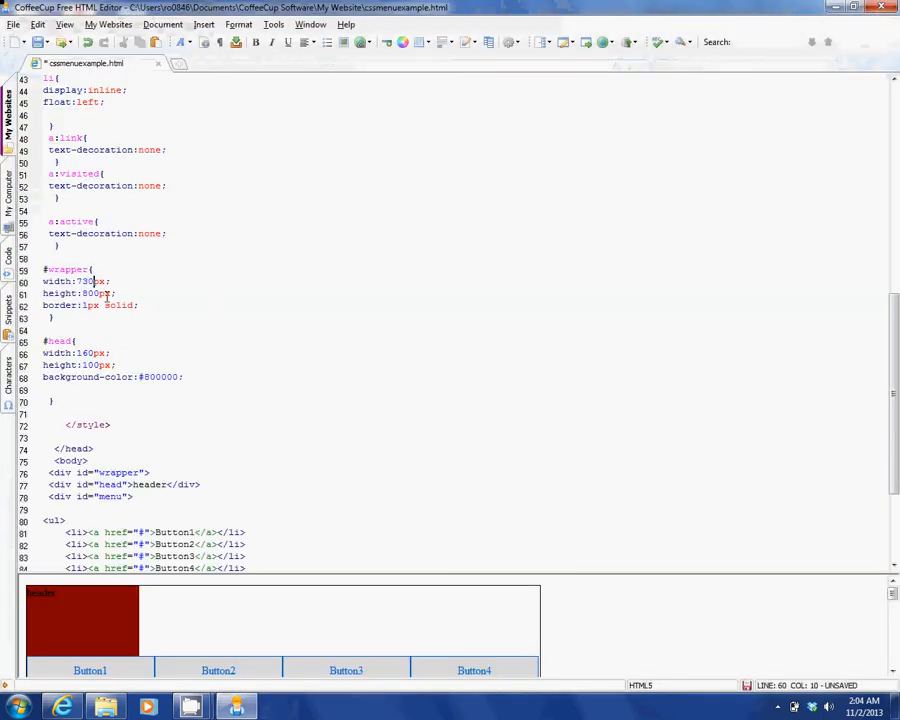
mouse_move(100, 358)
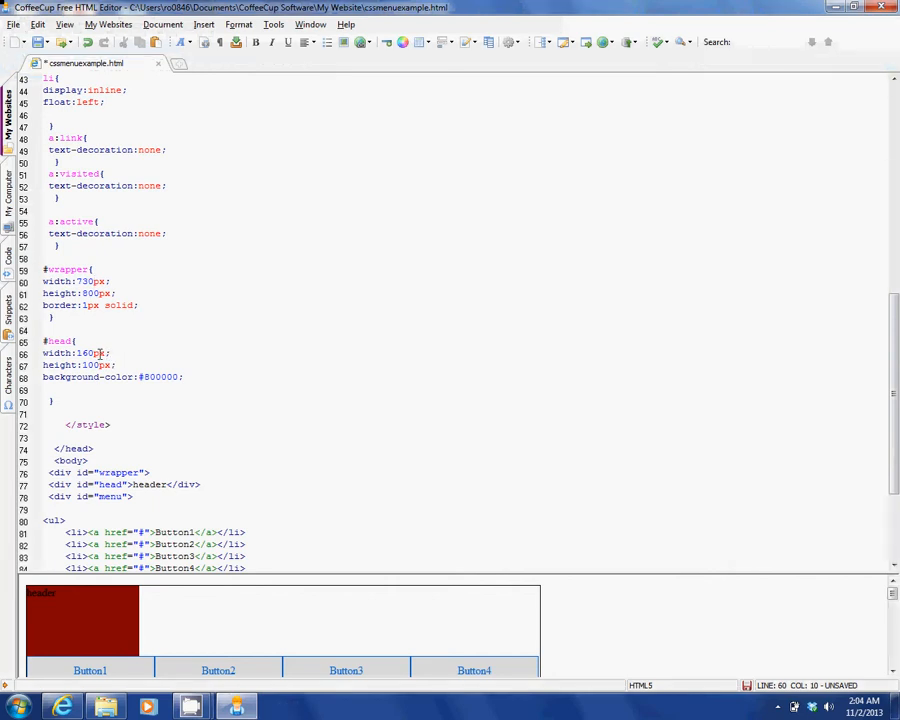
Change the #head width from 140 to 100% so the header spans the wrapper
double_click(90, 352)
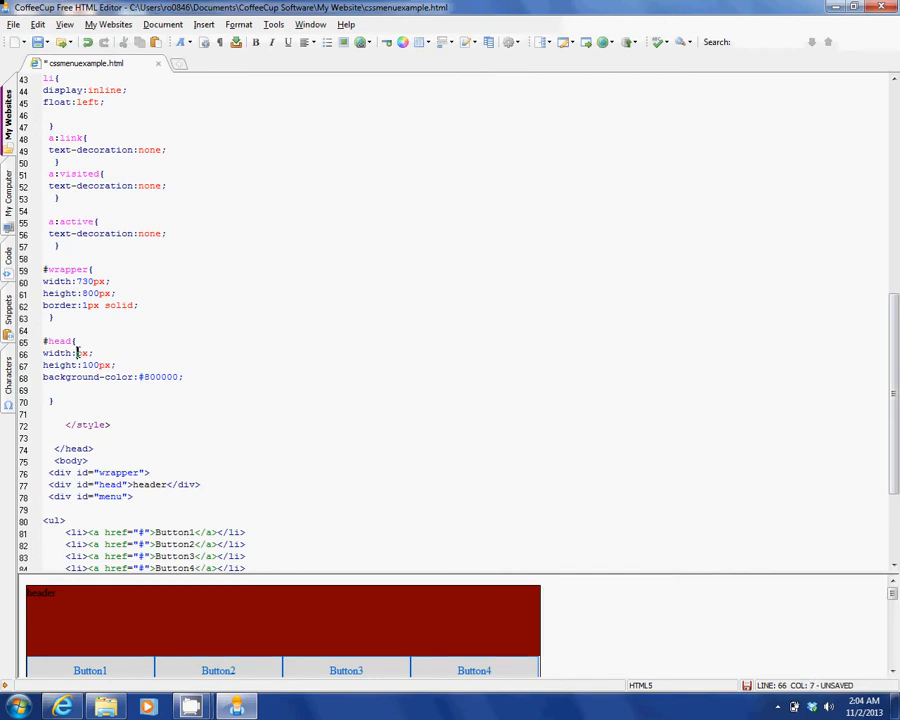
type("100%")
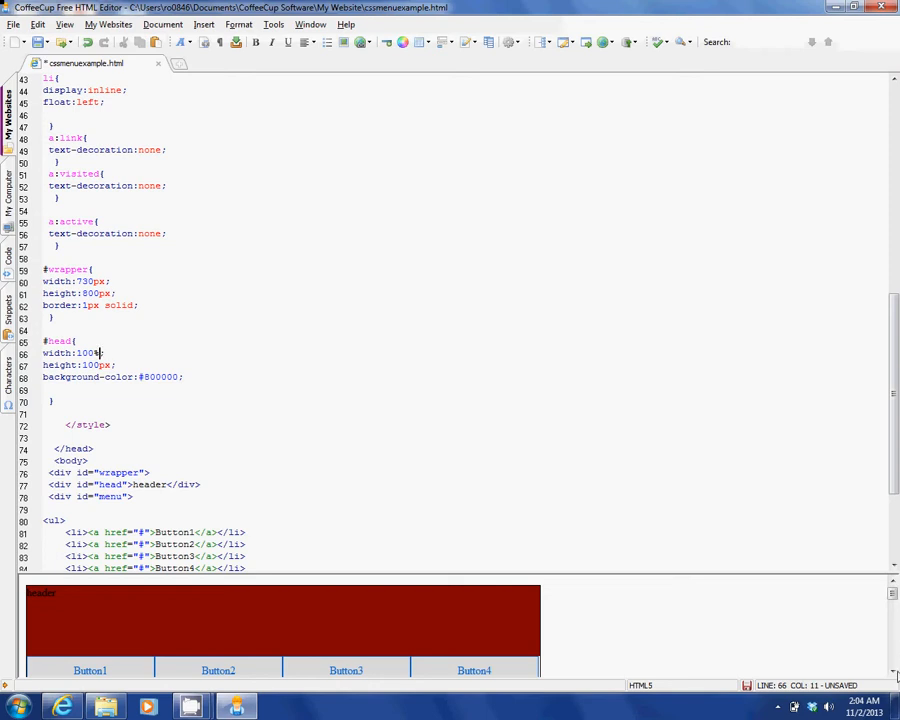
scroll("down", 3)
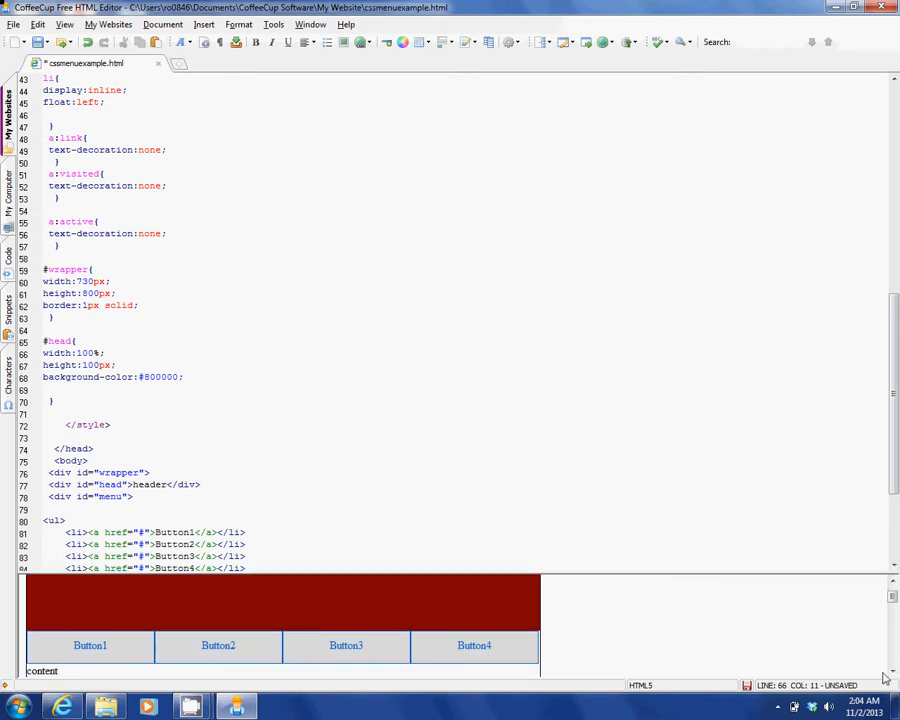
mouse_move(96, 264)
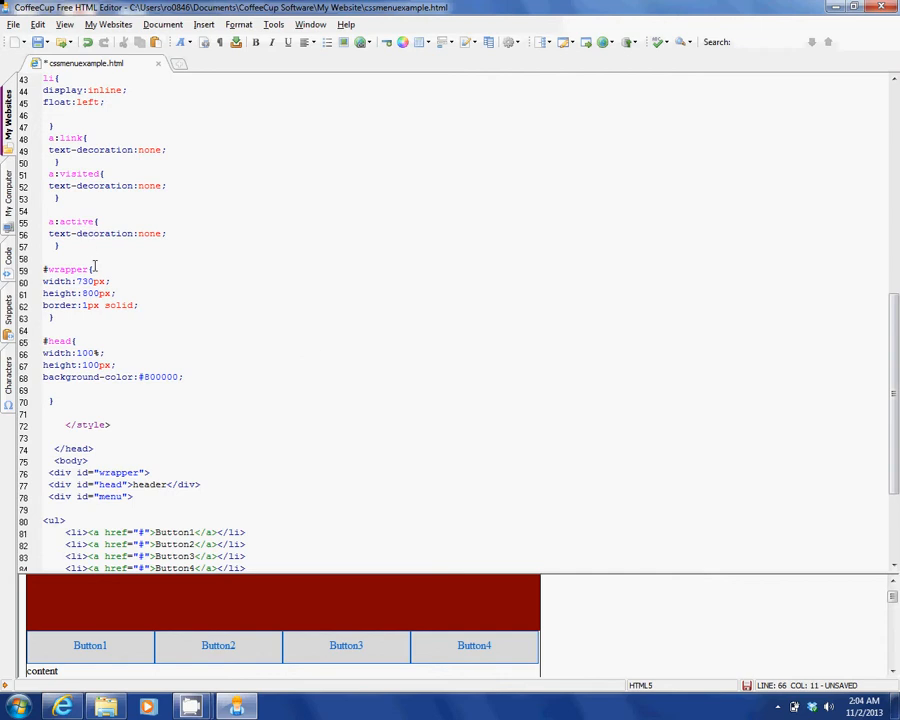
left_click(92, 280)
type("28")
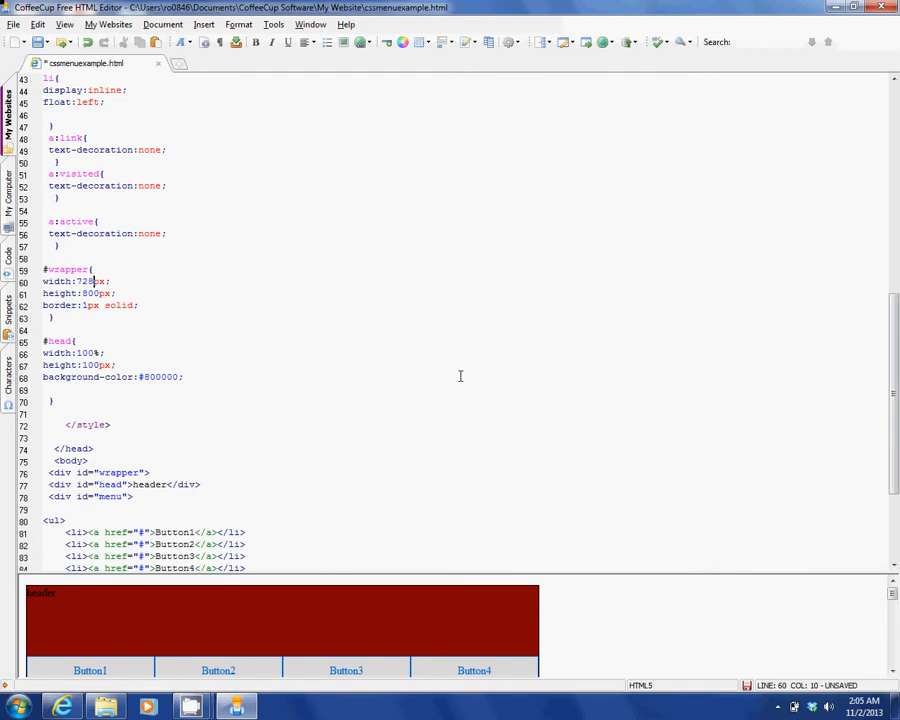
mouse_move(192, 296)
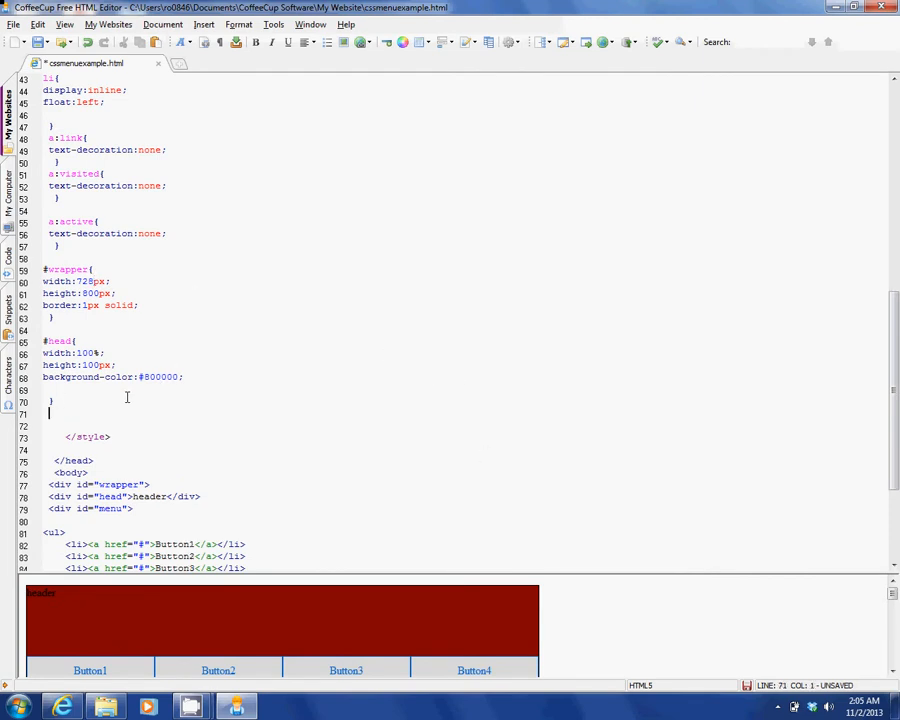
Add empty #menu and #content rules below the #head rule
key("Return")
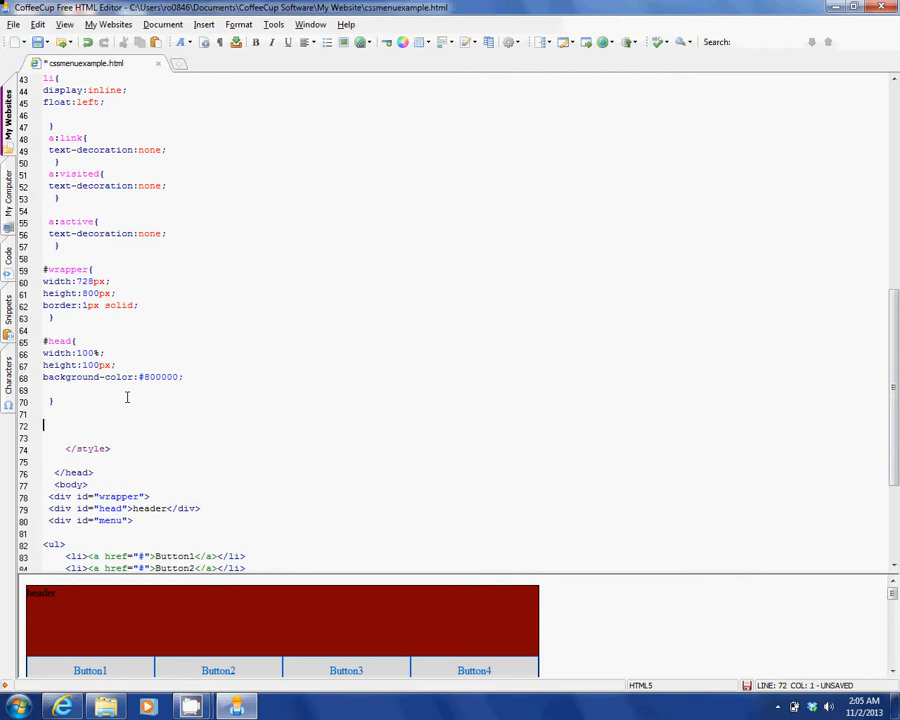
type("#menu{")
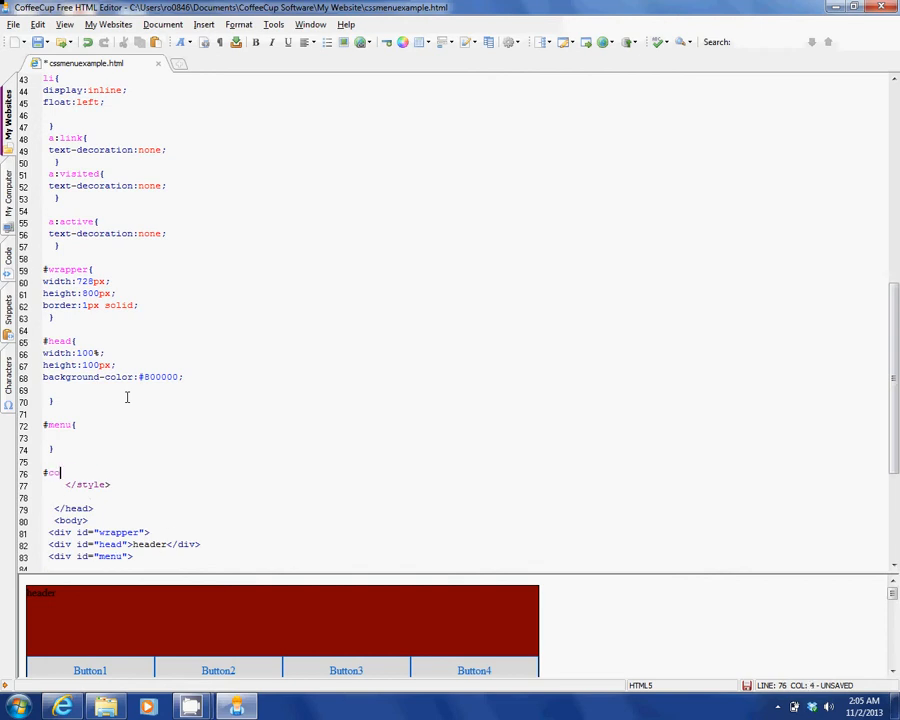
type("content{")
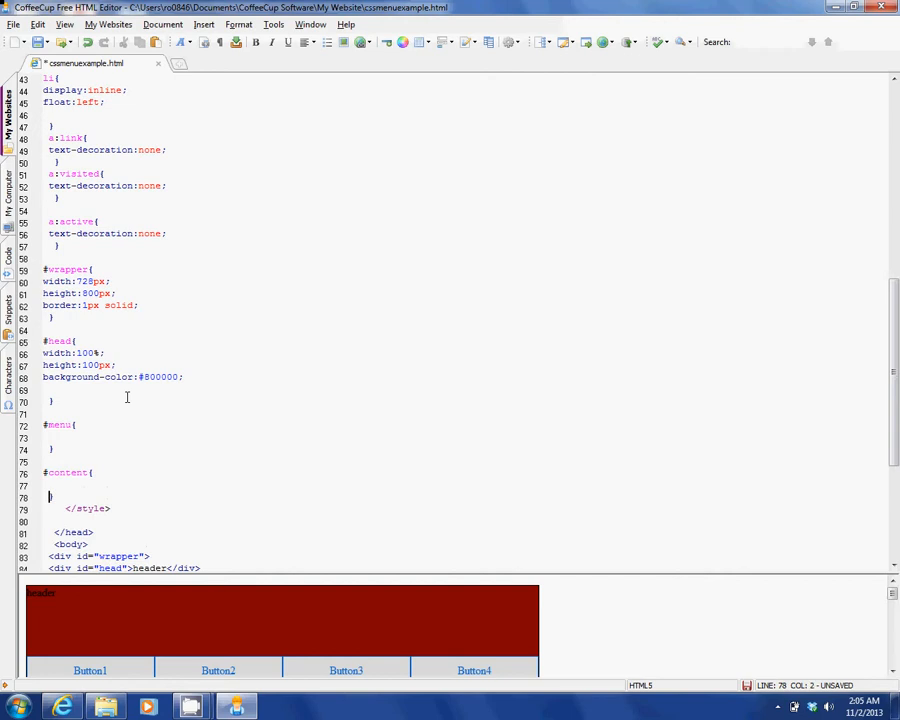
key("Return")
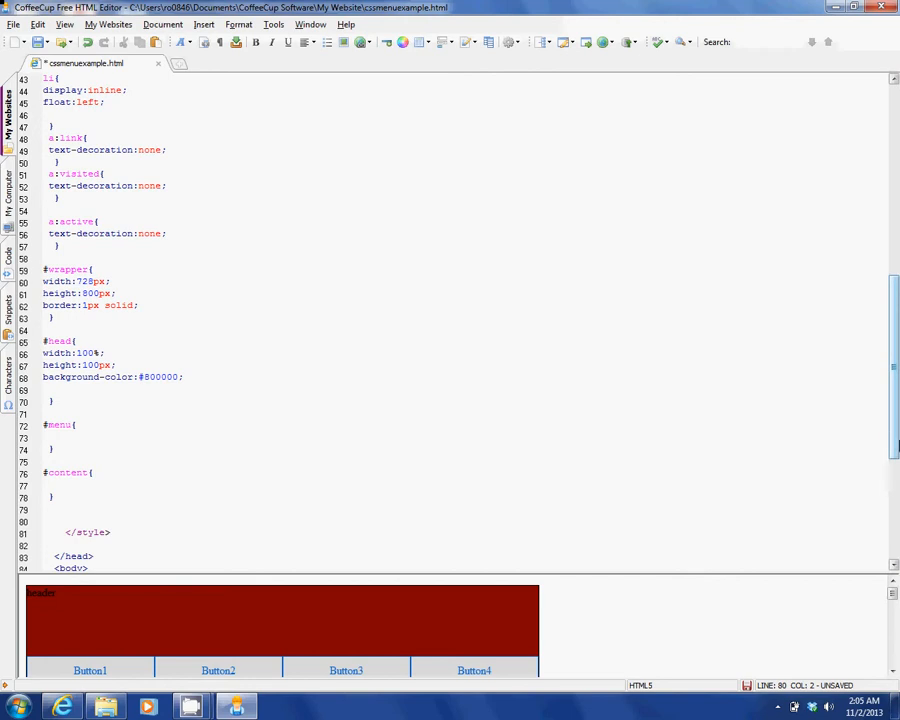
Scroll through the stylesheet to review the empty #menu and #content rules
scroll("up", 3)
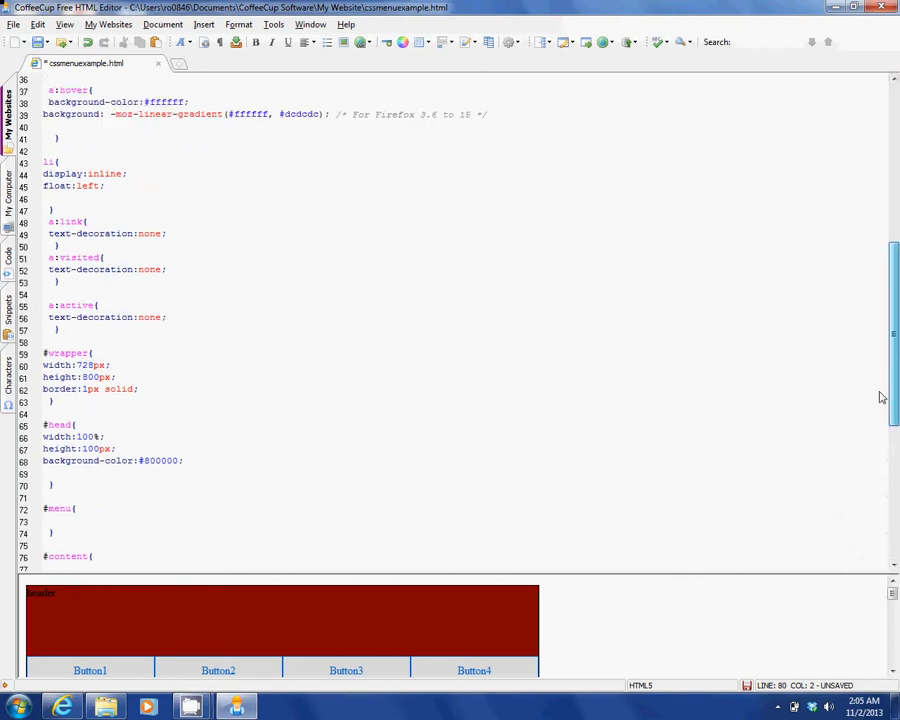
scroll("up", 3)
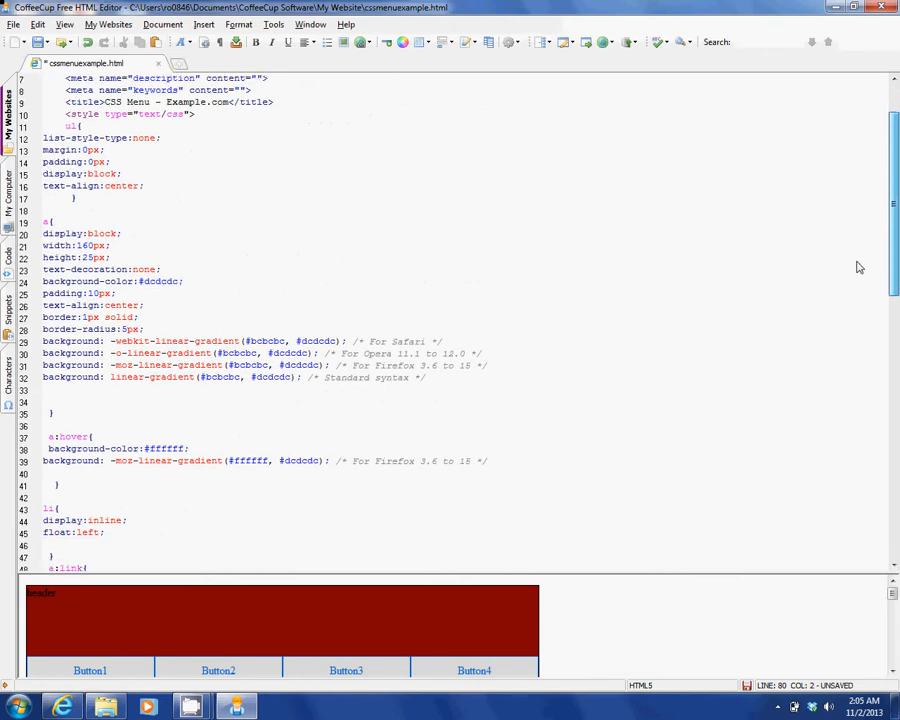
scroll("down", 3)
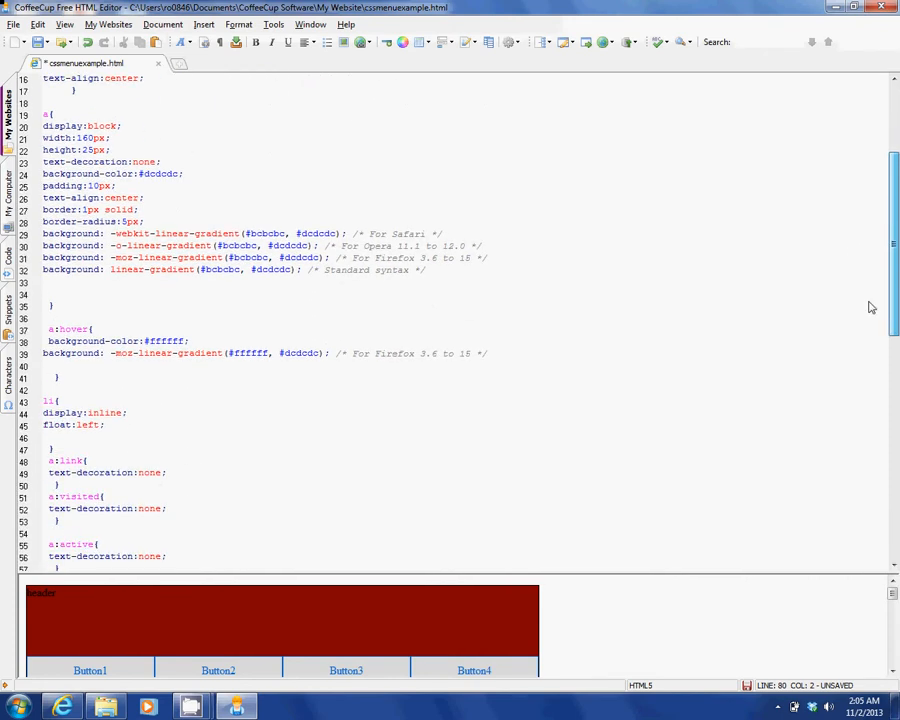
scroll("down", 3)
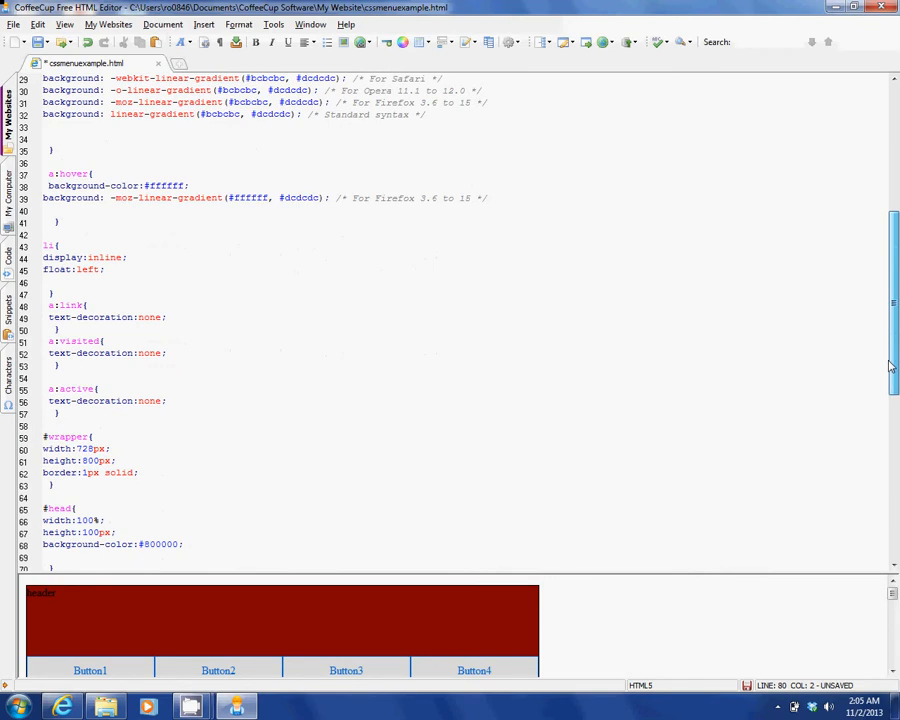
scroll("up", 3)
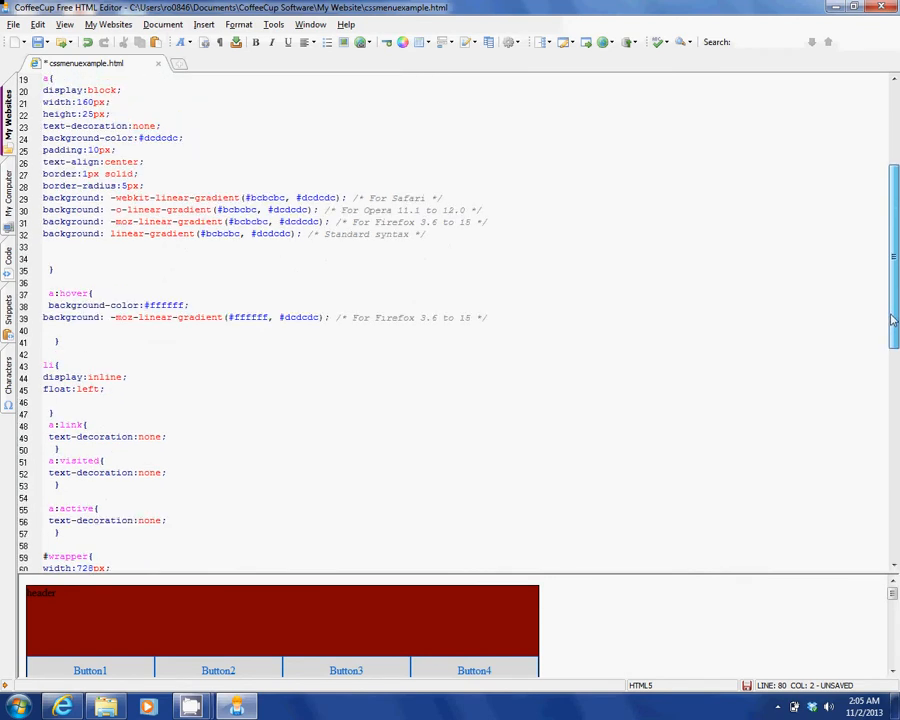
scroll("down", 3)
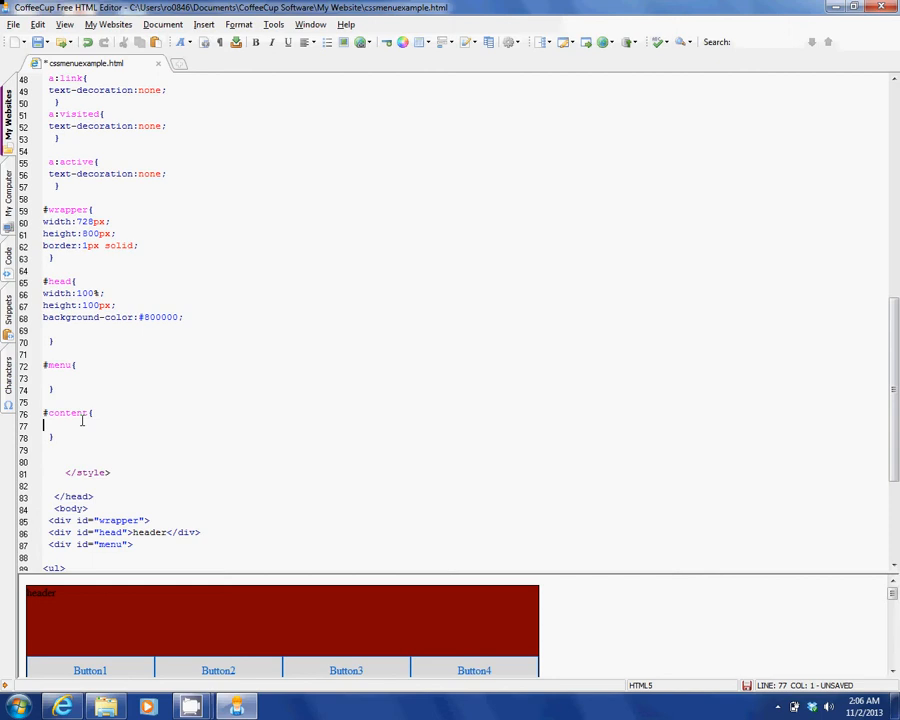
Set the #content rule's height to 600px
type("height:")
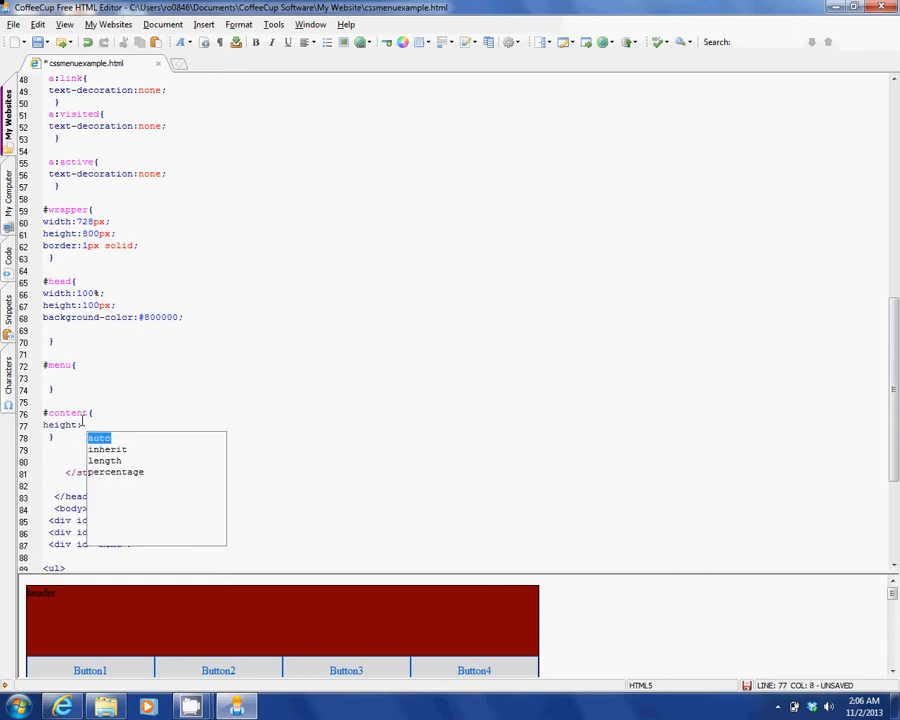
type("600")
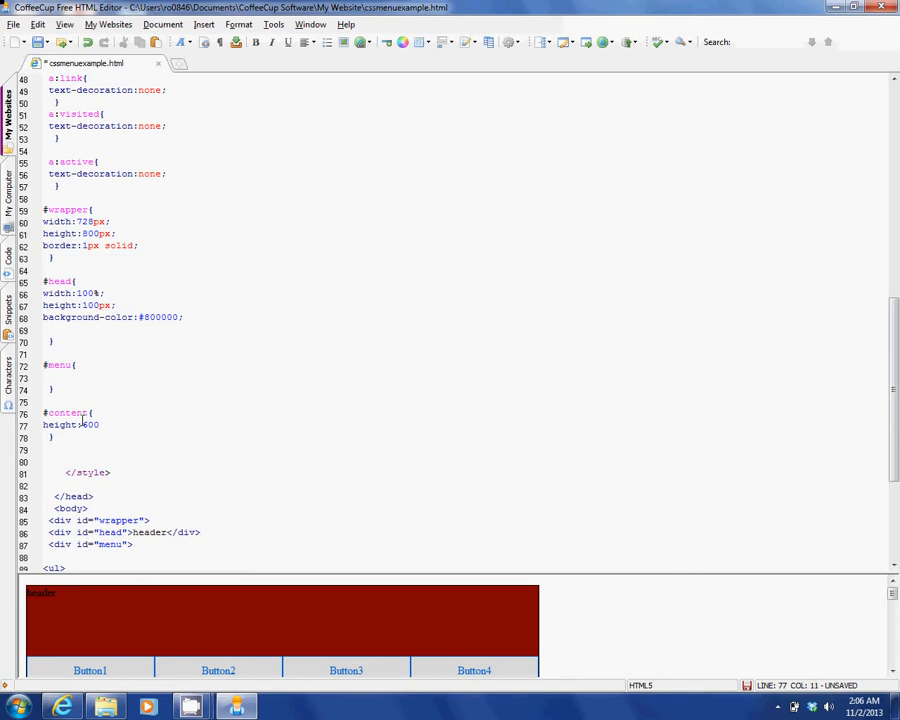
type("px;")
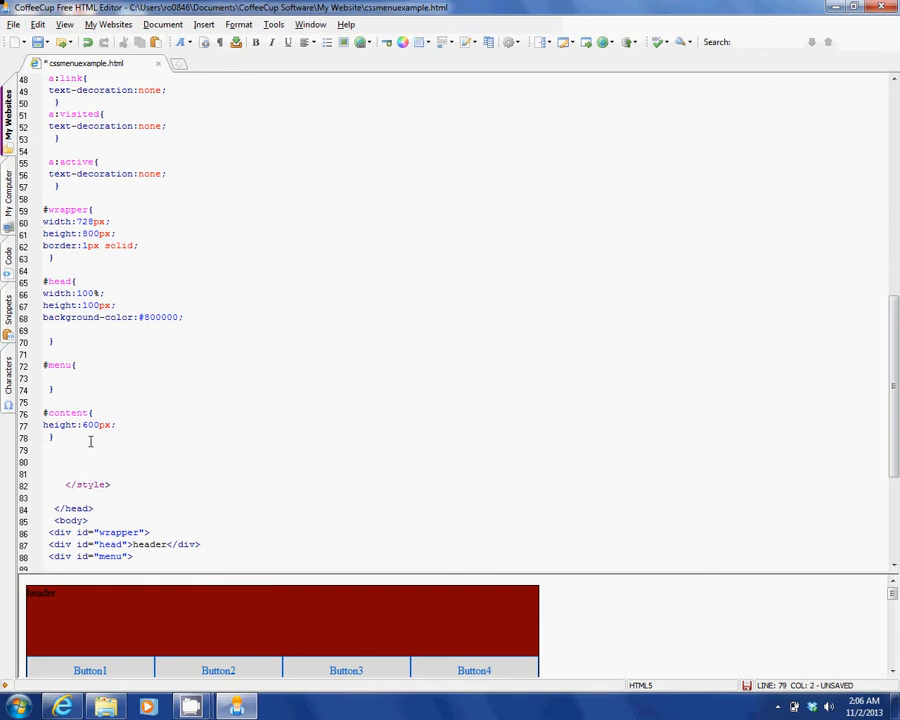
Add a #footer rule with a 25px height
type("#")
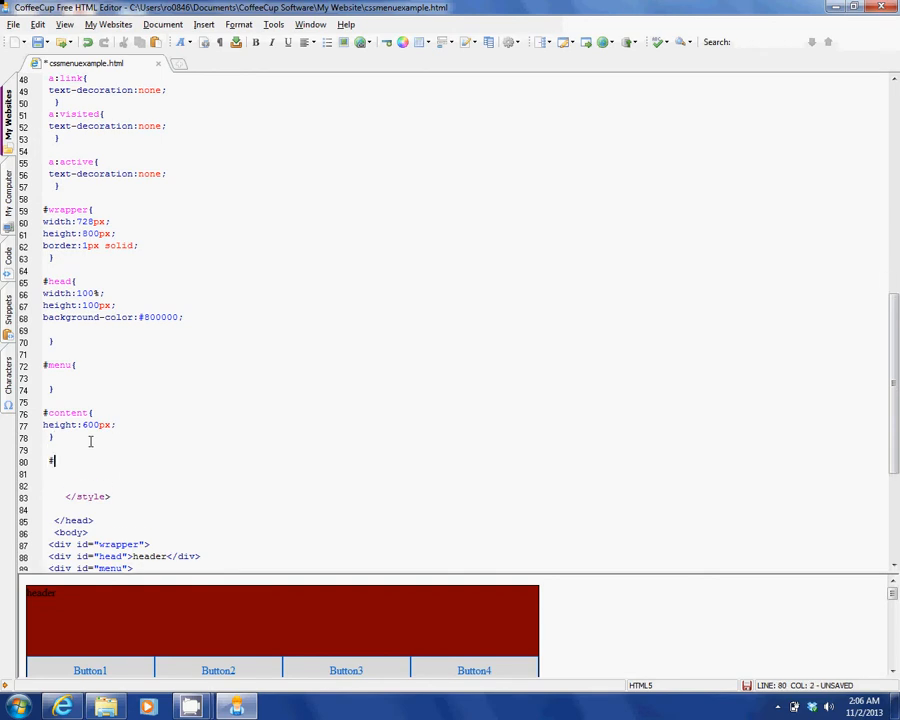
type("footer{")
left_click(464, 474)
type("height:25")
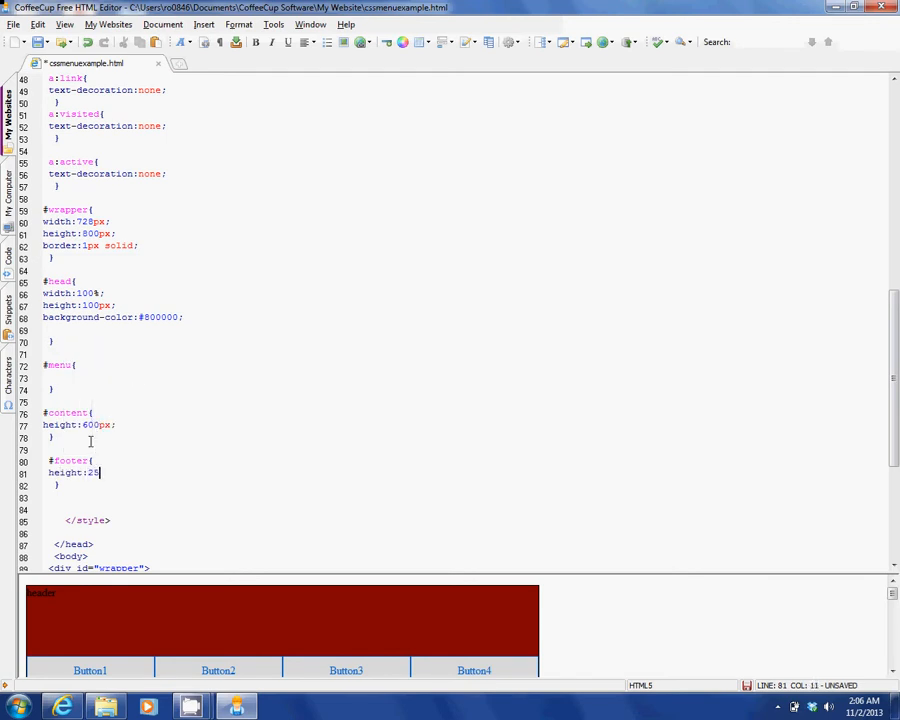
type("px;")
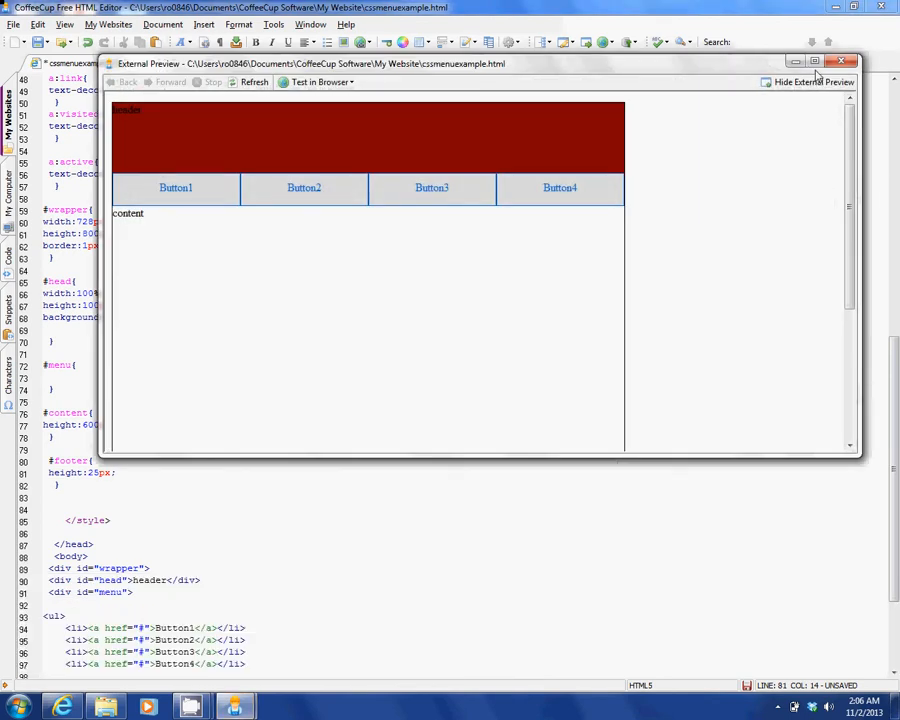
Close the preview and give #footer a background-color of #800 dark red
left_click(816, 62)
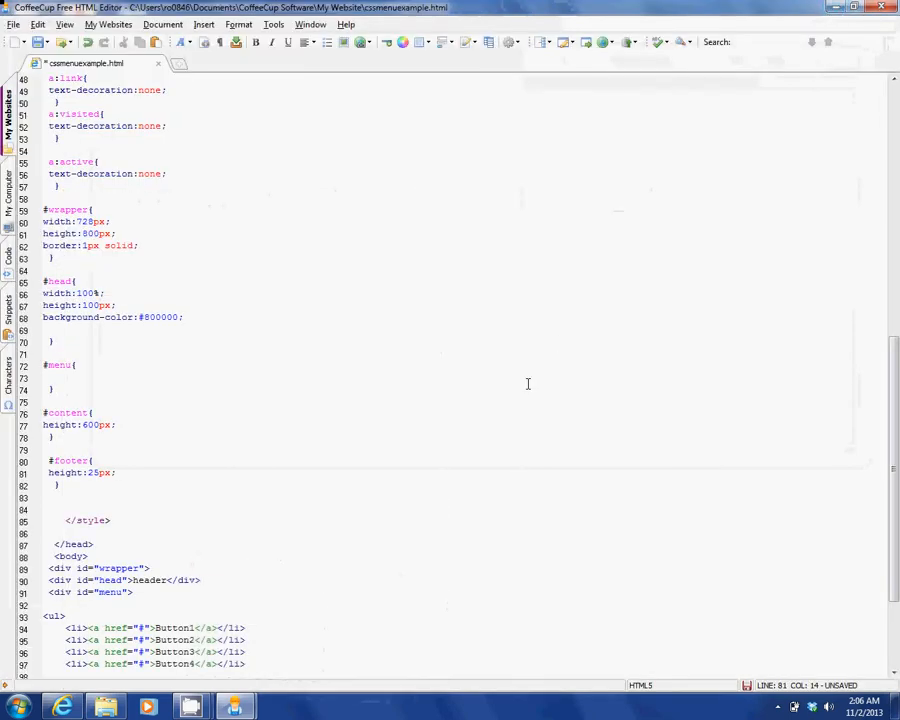
left_click(116, 472)
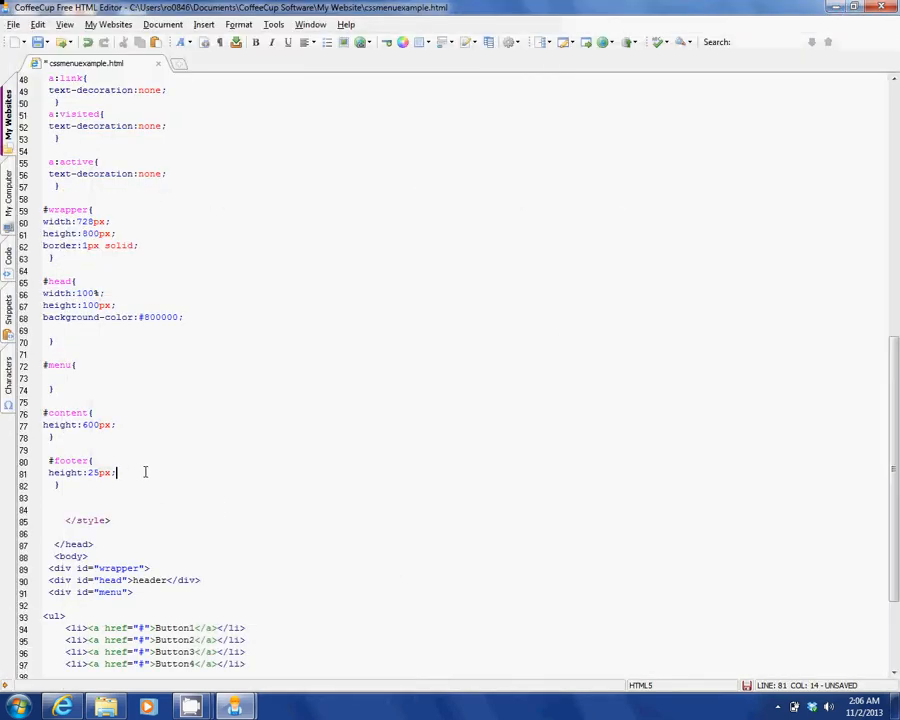
type("background-color:")
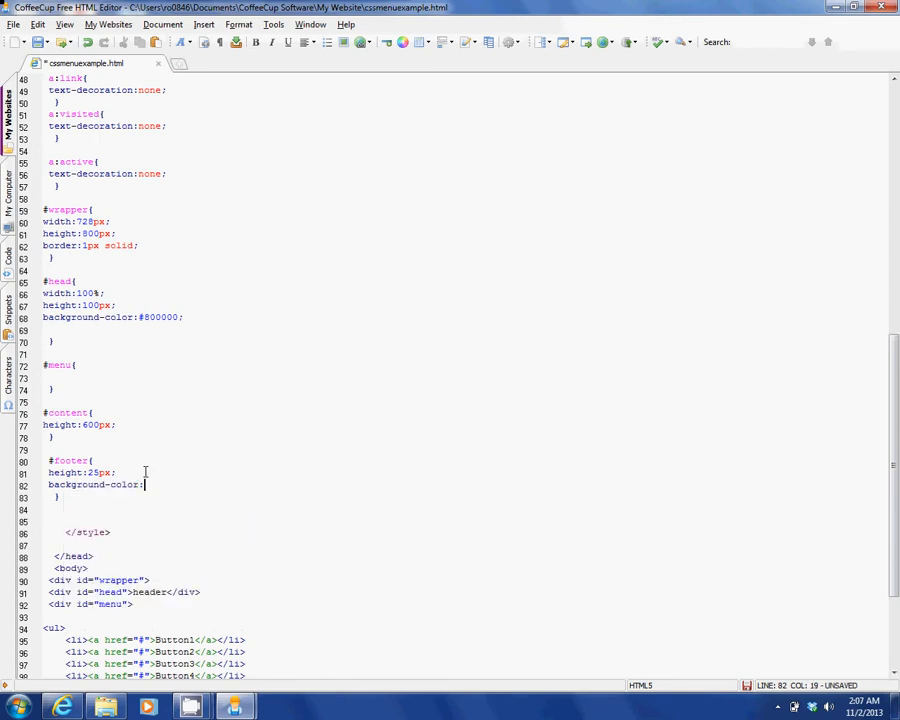
type("#800;")
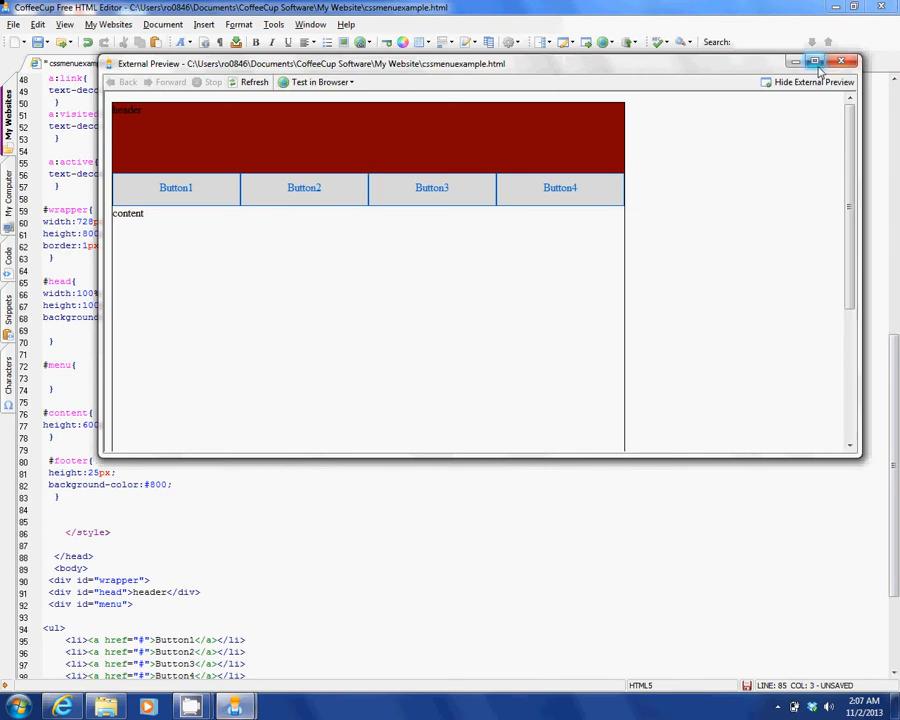
Maximize the External Preview to inspect the dark red footer strip
left_click(816, 62)
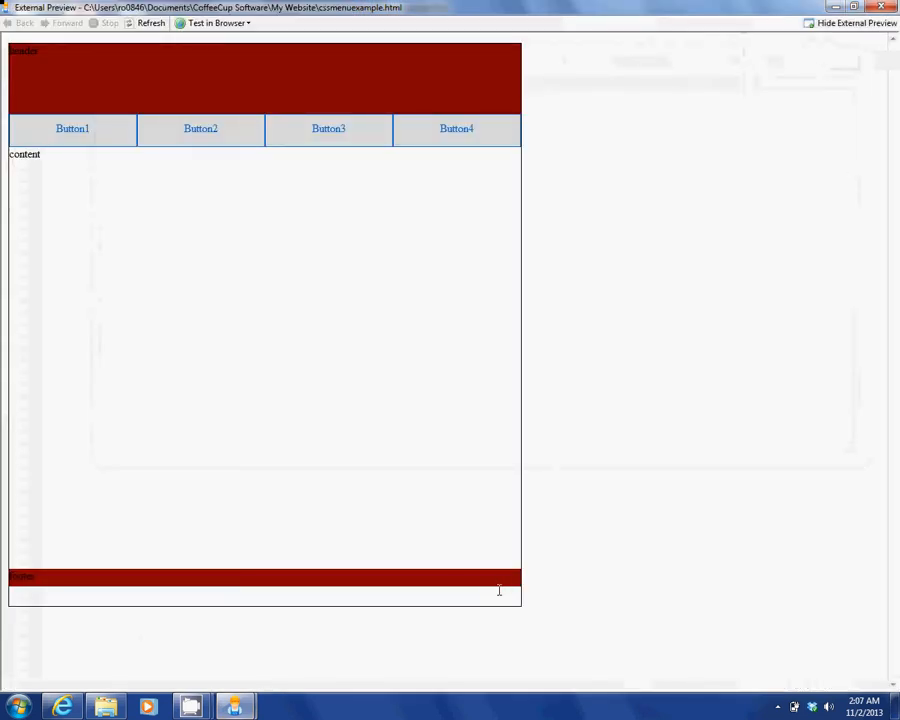
mouse_move(734, 236)
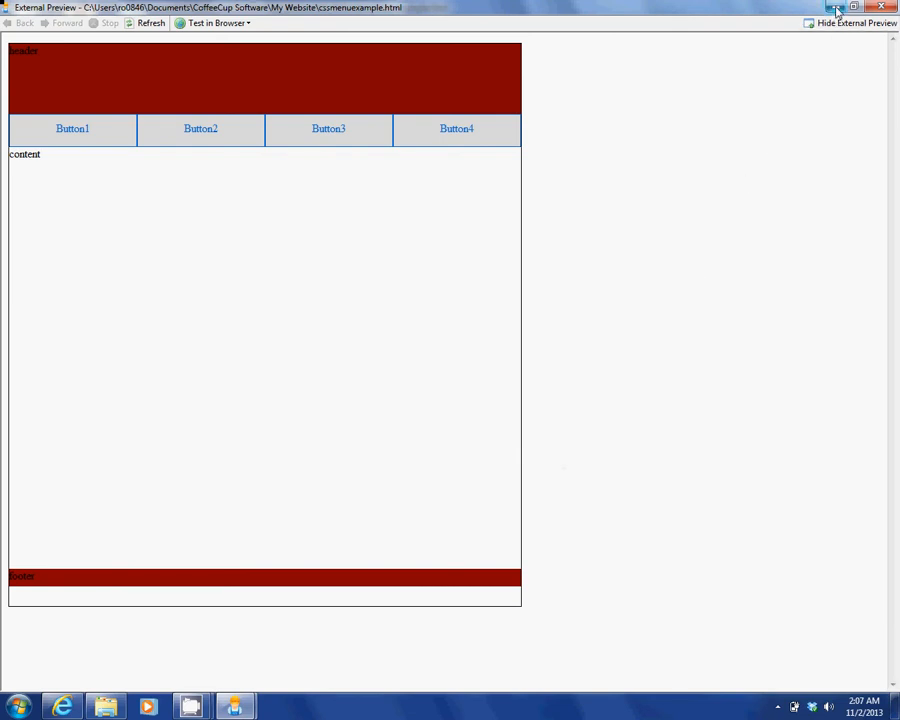
mouse_move(838, 10)
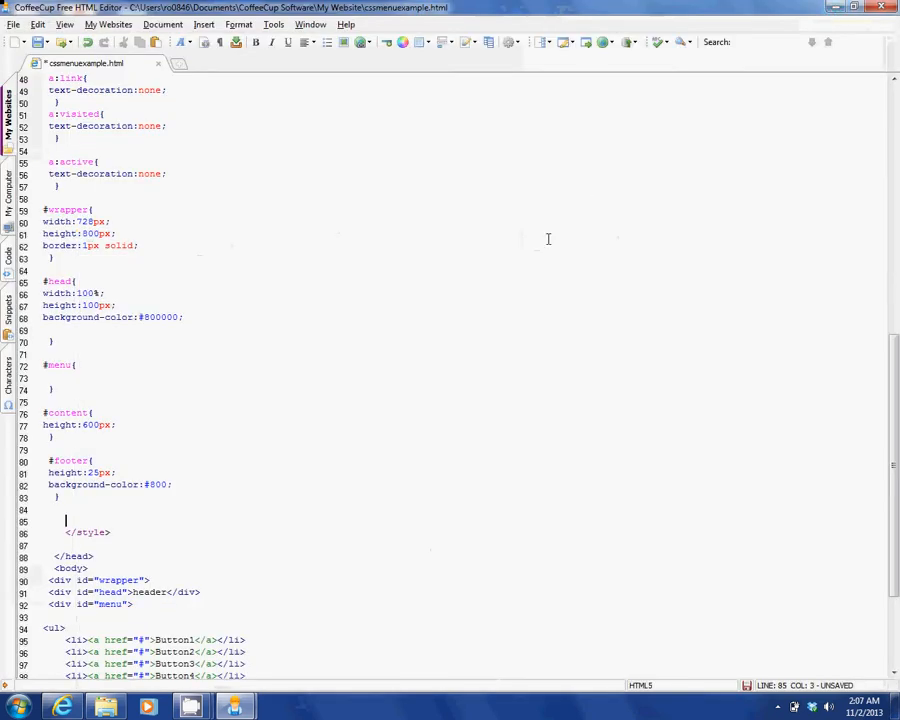
mouse_move(256, 390)
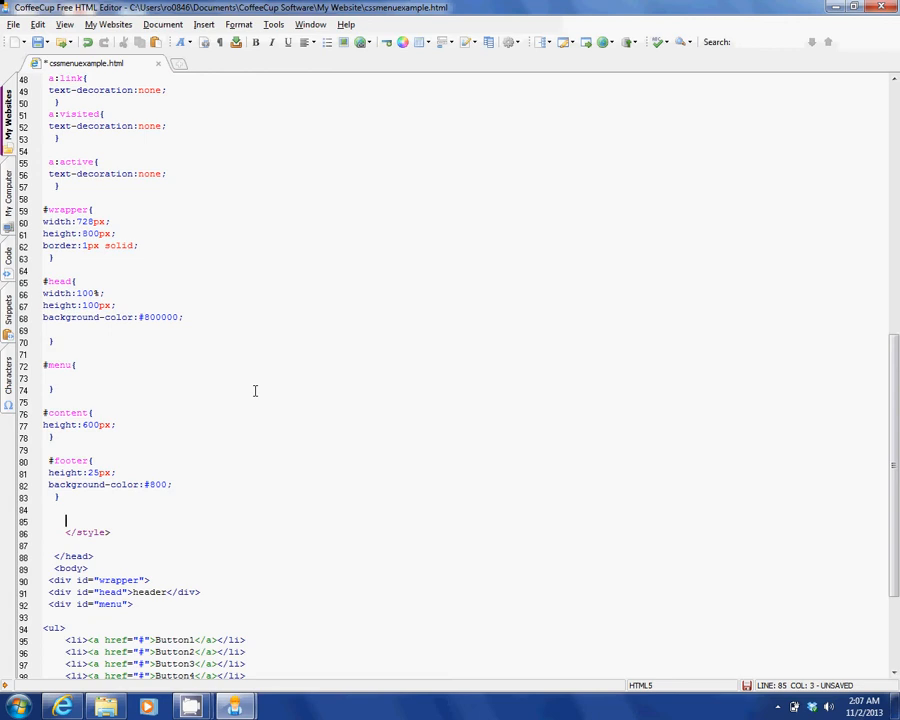
mouse_move(152, 404)
type("5")
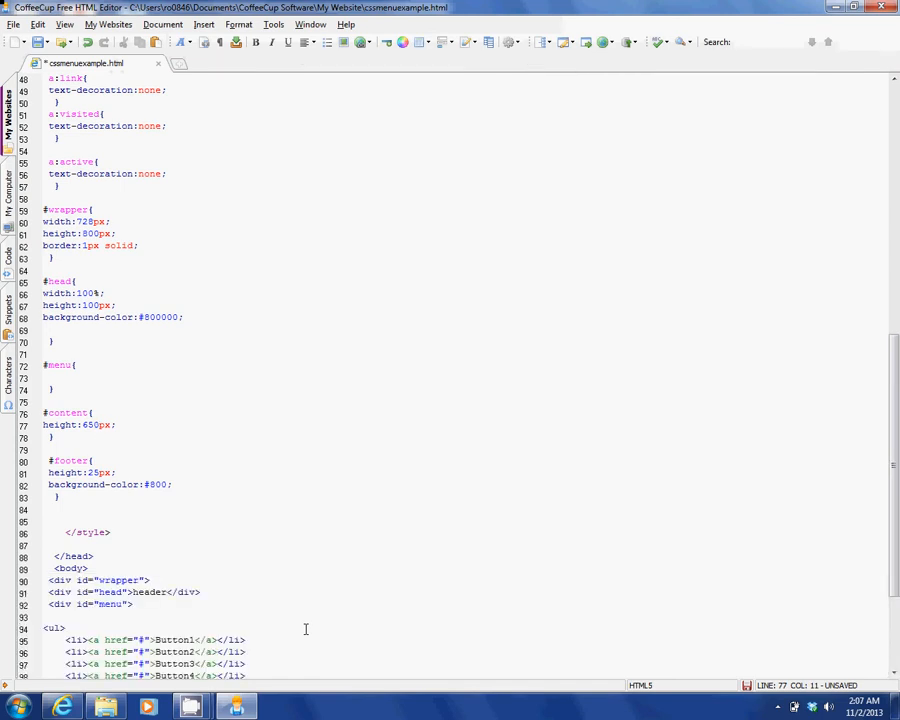
Open the page in Firefox via Test in Browser
left_click(100, 424)
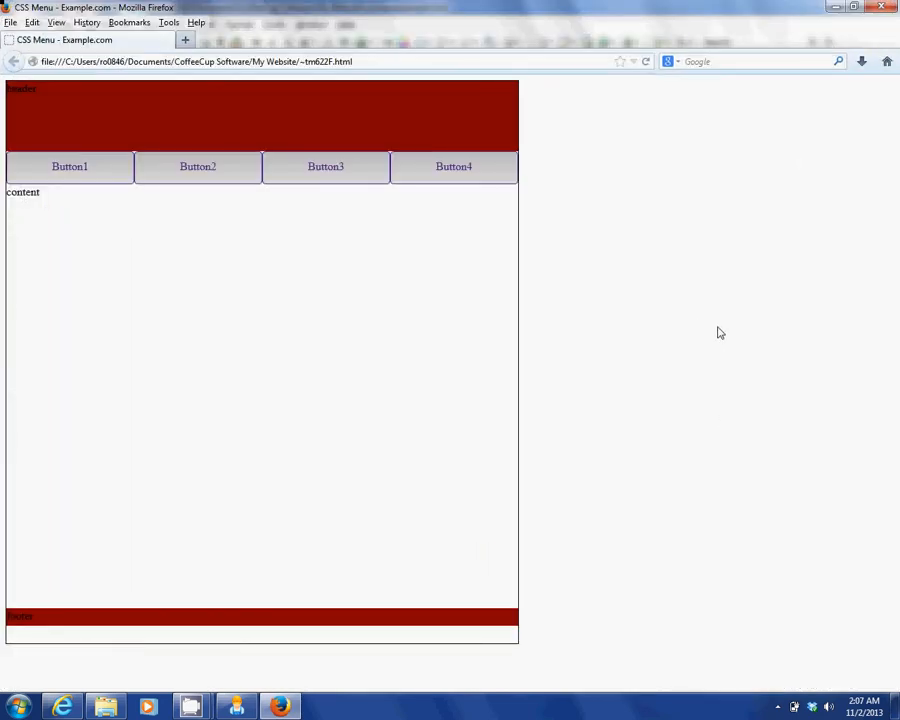
mouse_move(844, 78)
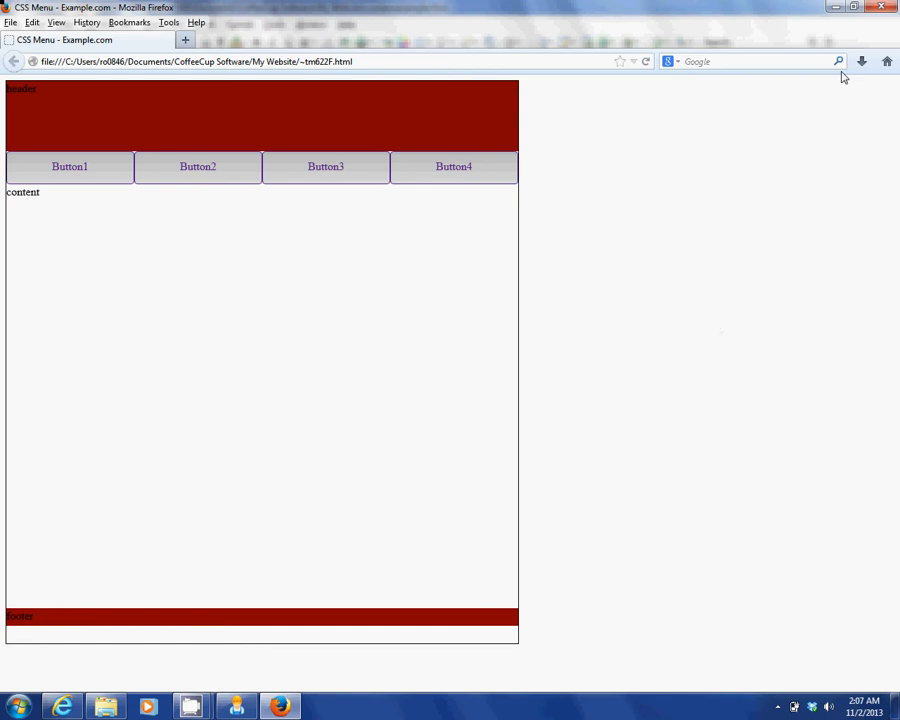
mouse_move(452, 166)
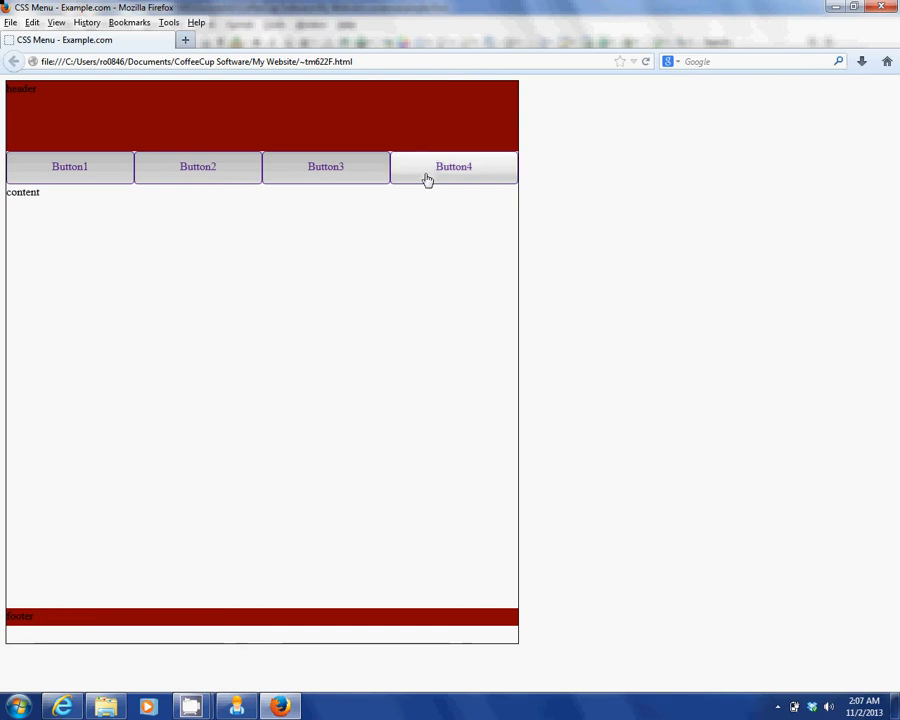
mouse_move(352, 432)
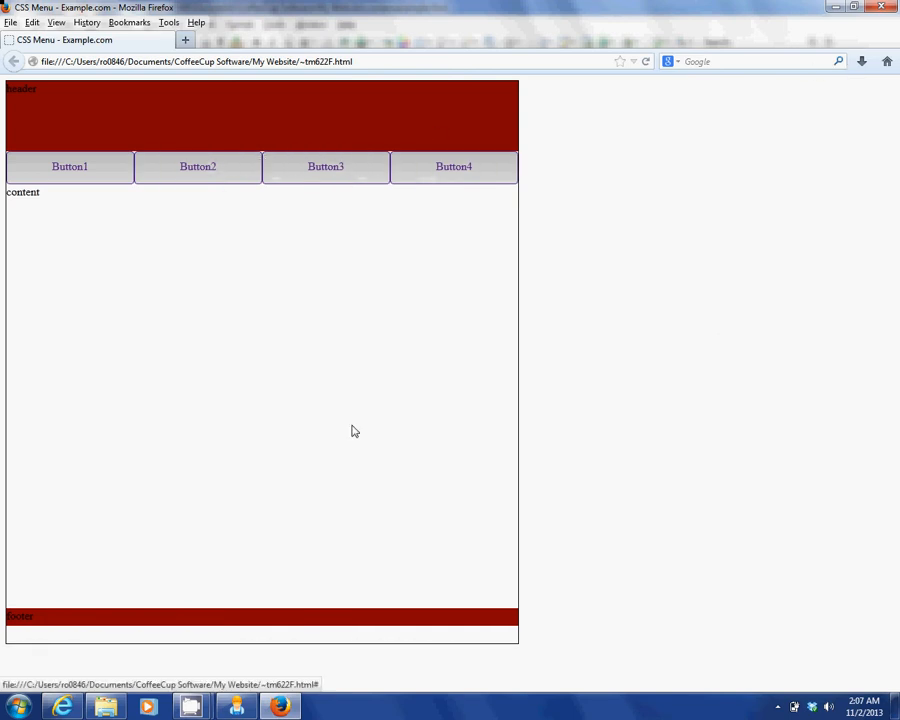
mouse_move(312, 560)
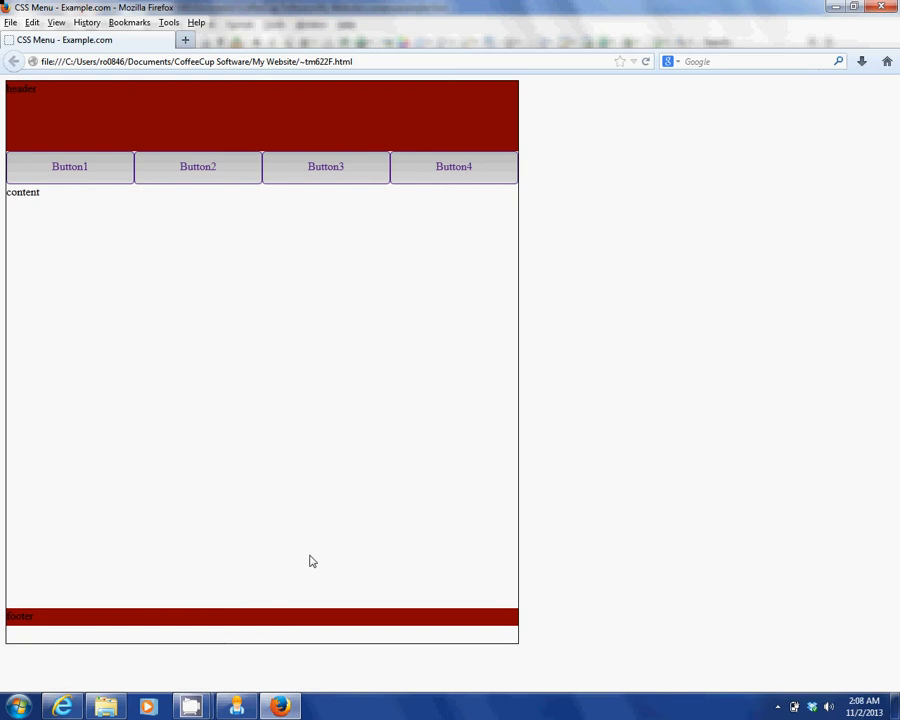
mouse_move(168, 124)
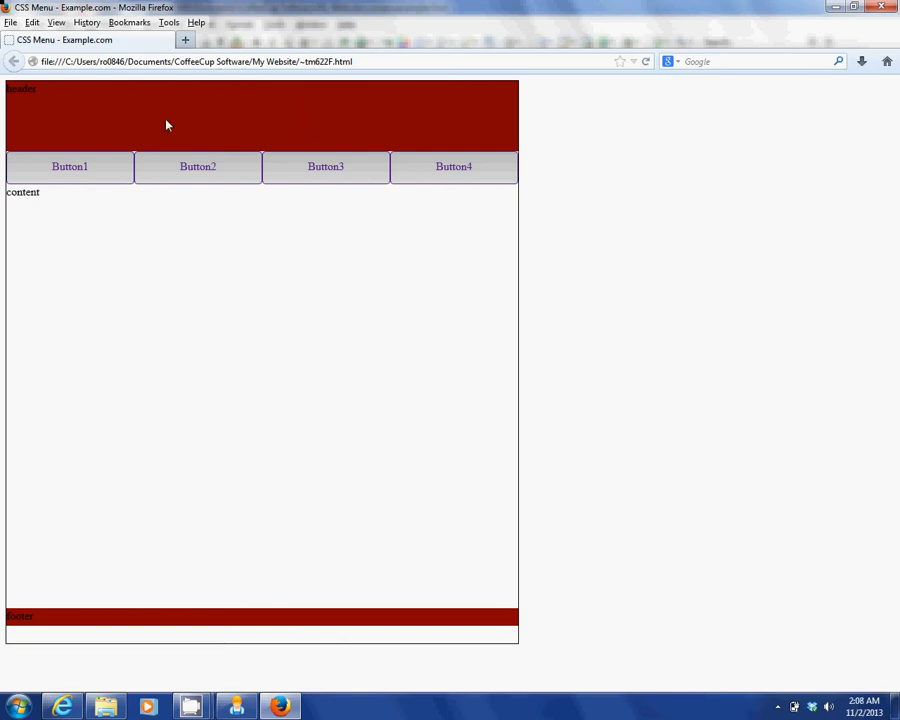
mouse_move(296, 636)
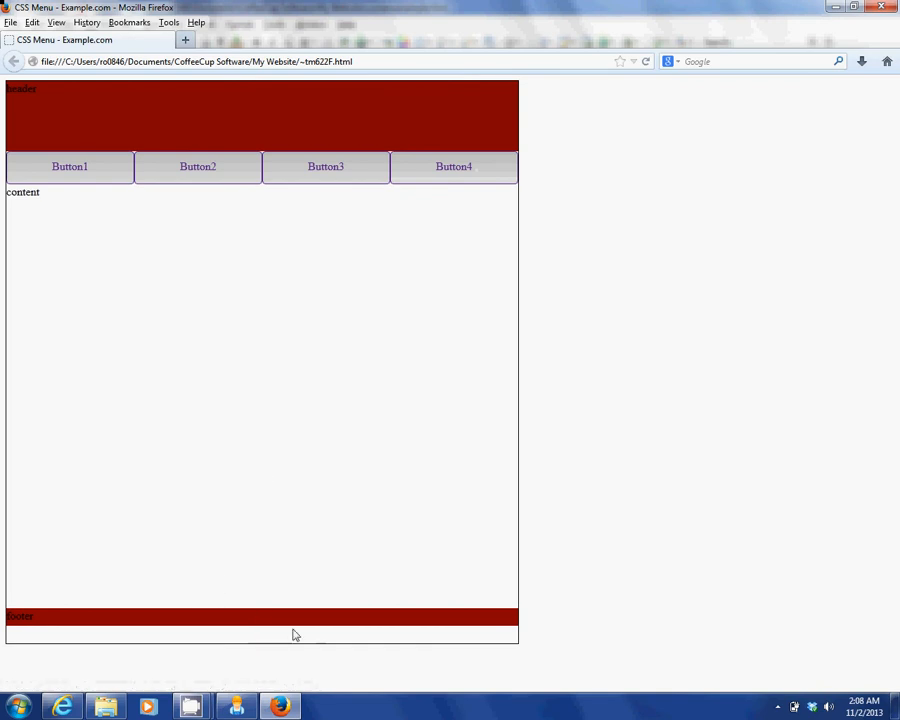
mouse_move(480, 206)
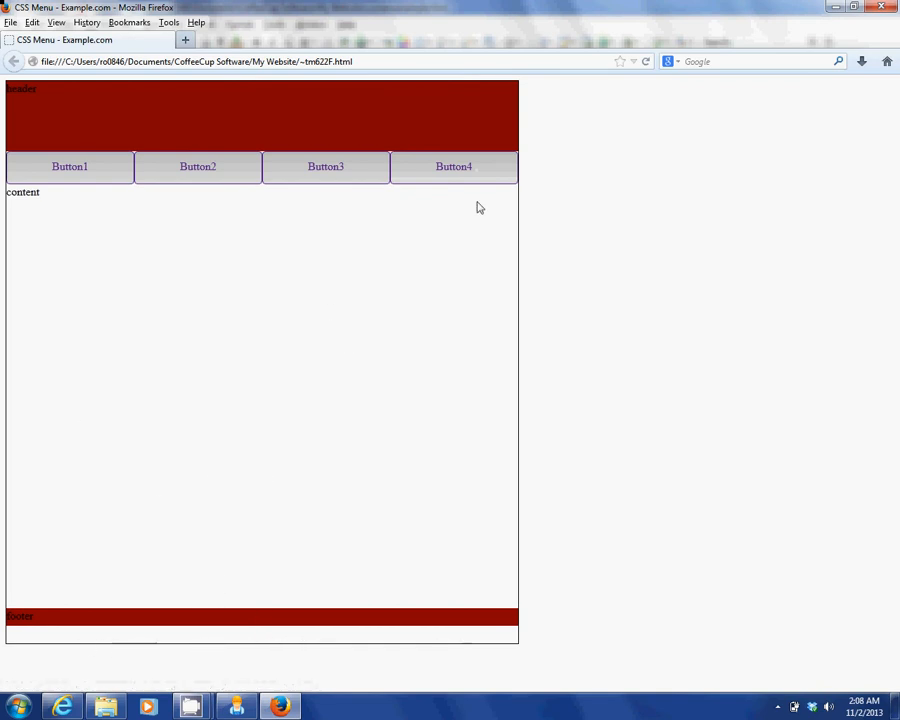
mouse_move(20, 168)
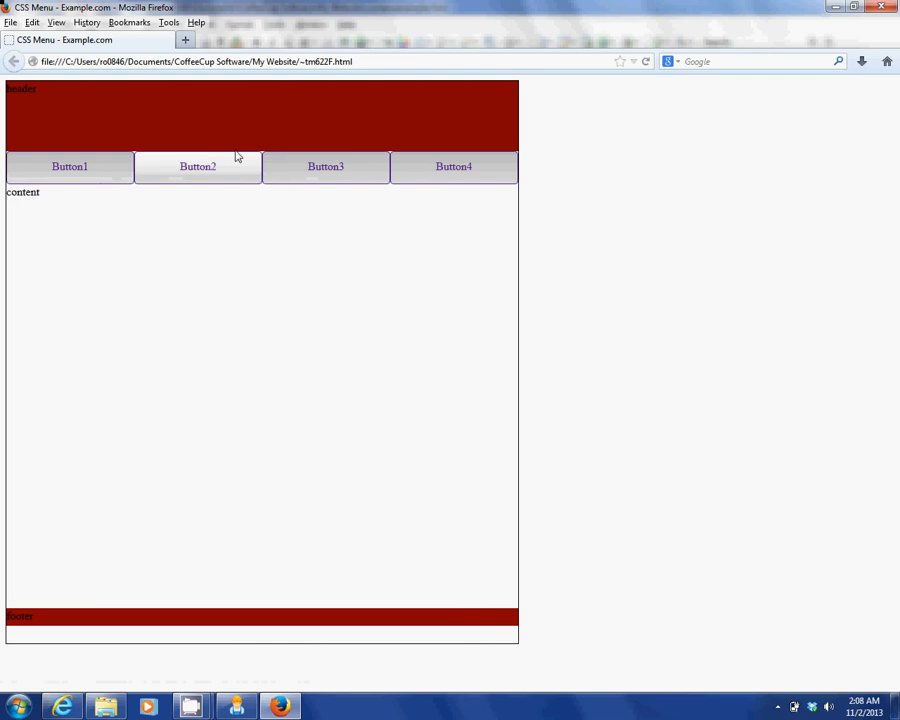
mouse_move(326, 168)
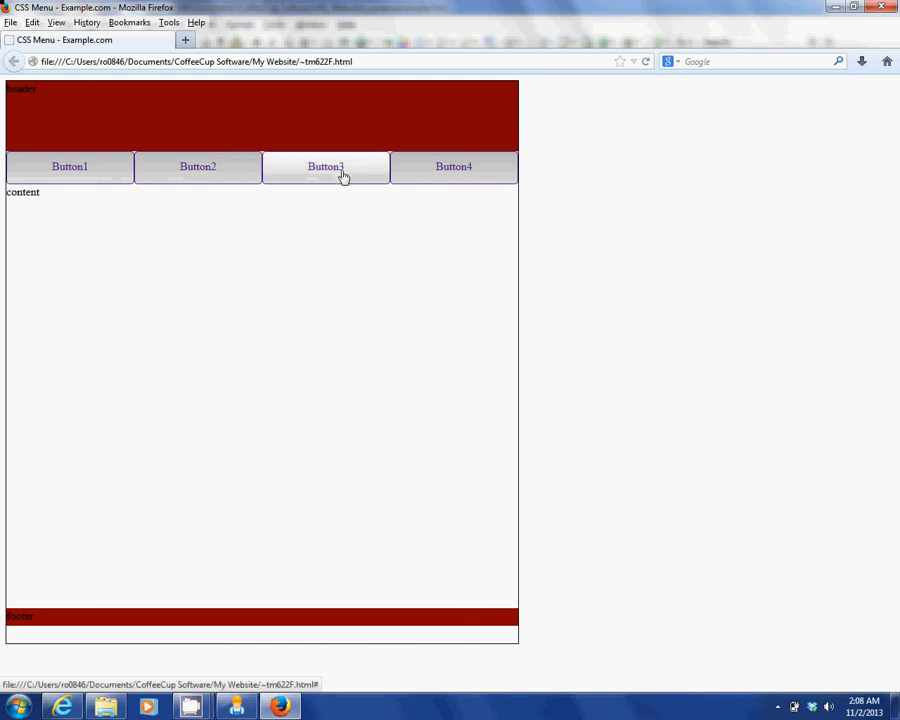